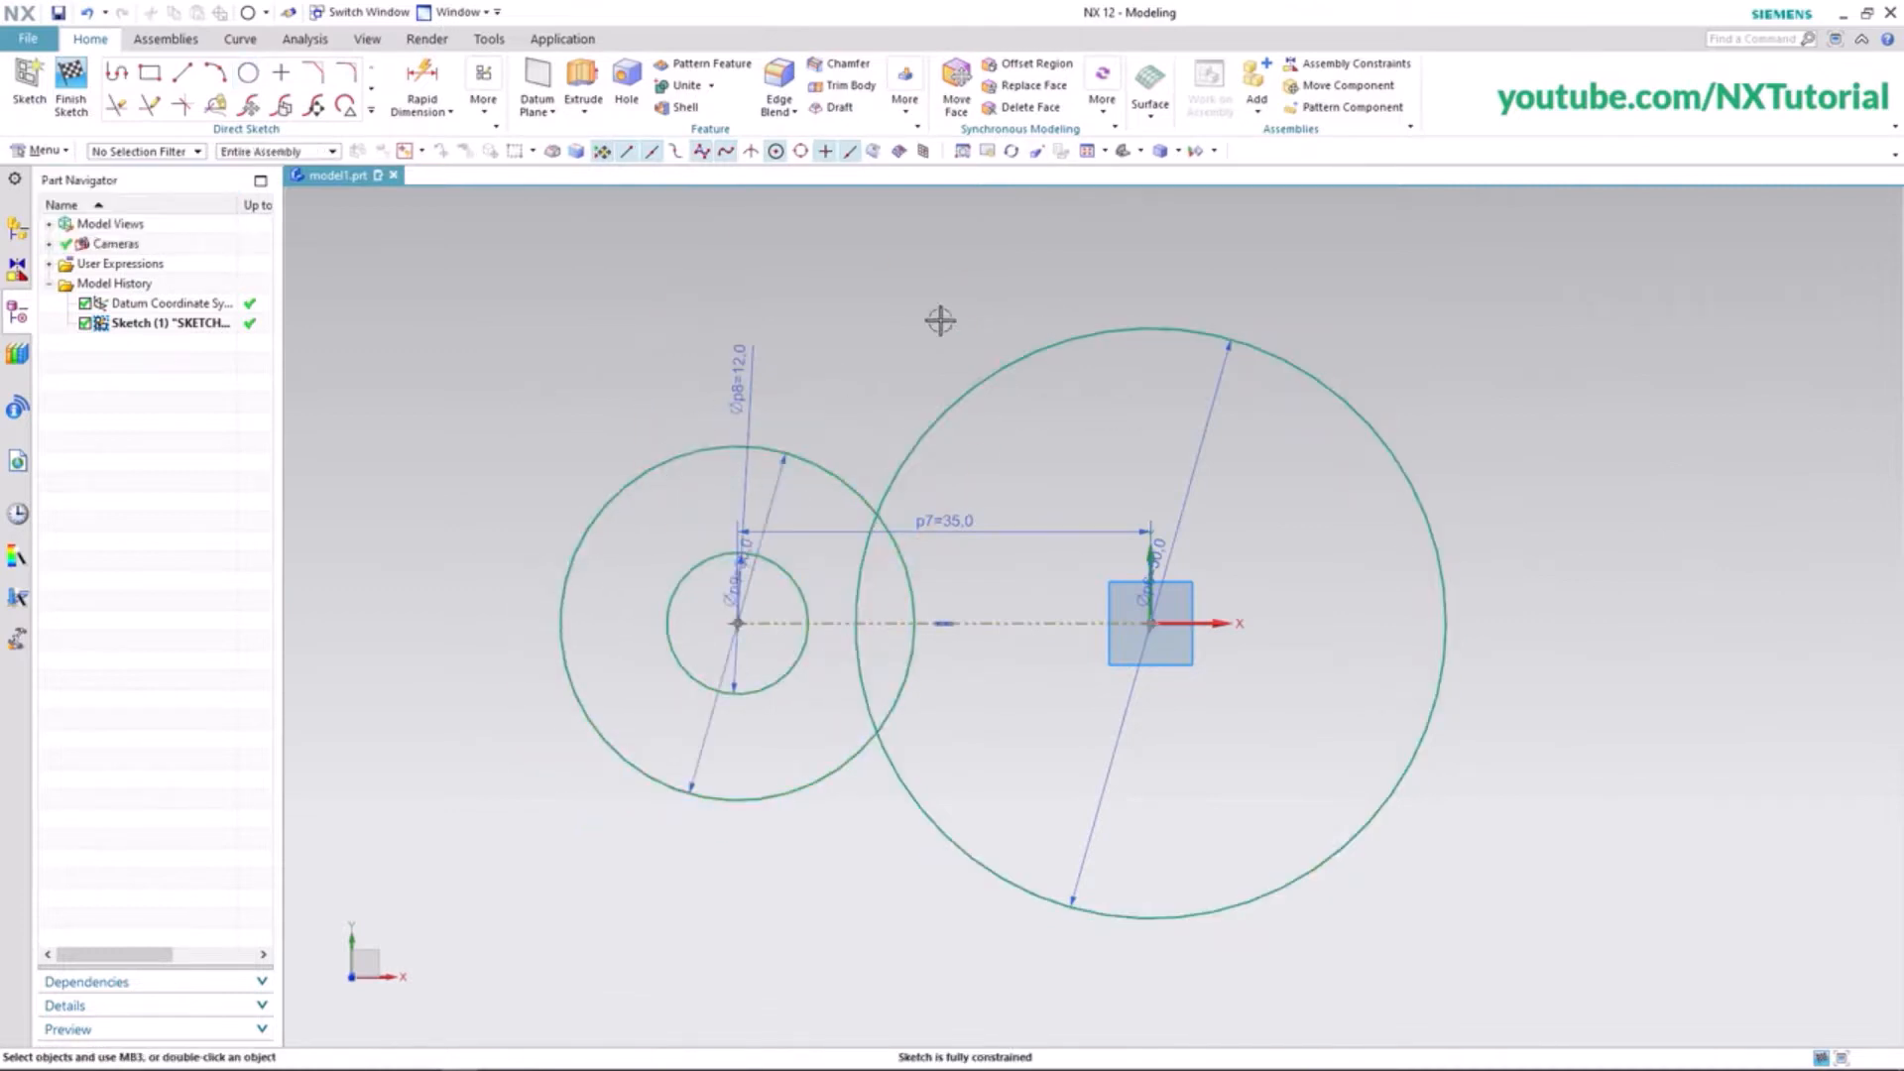
- Extrude the circle sketch with a Boolean option, then start a rectangle sketch on the Guide part
click(251, 79)
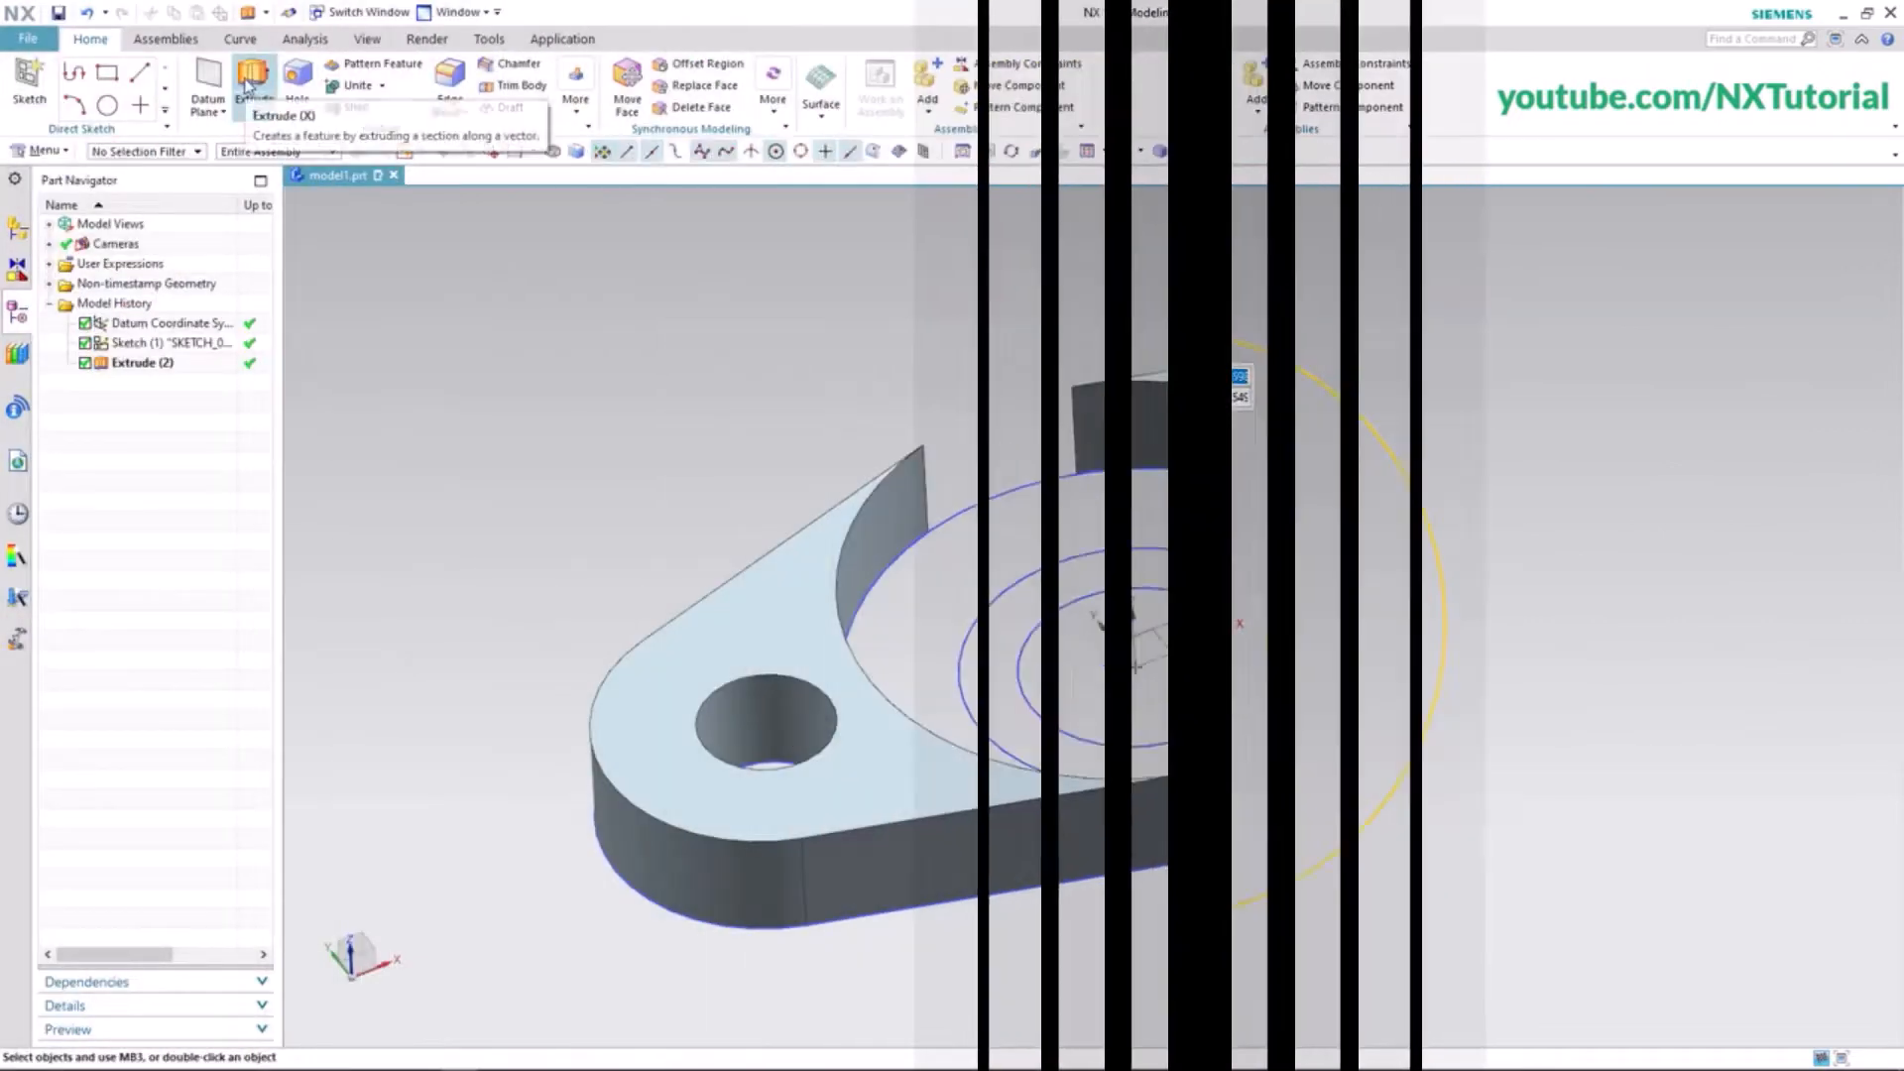
click(253, 80)
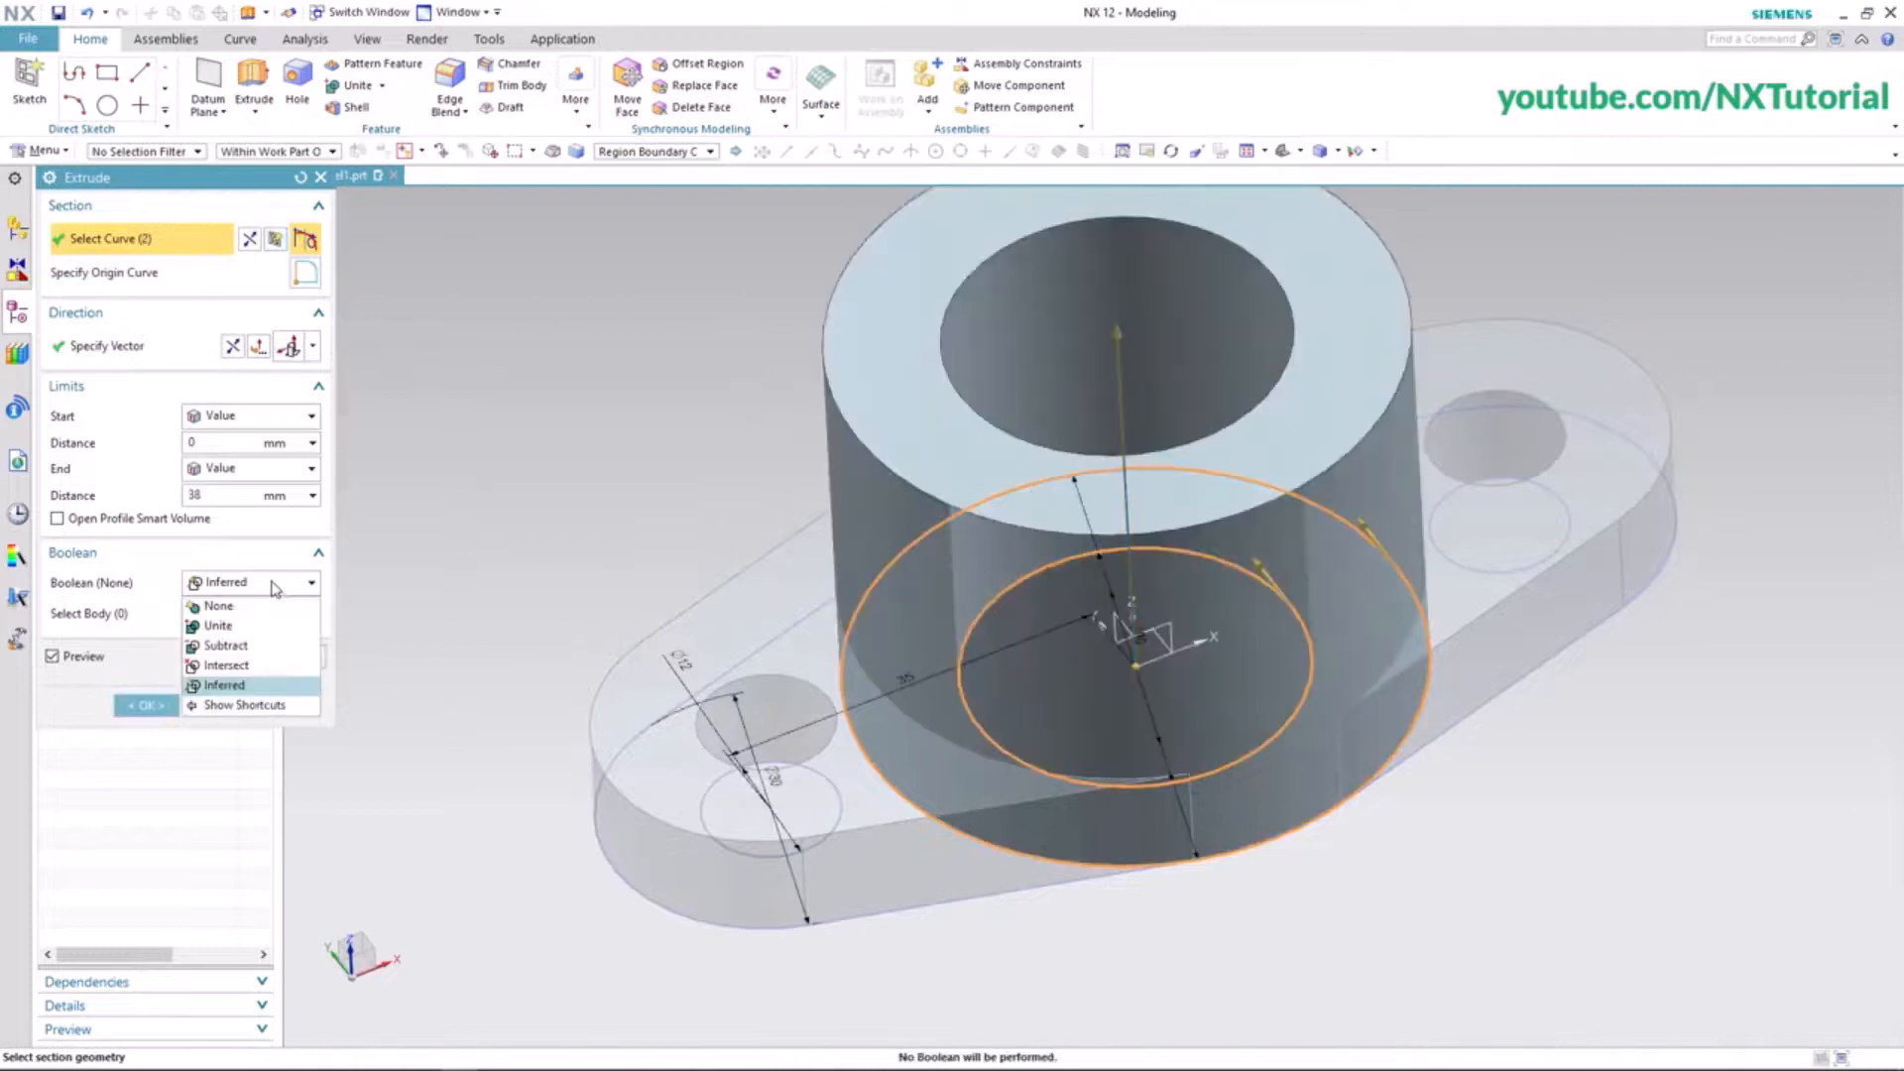
click(218, 626)
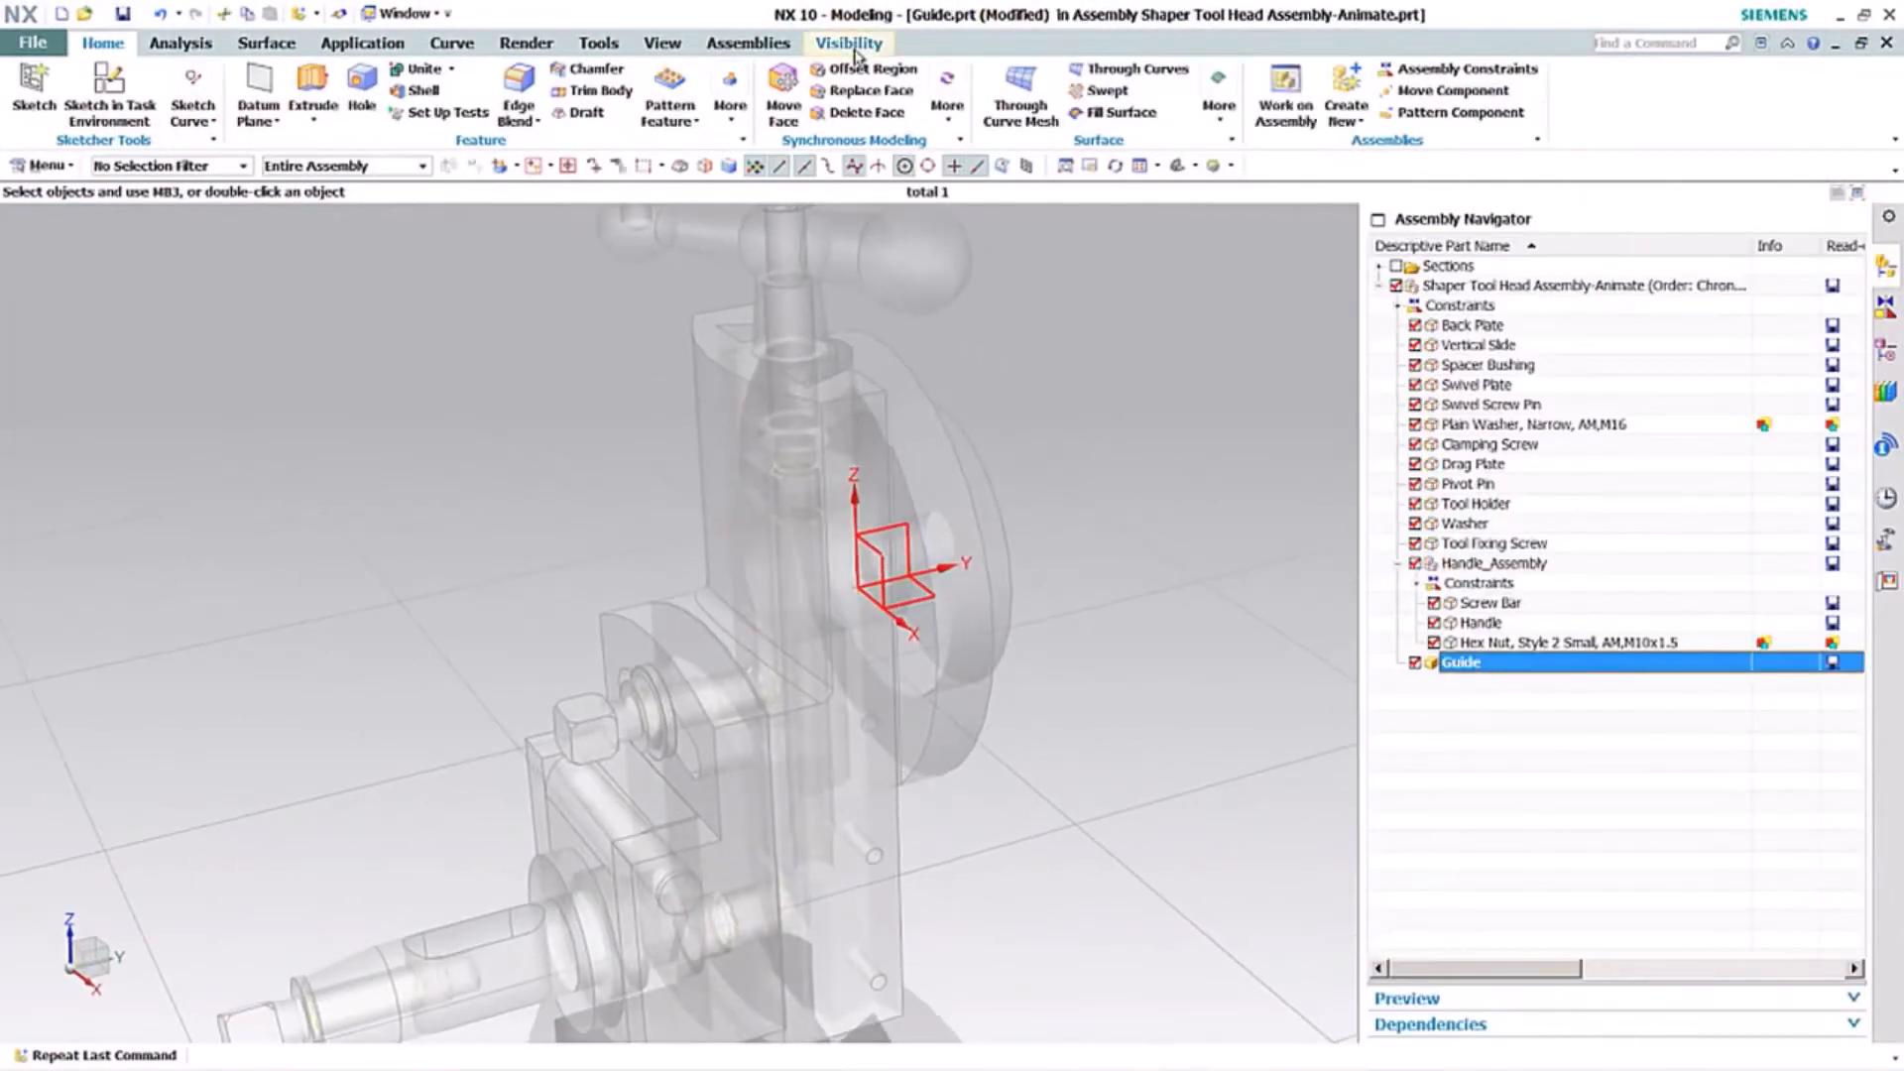
click(32, 86)
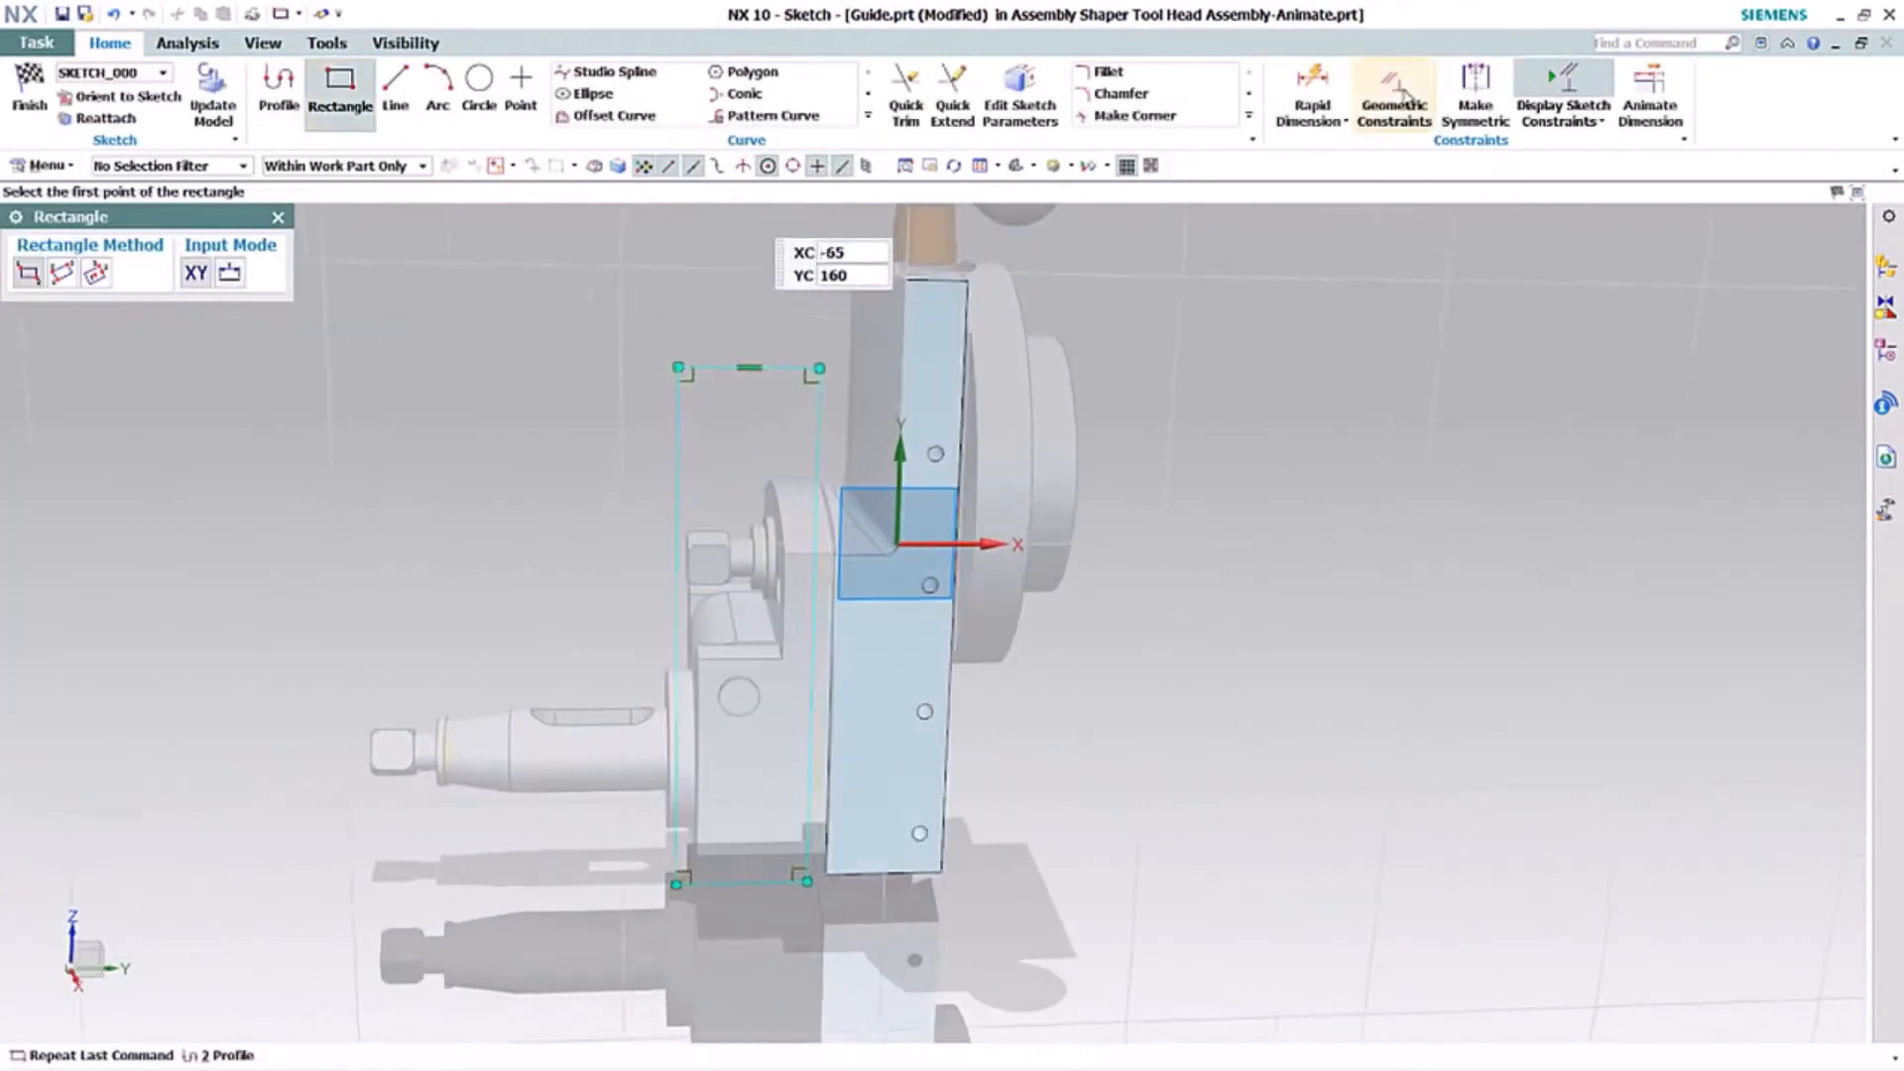
click(1393, 97)
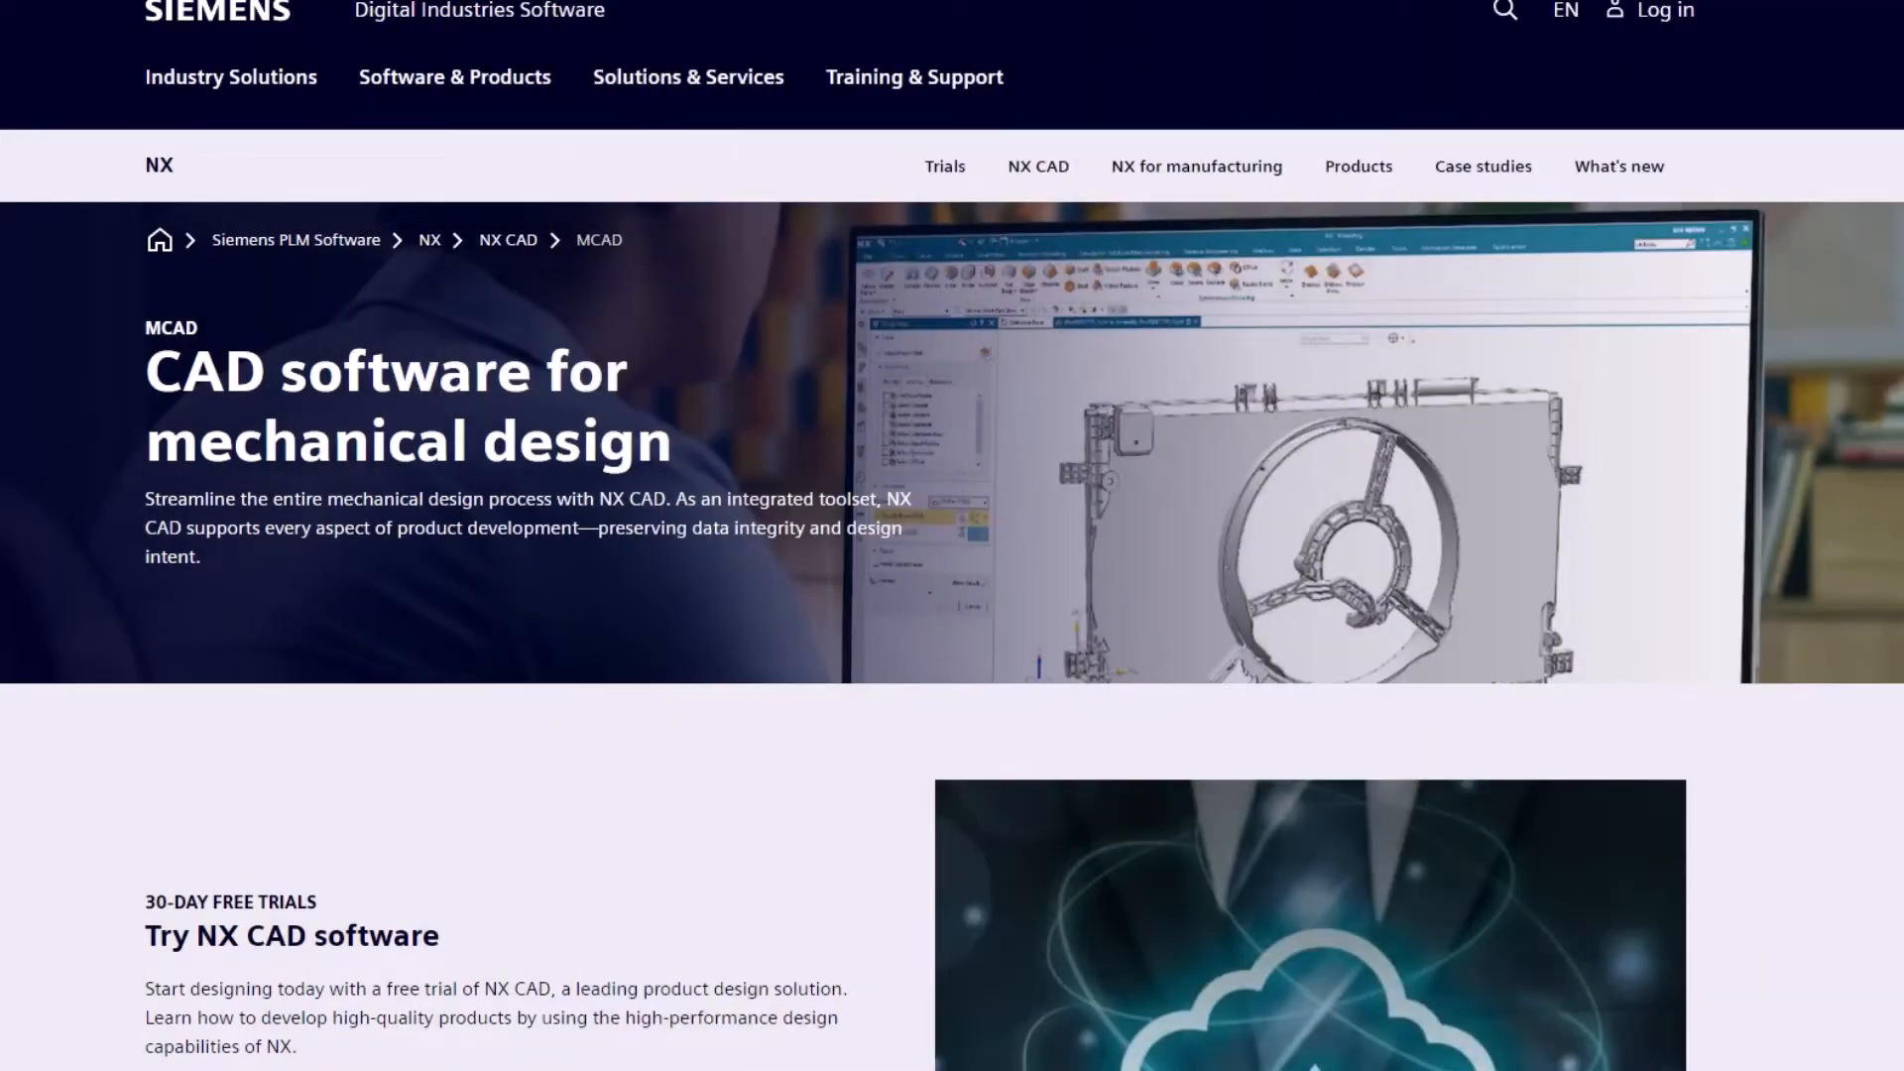
- Scroll the NX CAD page past the free-trial banner to the mechanical design solutions cards
scroll(down, 3)
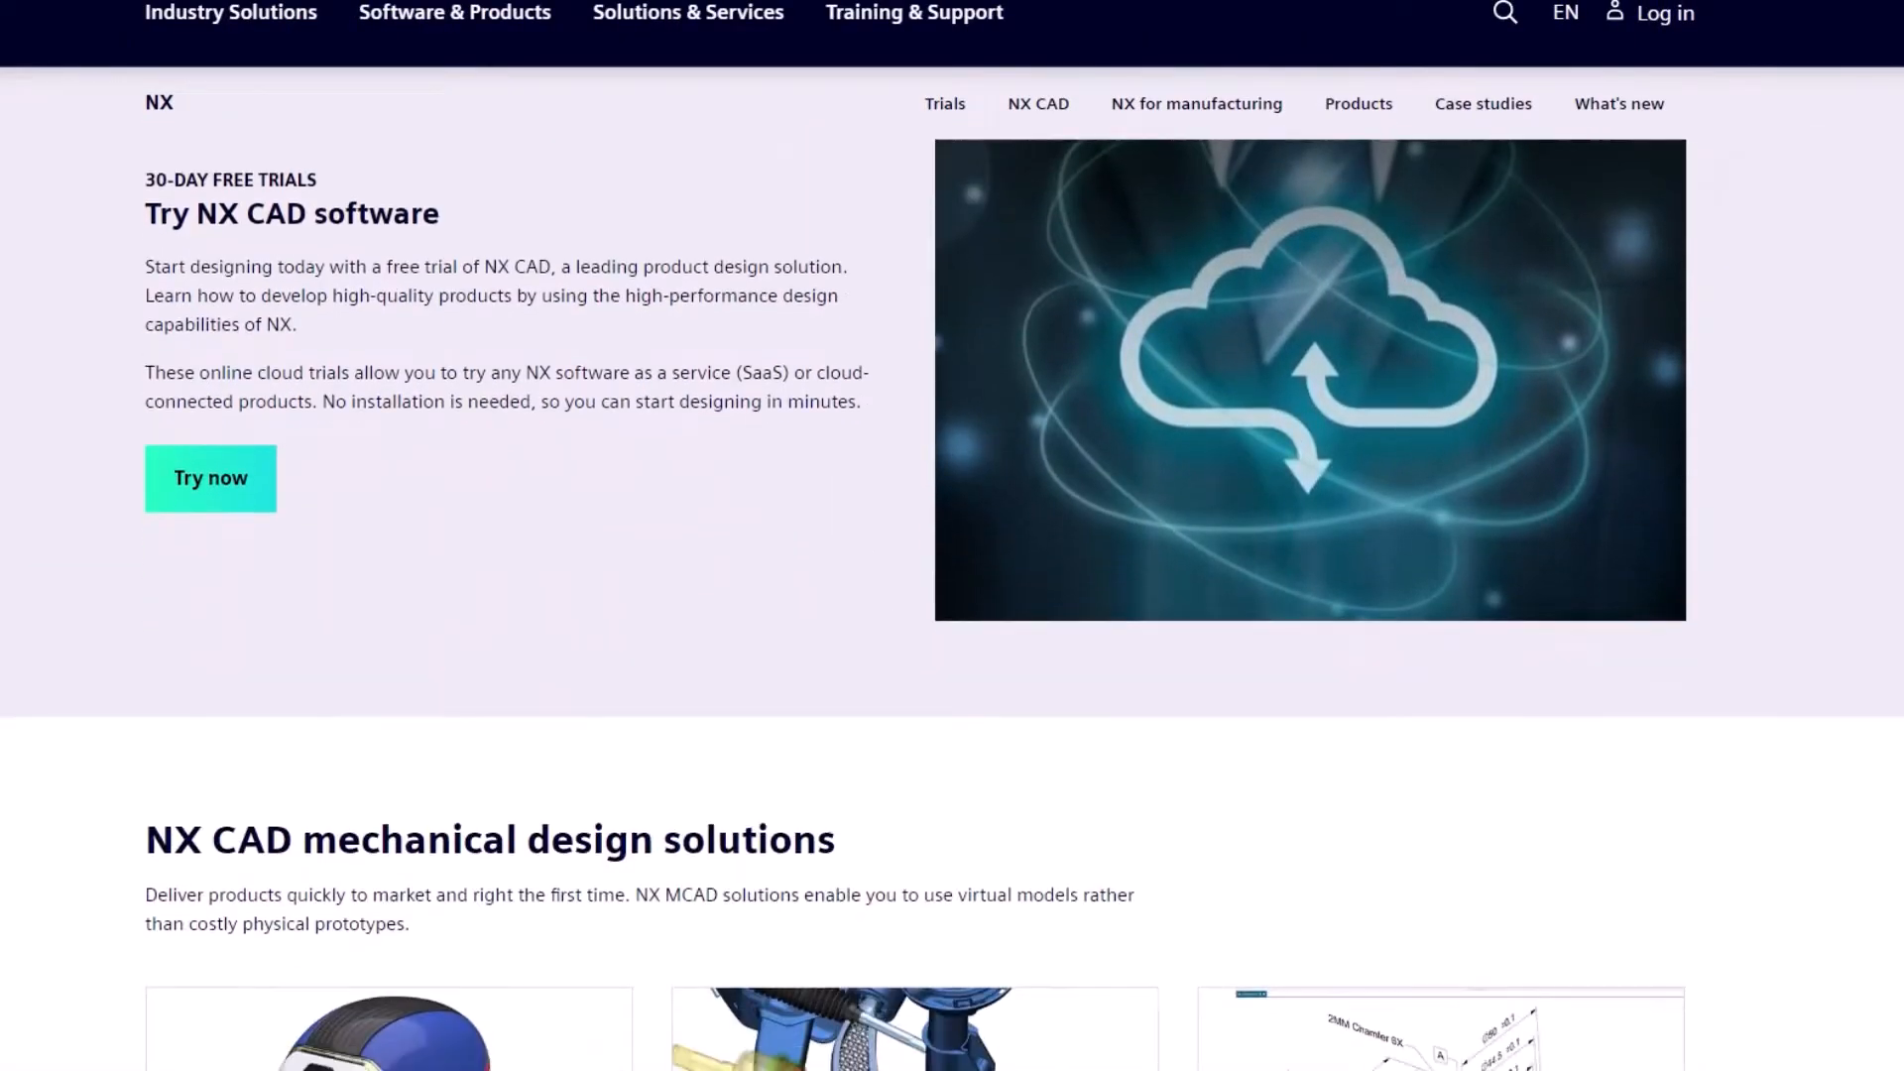
scroll(down, 3)
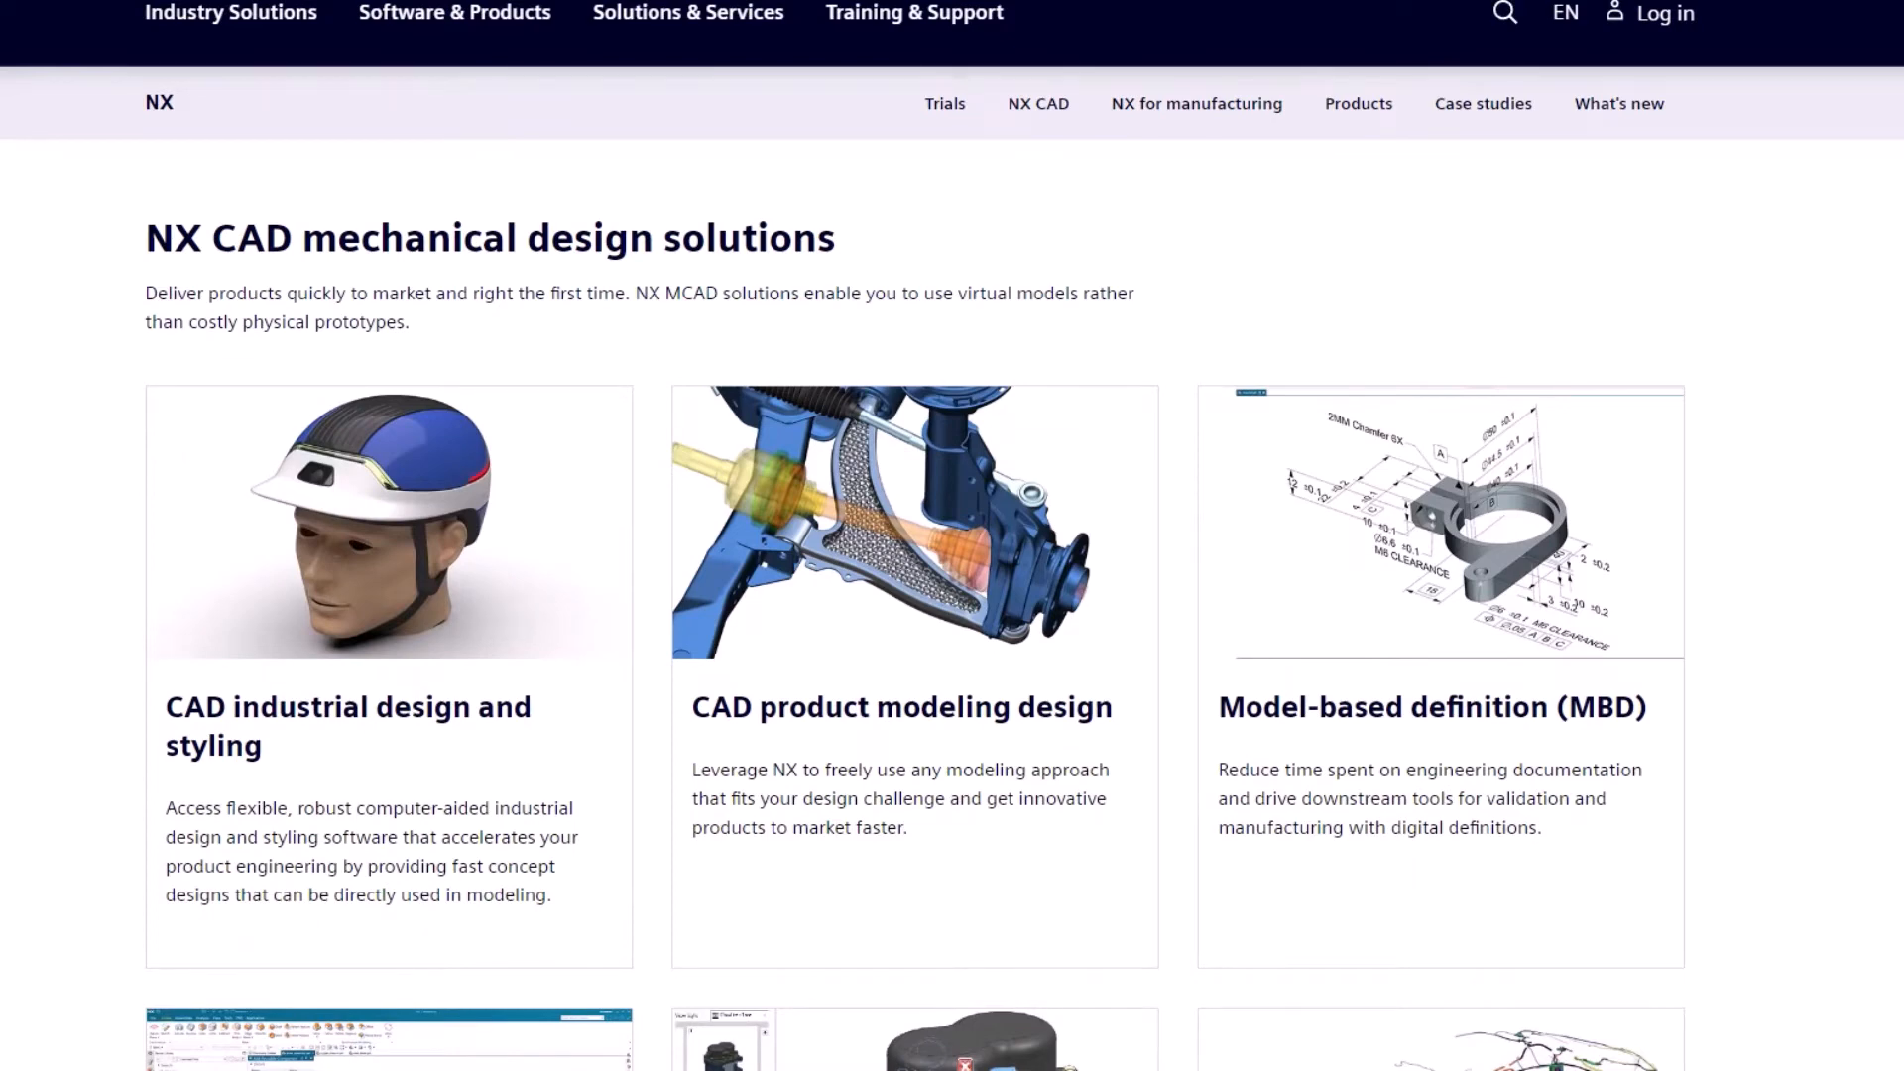
scroll(down, 3)
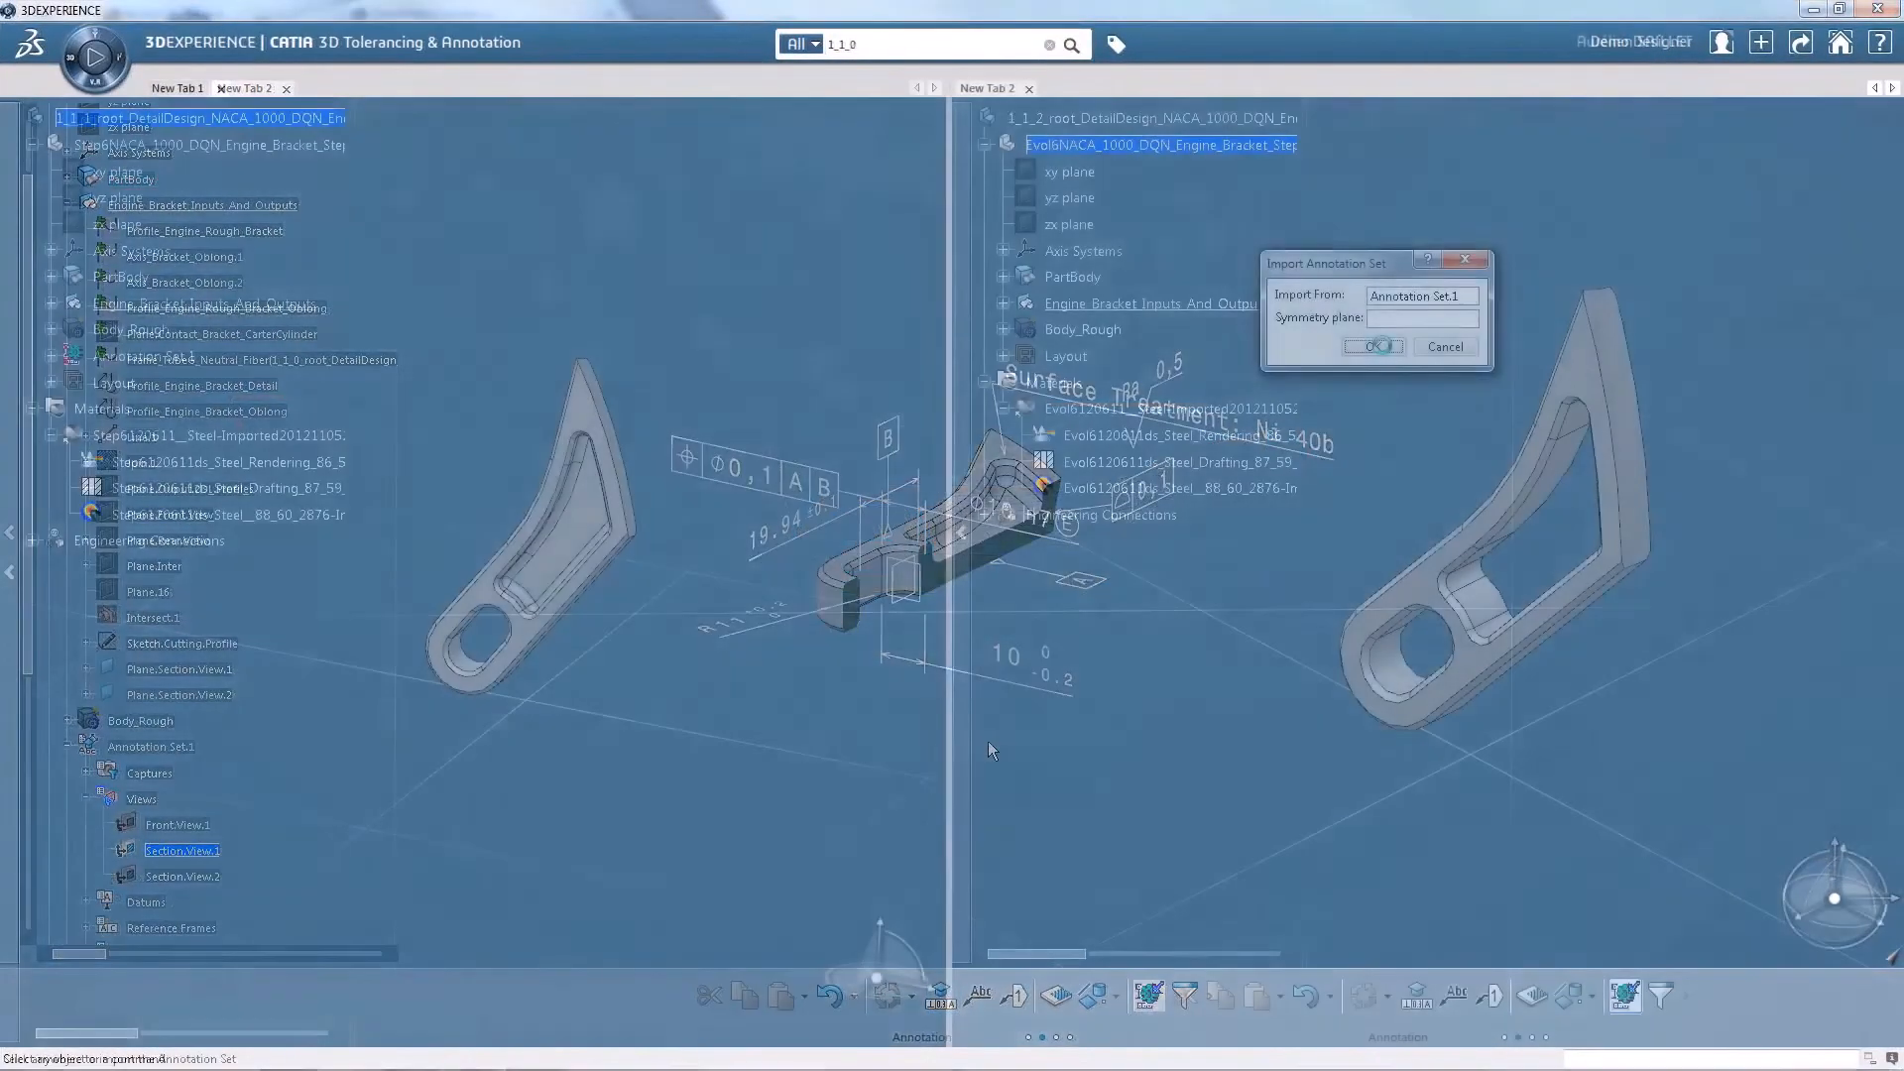
- Confirm importing Annotation Set.1 into the second engine bracket model
click(1371, 346)
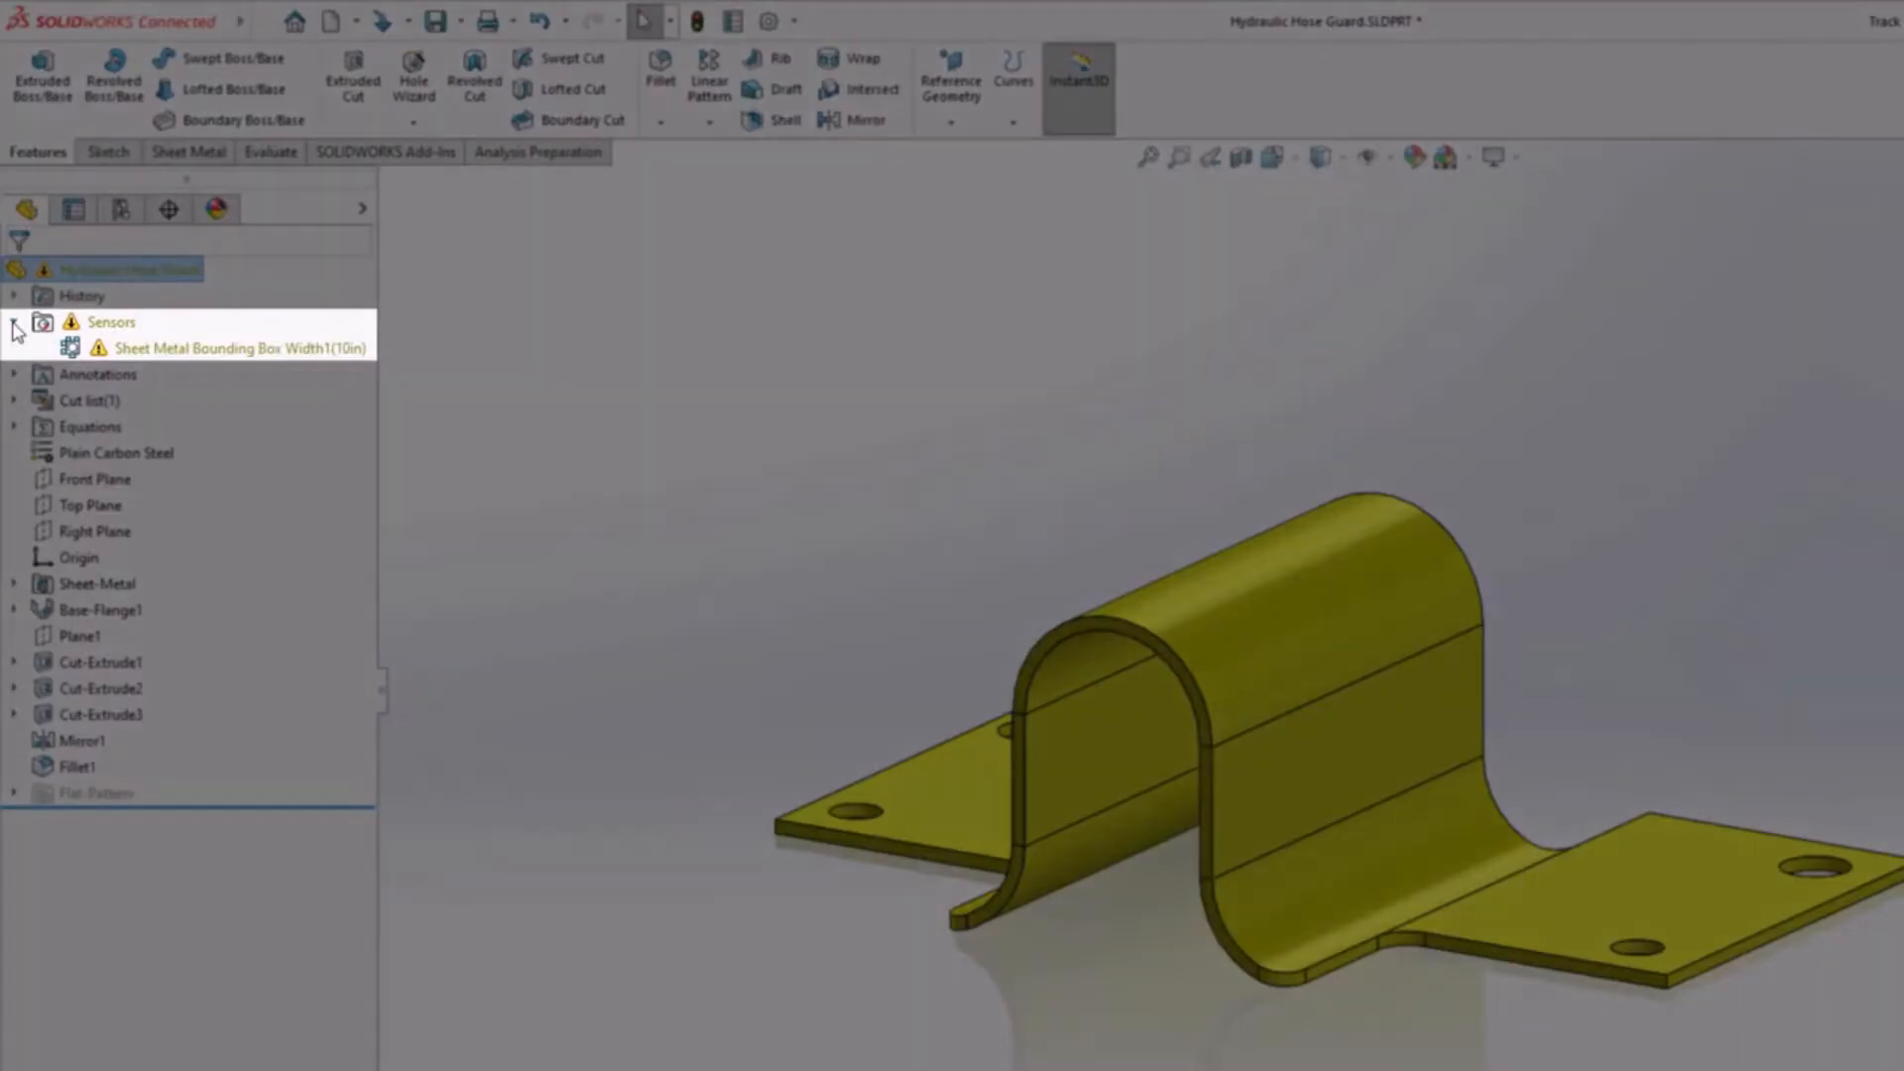
- Edit the bounding box width sensor, switch bearing configuration, and cut the conveyor up to a face
double_click(239, 348)
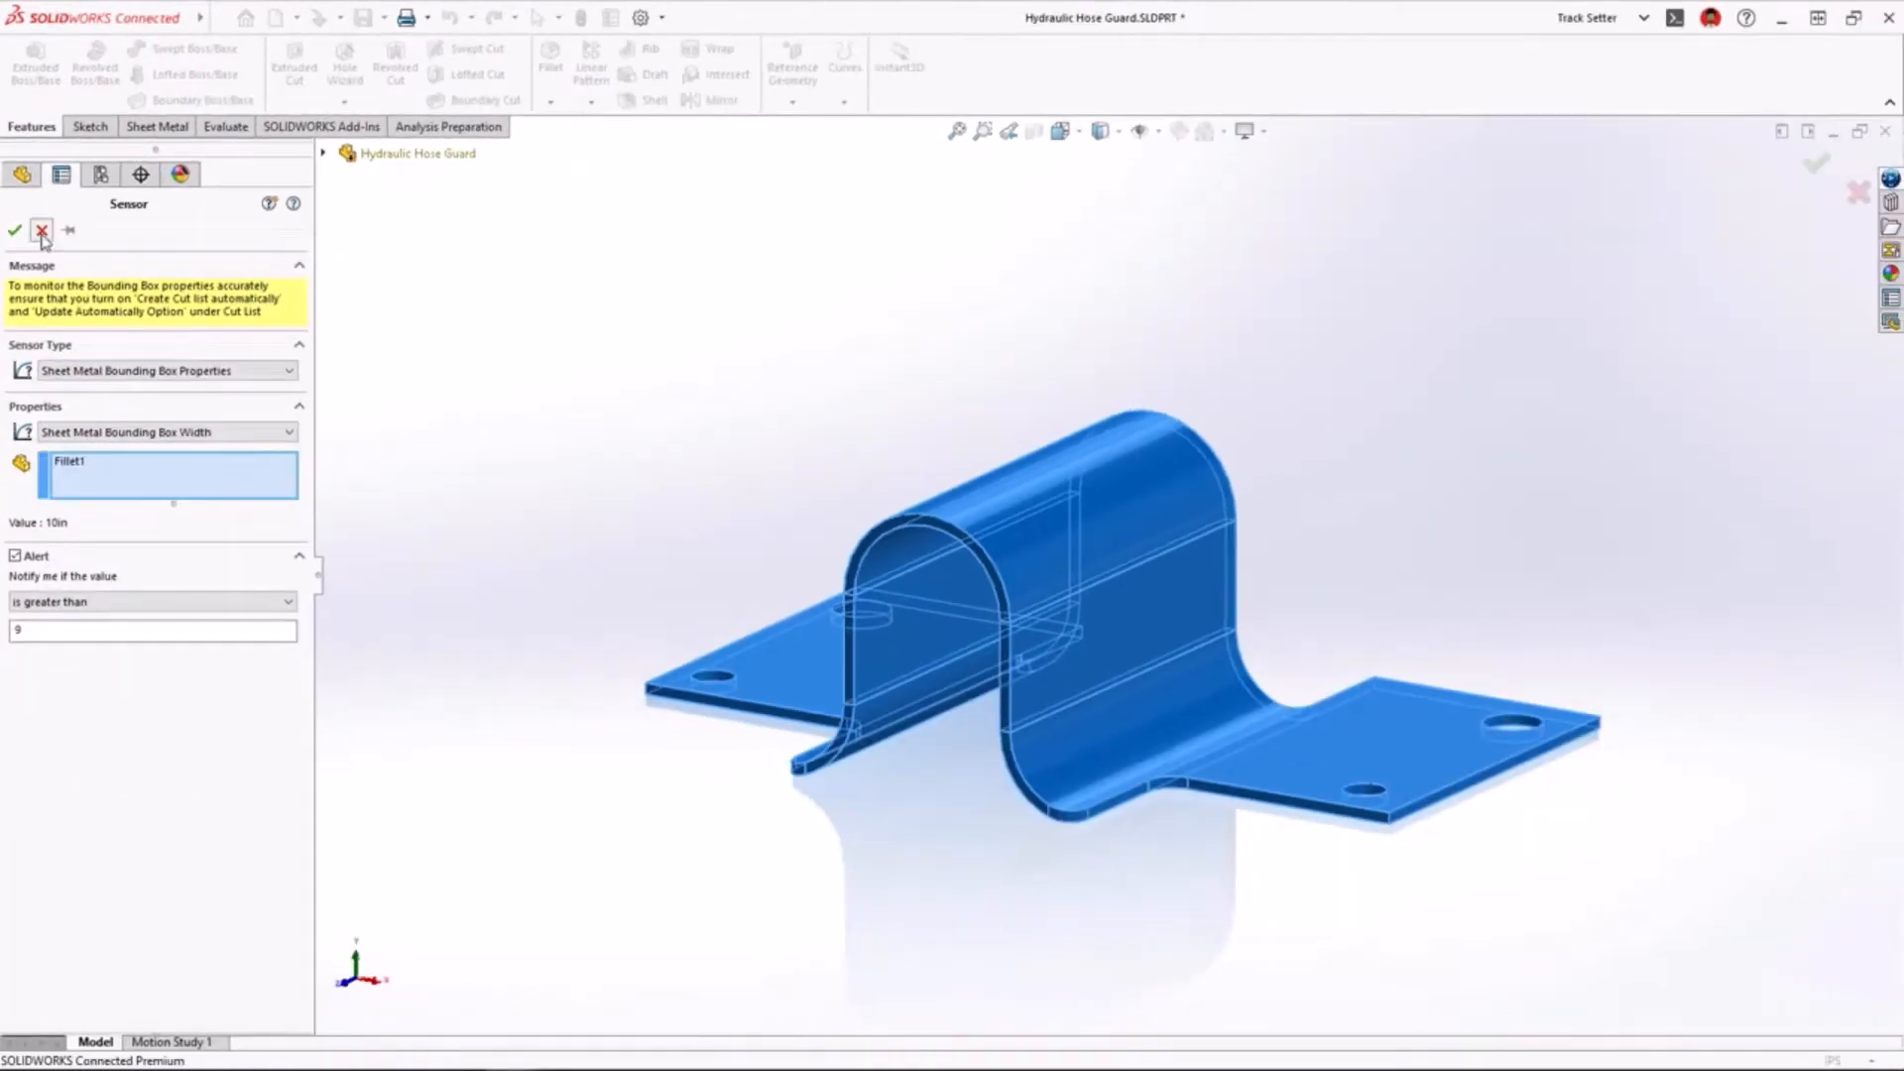
click(15, 231)
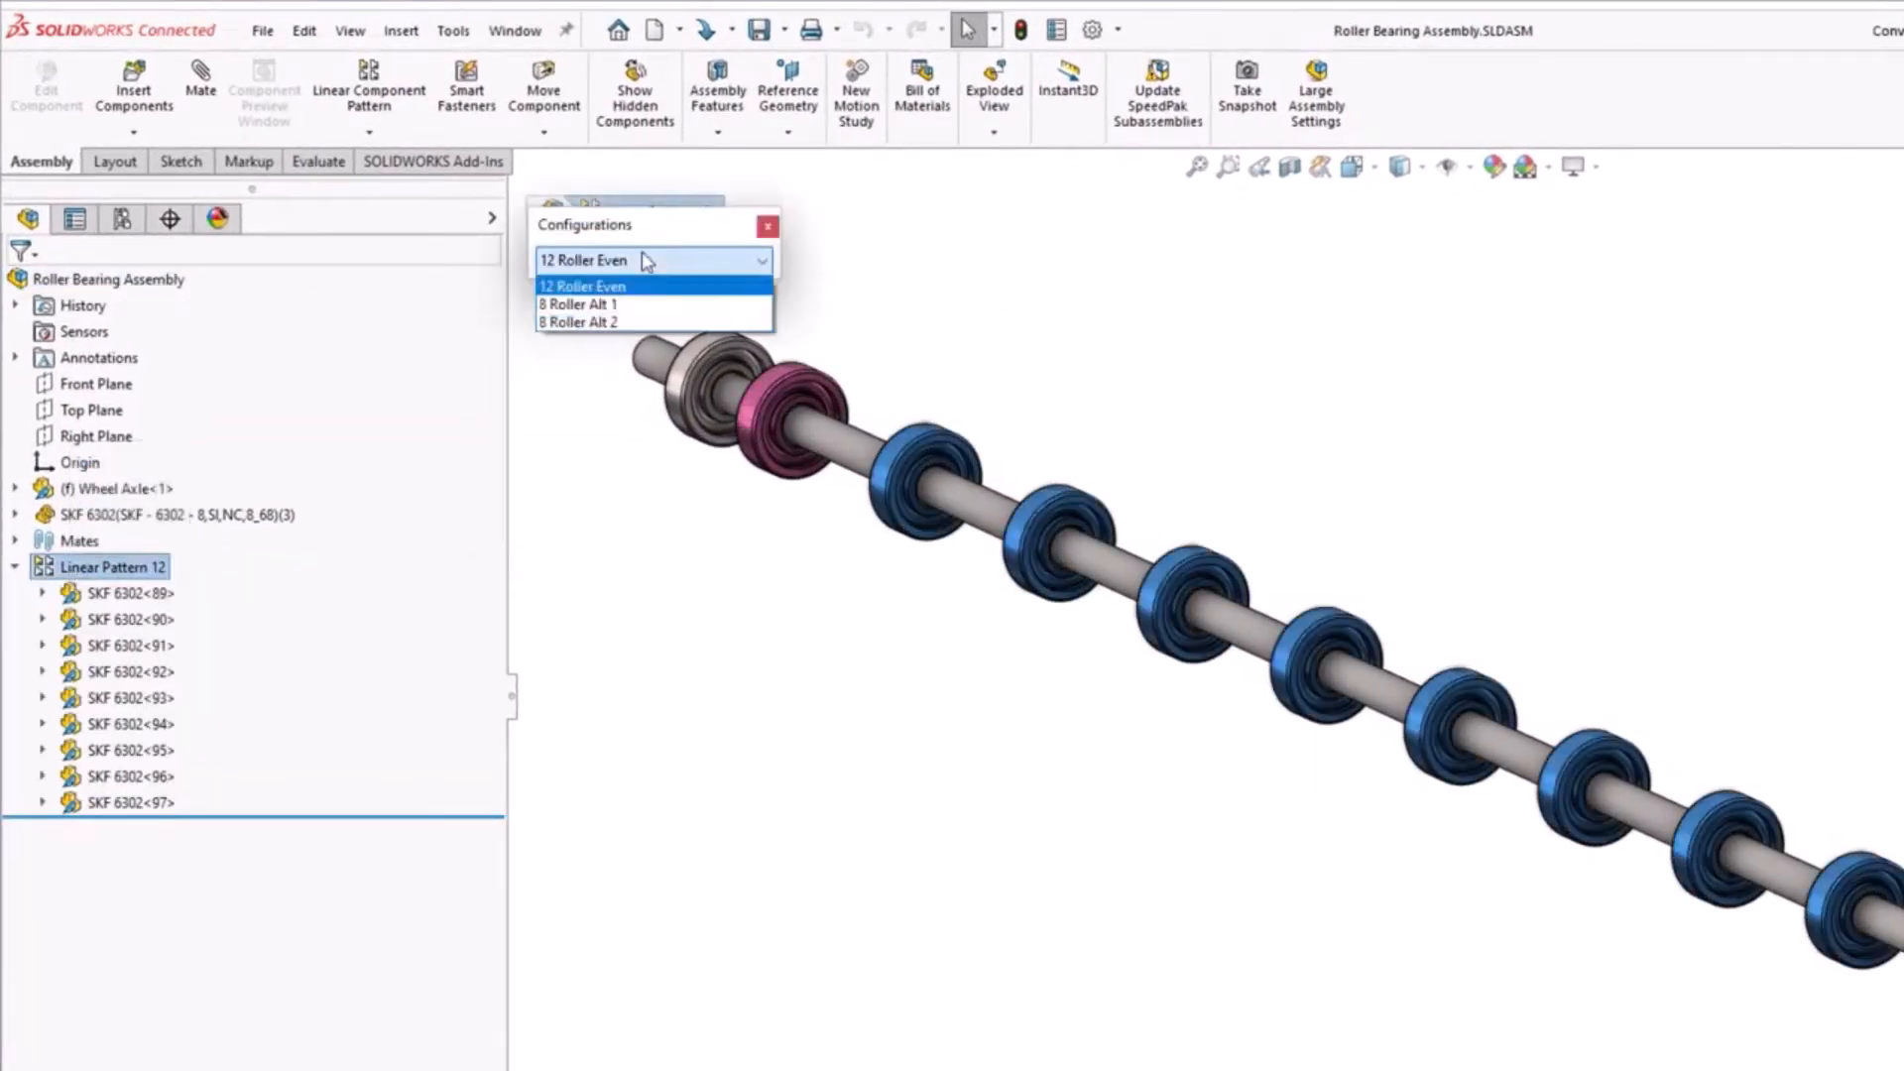
click(595, 303)
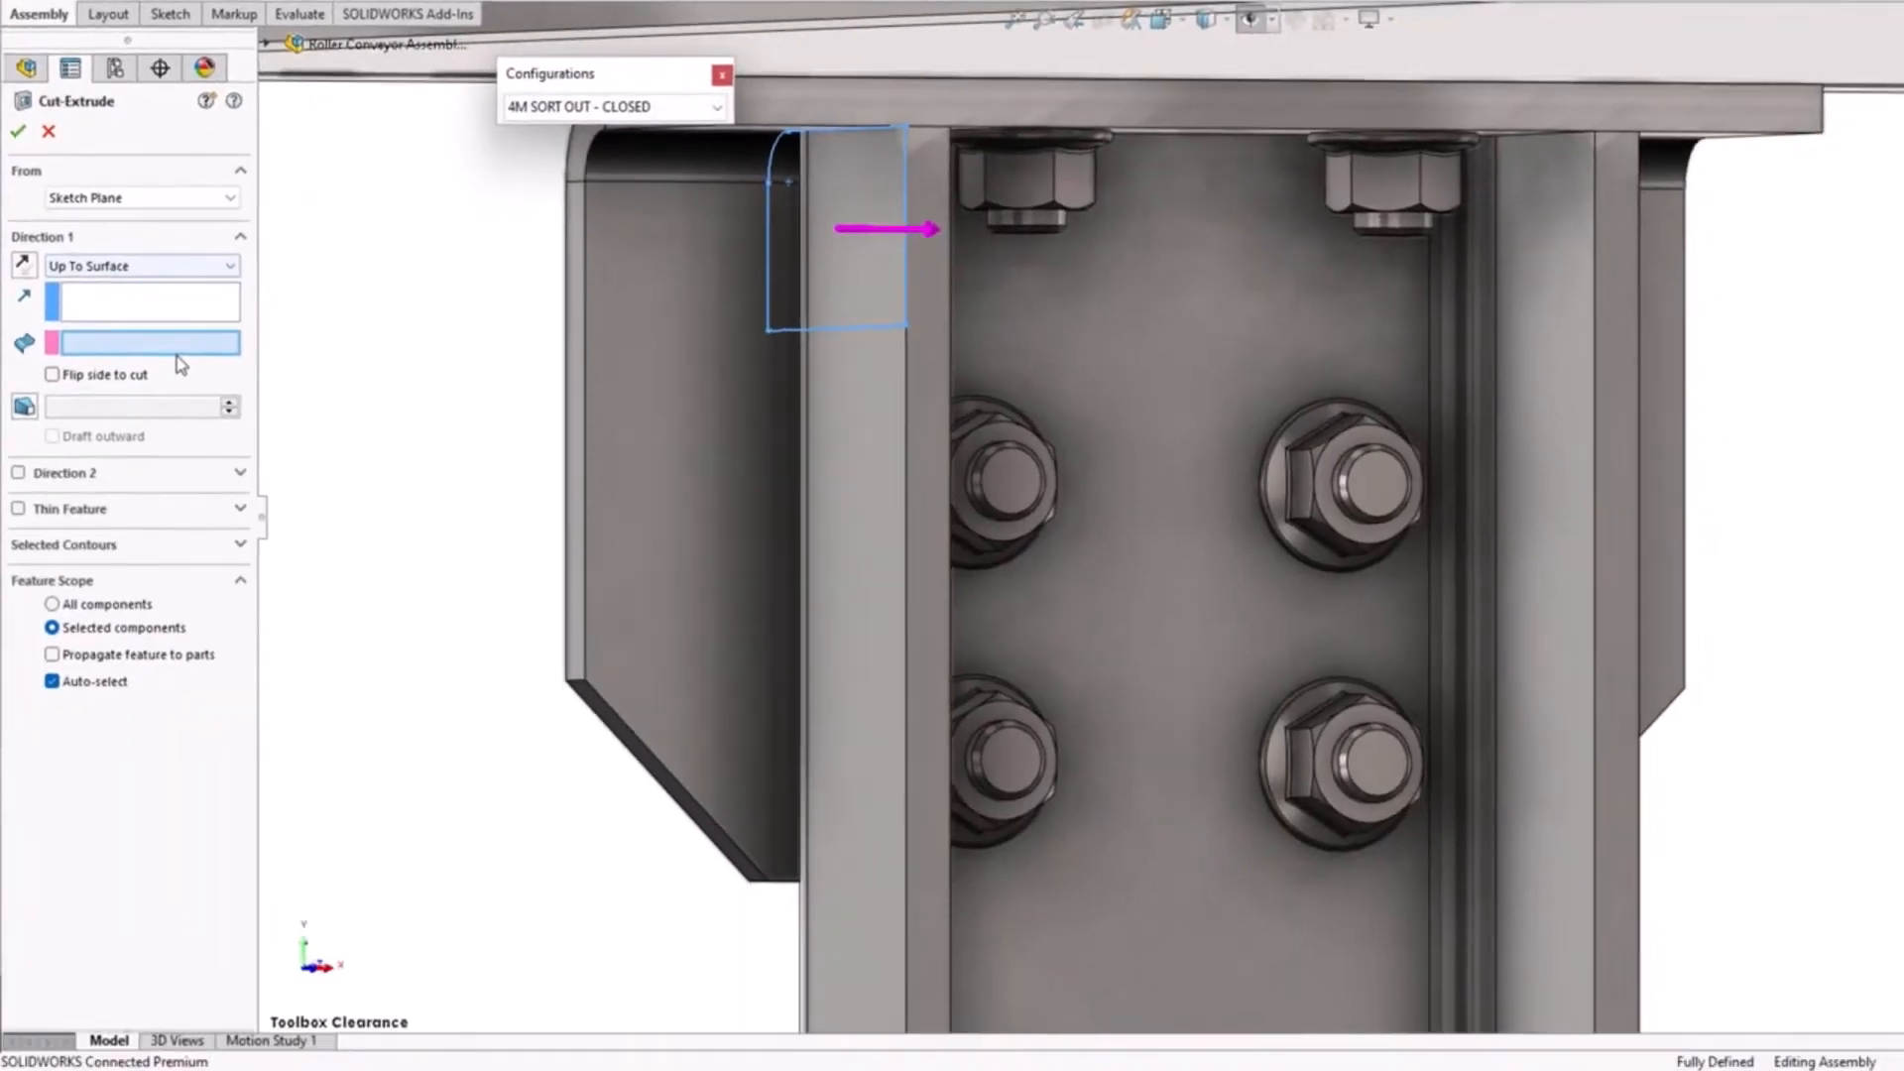
click(1202, 231)
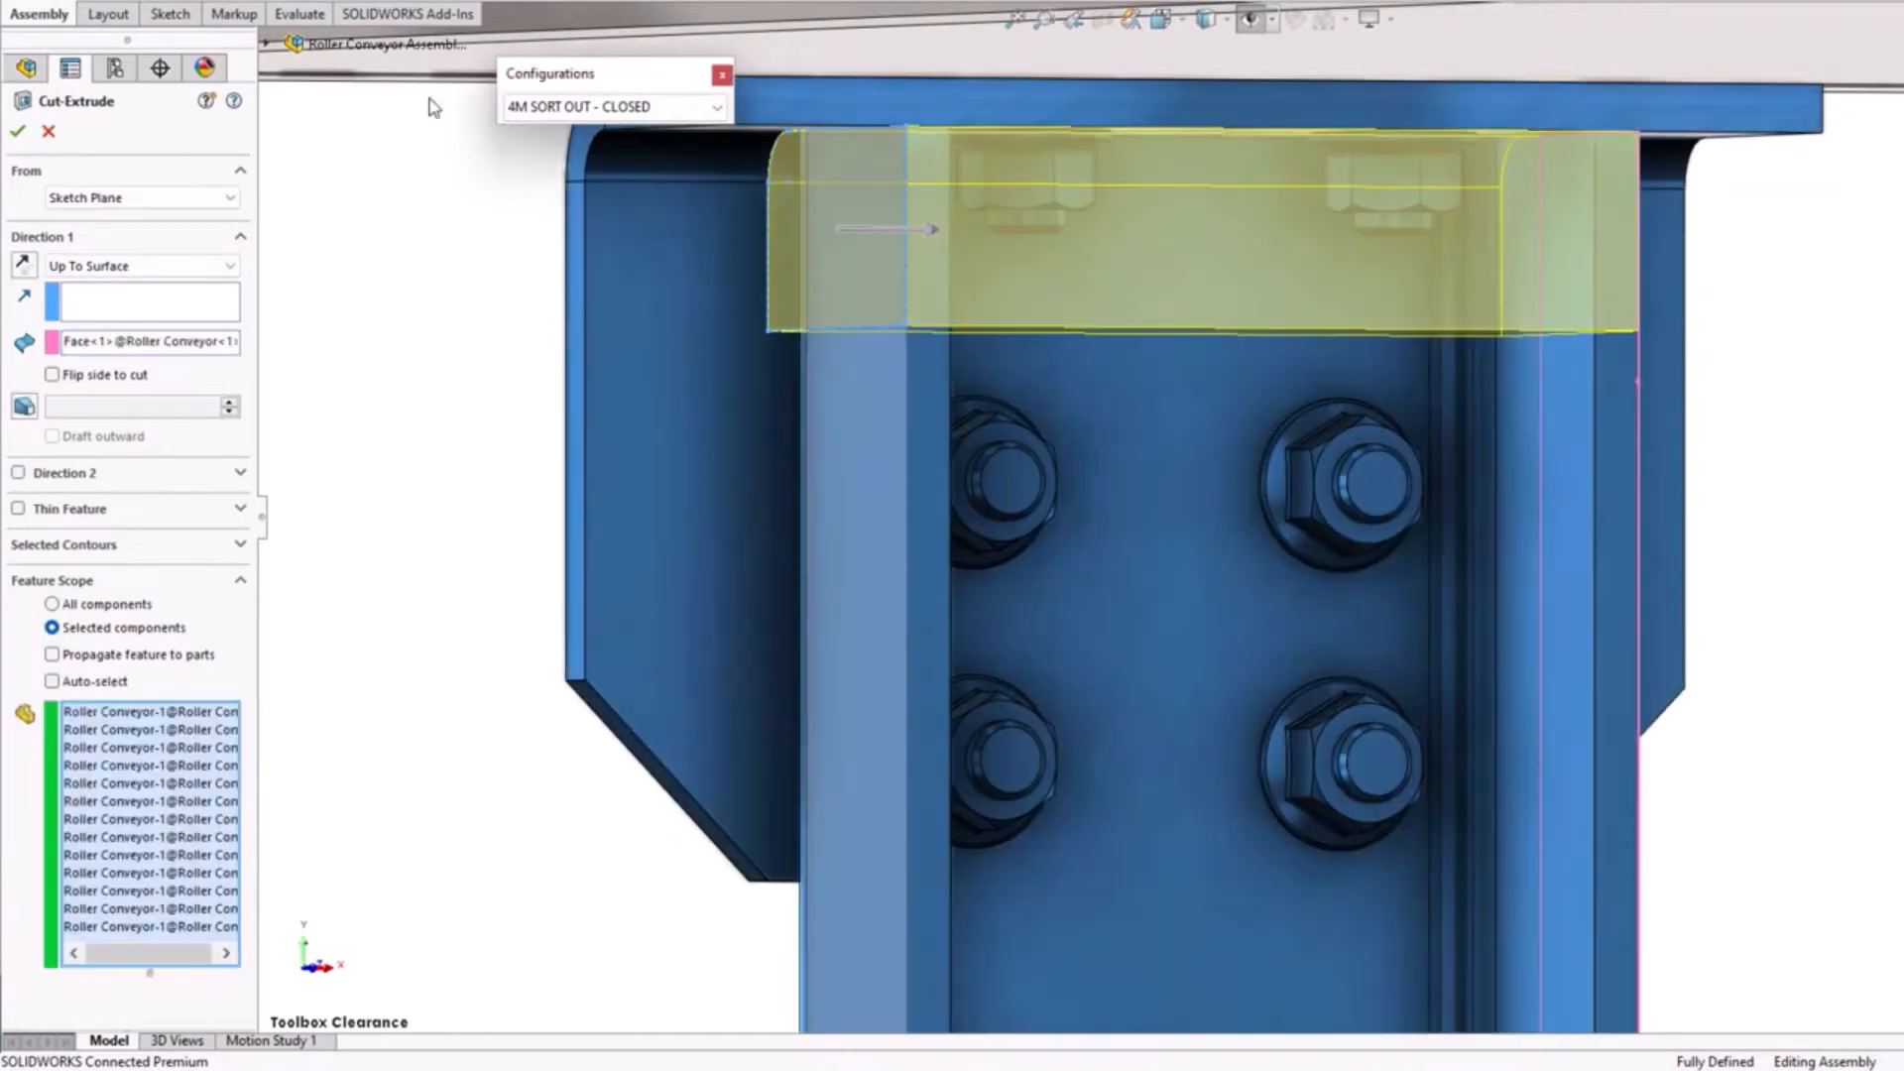
click(62, 580)
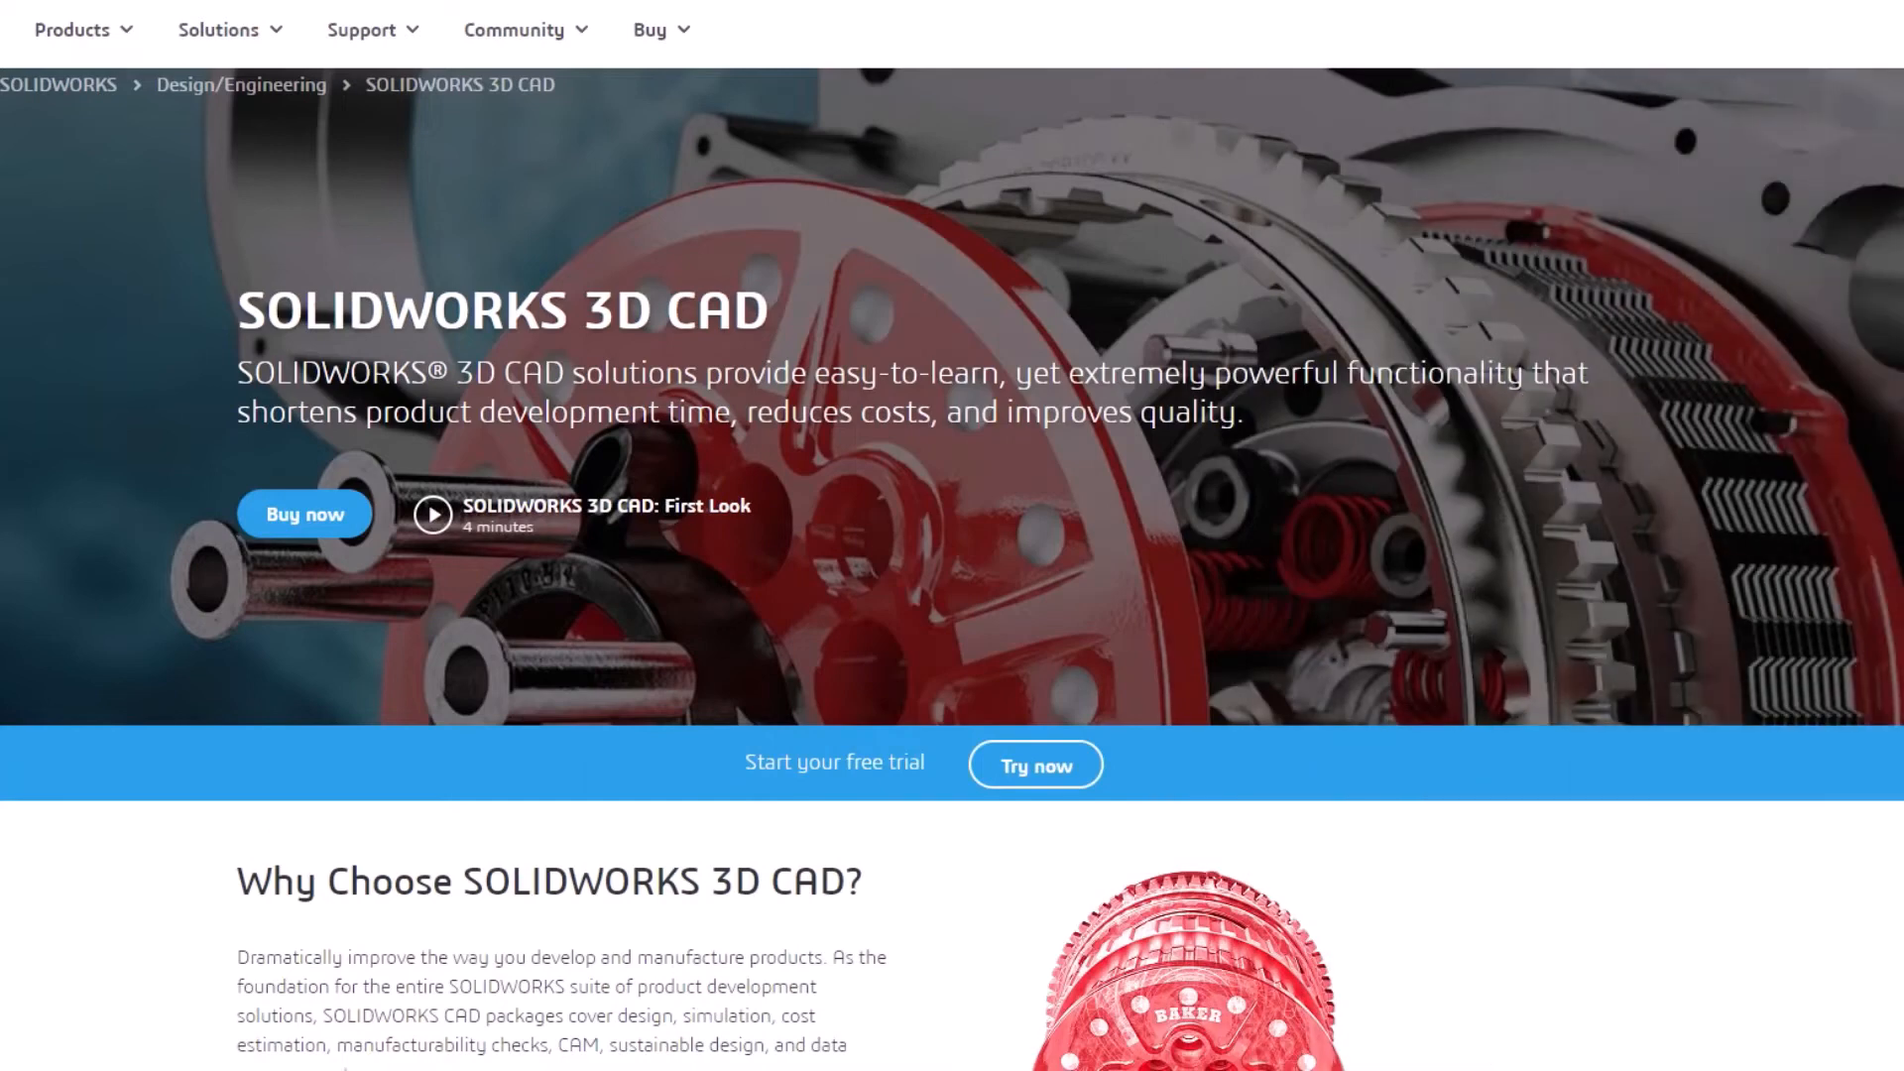
- Scroll to the edition cards and open the Standard, Professional and Premium feature comparison
scroll(down, 3)
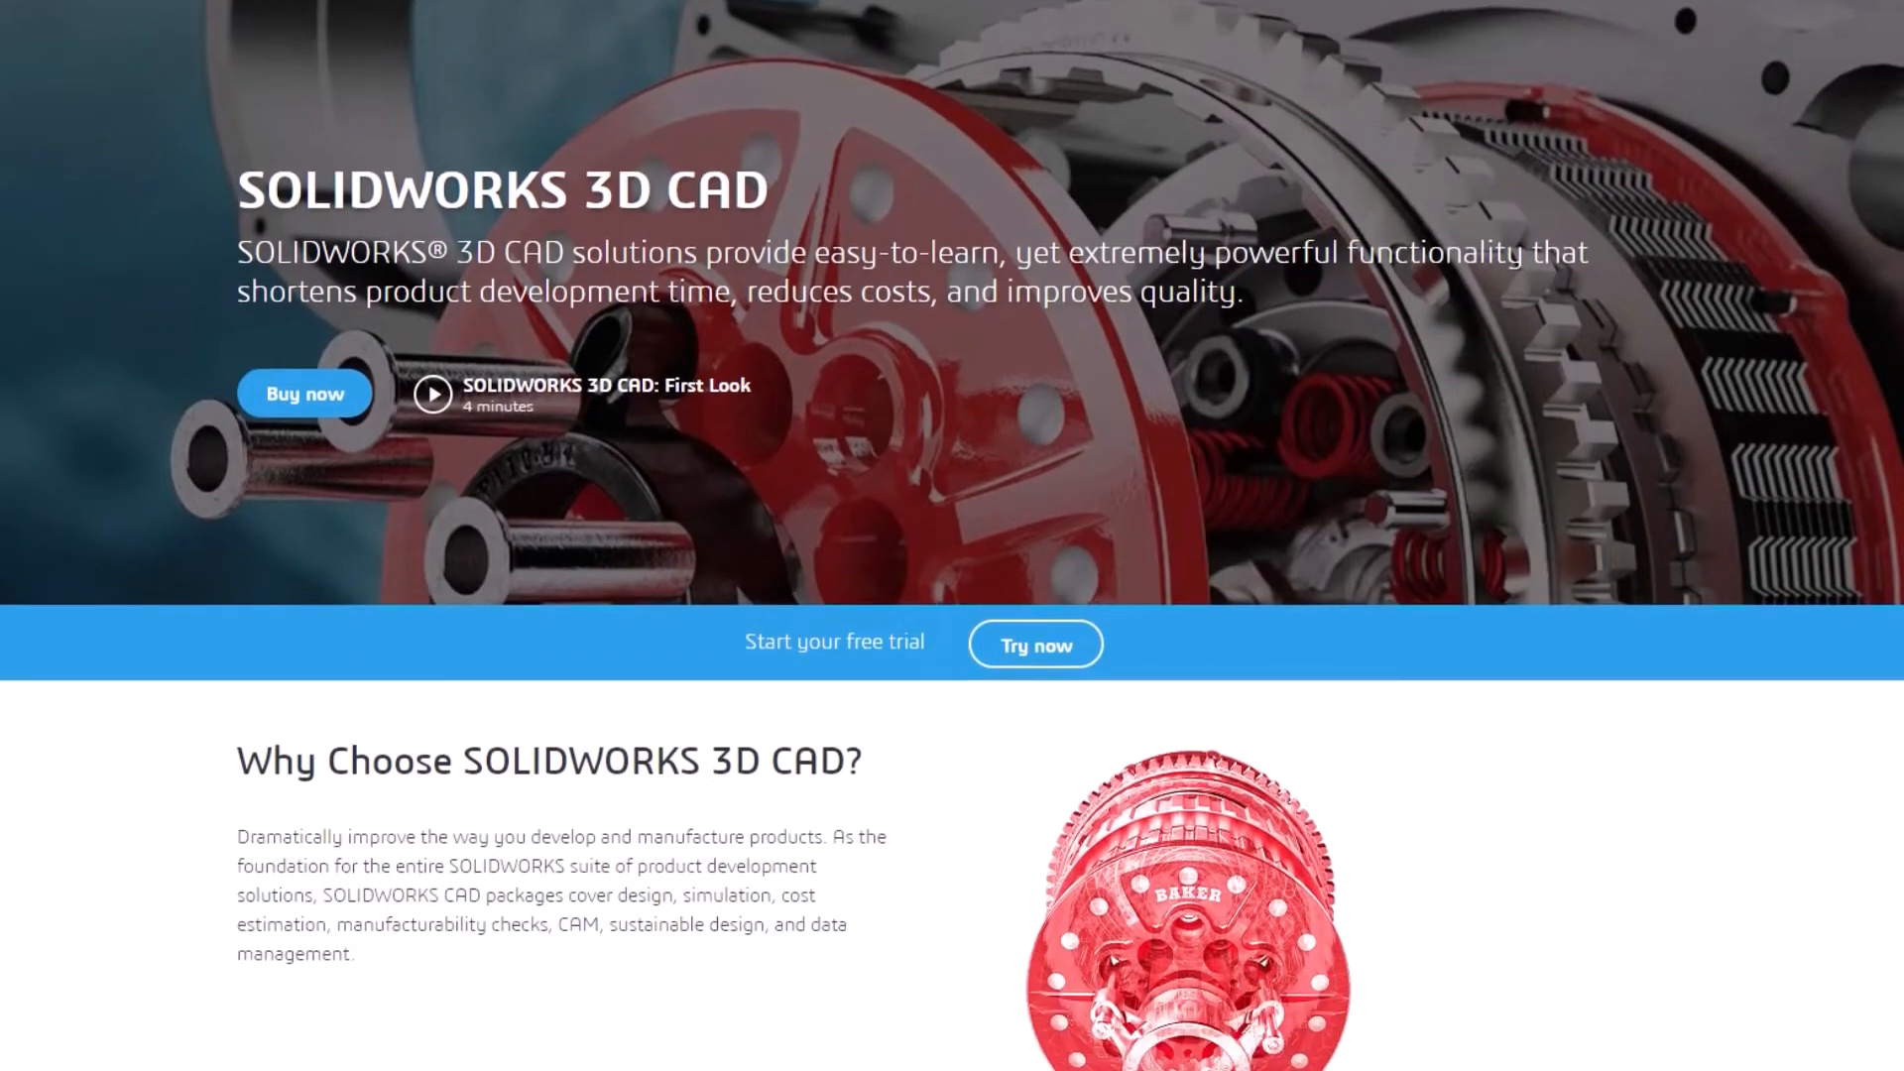
scroll(down, 3)
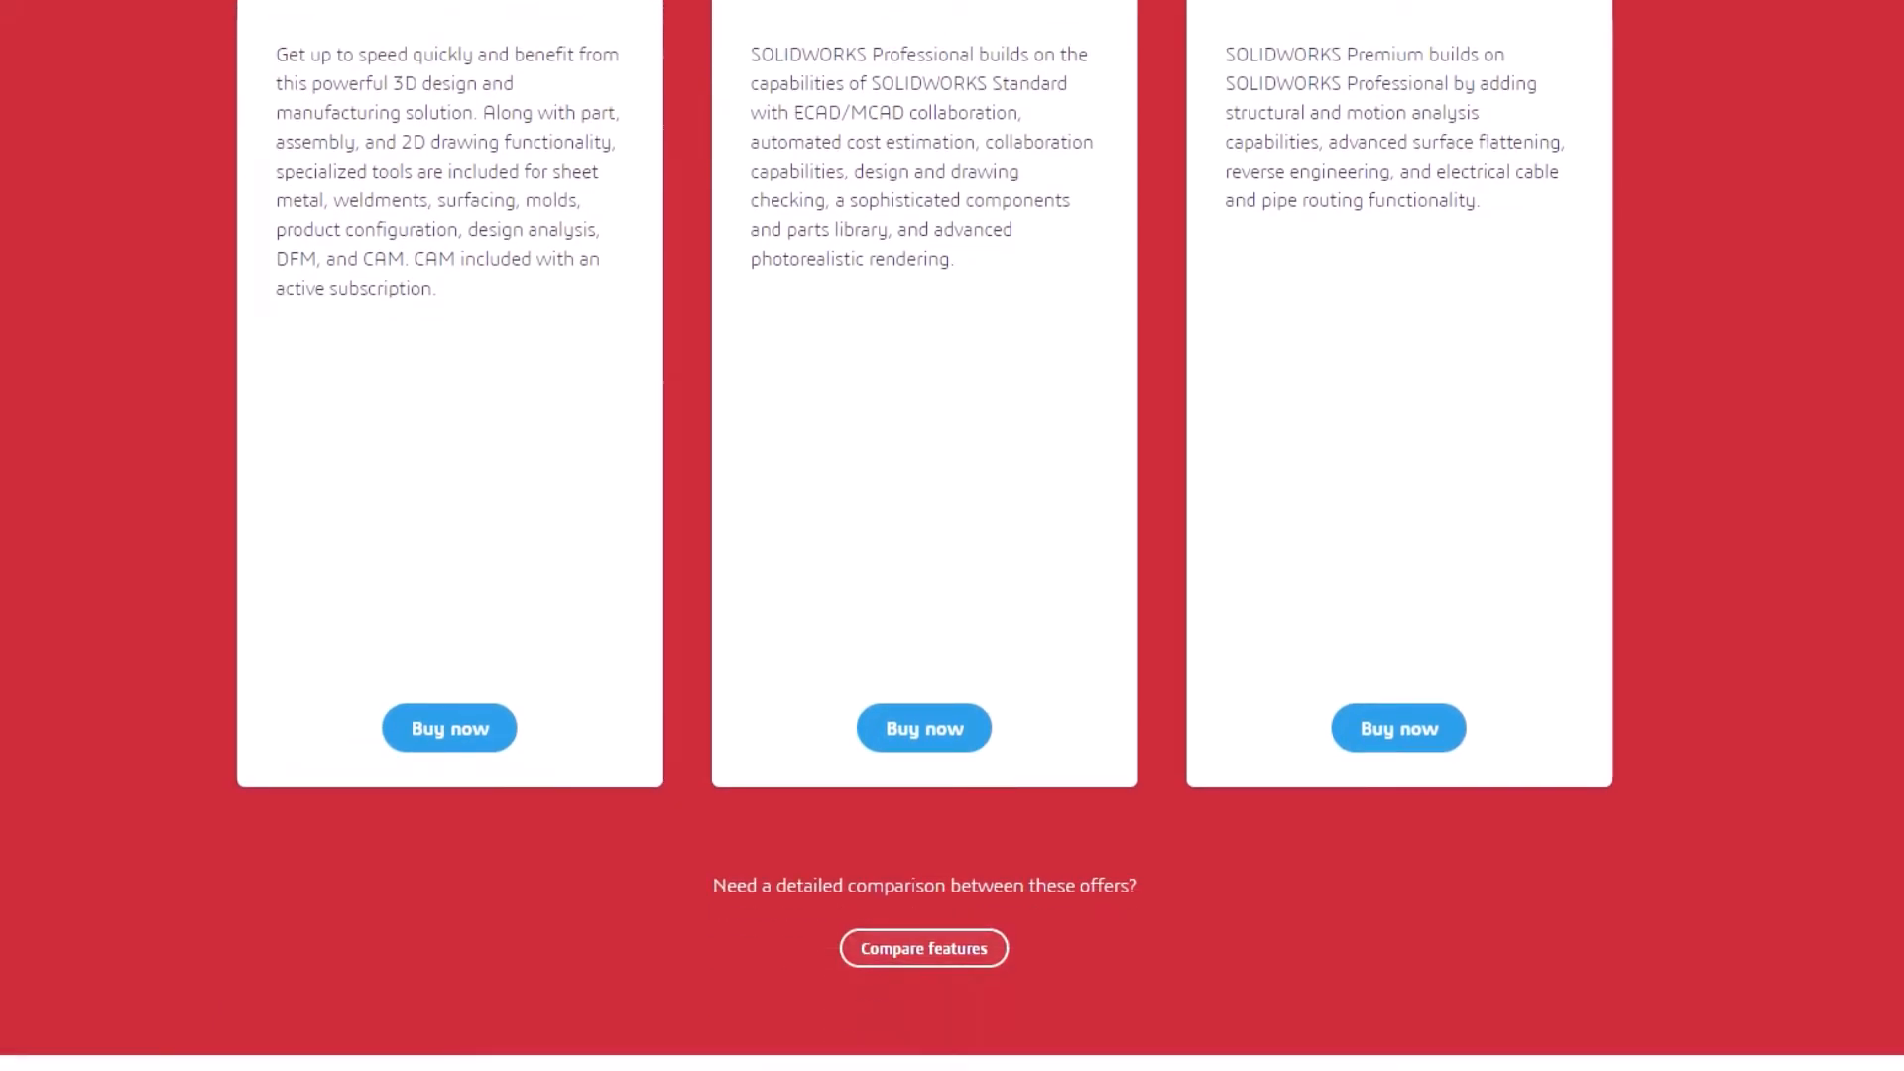
click(924, 948)
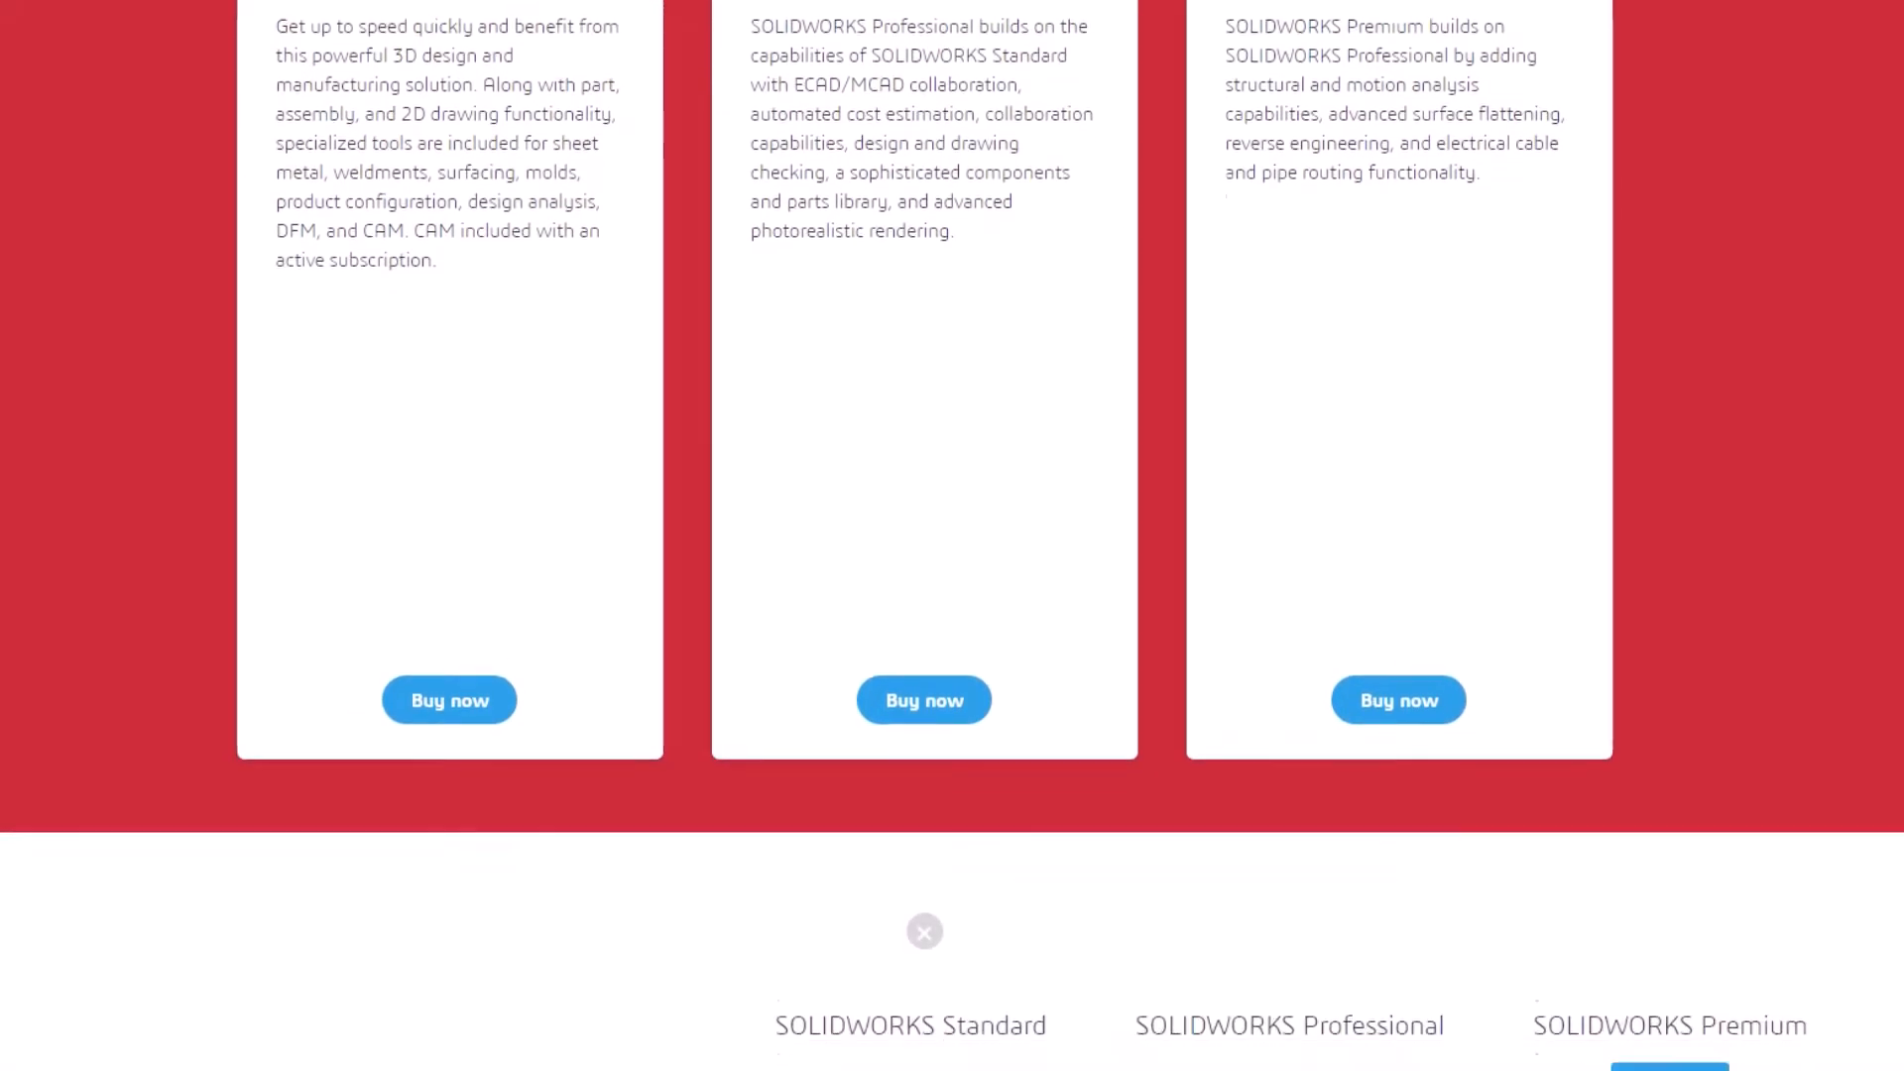
scroll(down, 3)
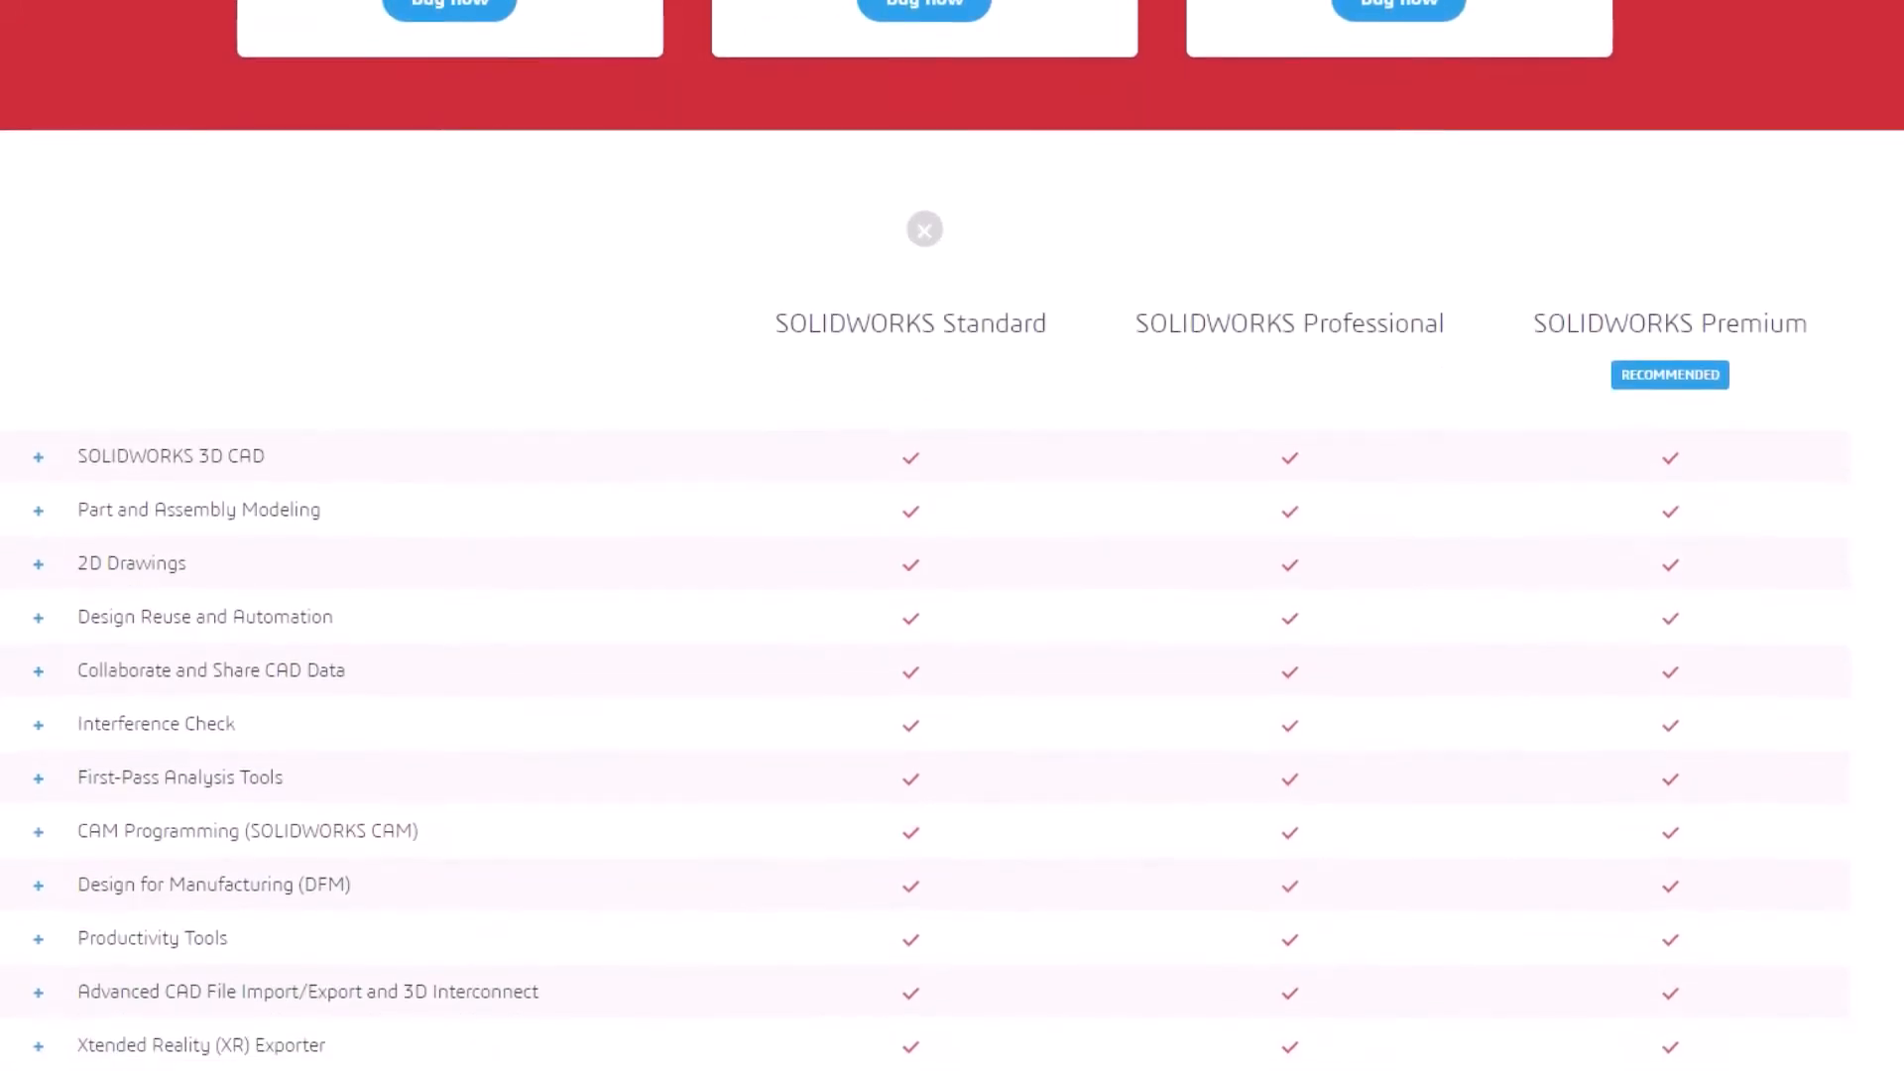
scroll(down, 3)
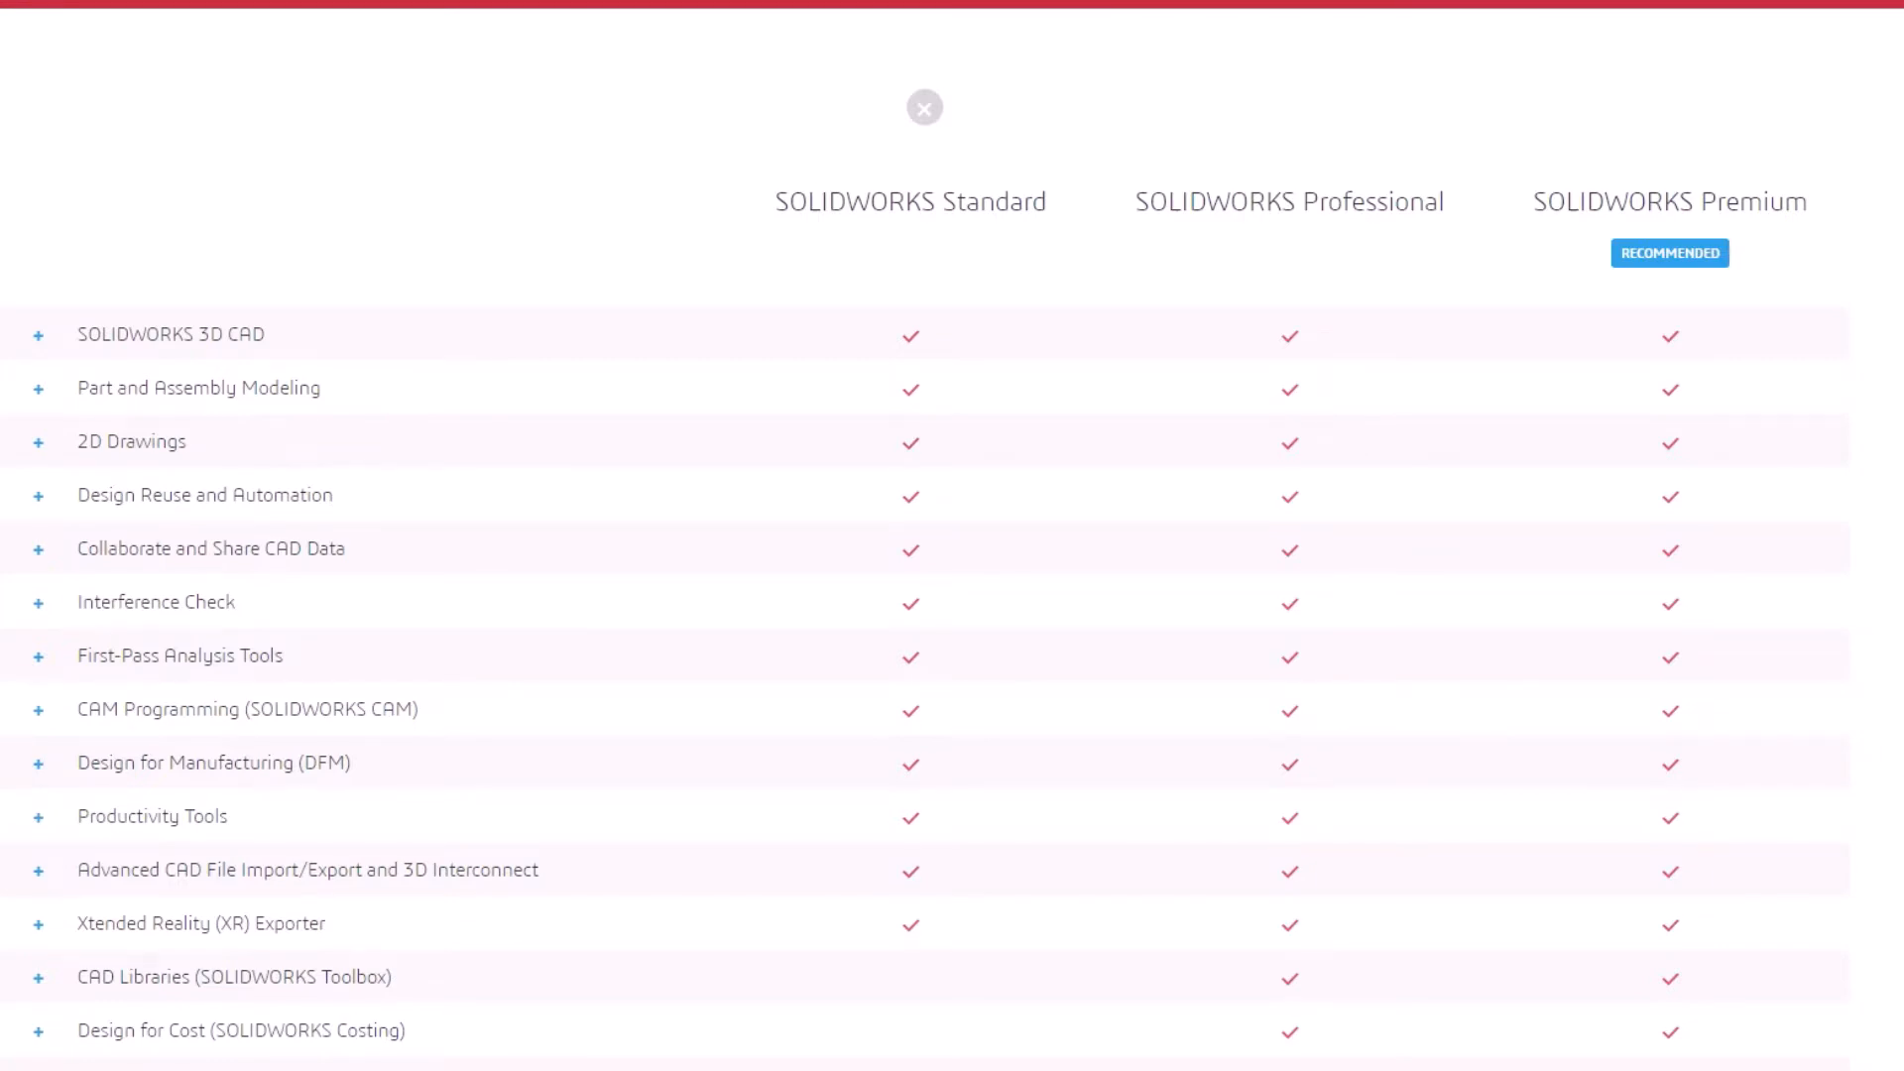
- Scroll the comparison table to its last row, Rectangular and Other Section Routing
scroll(down, 3)
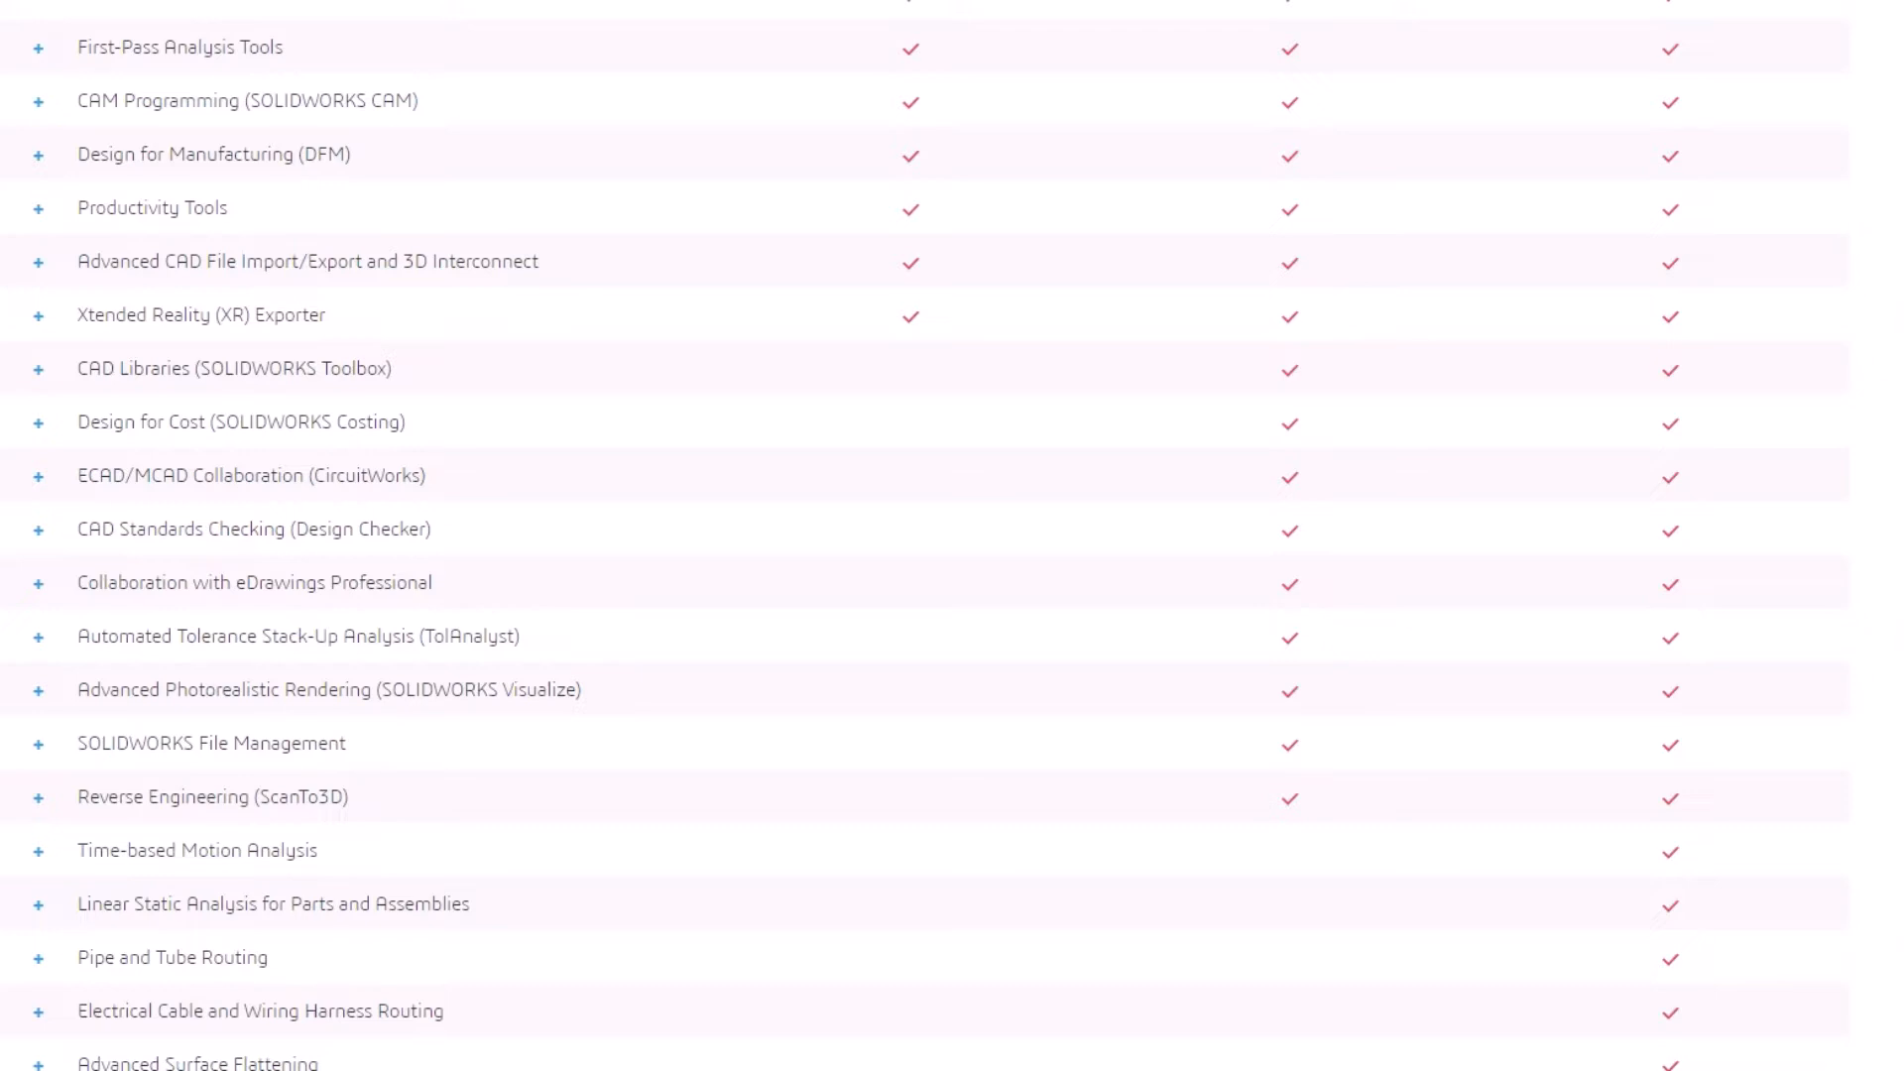
scroll(down, 3)
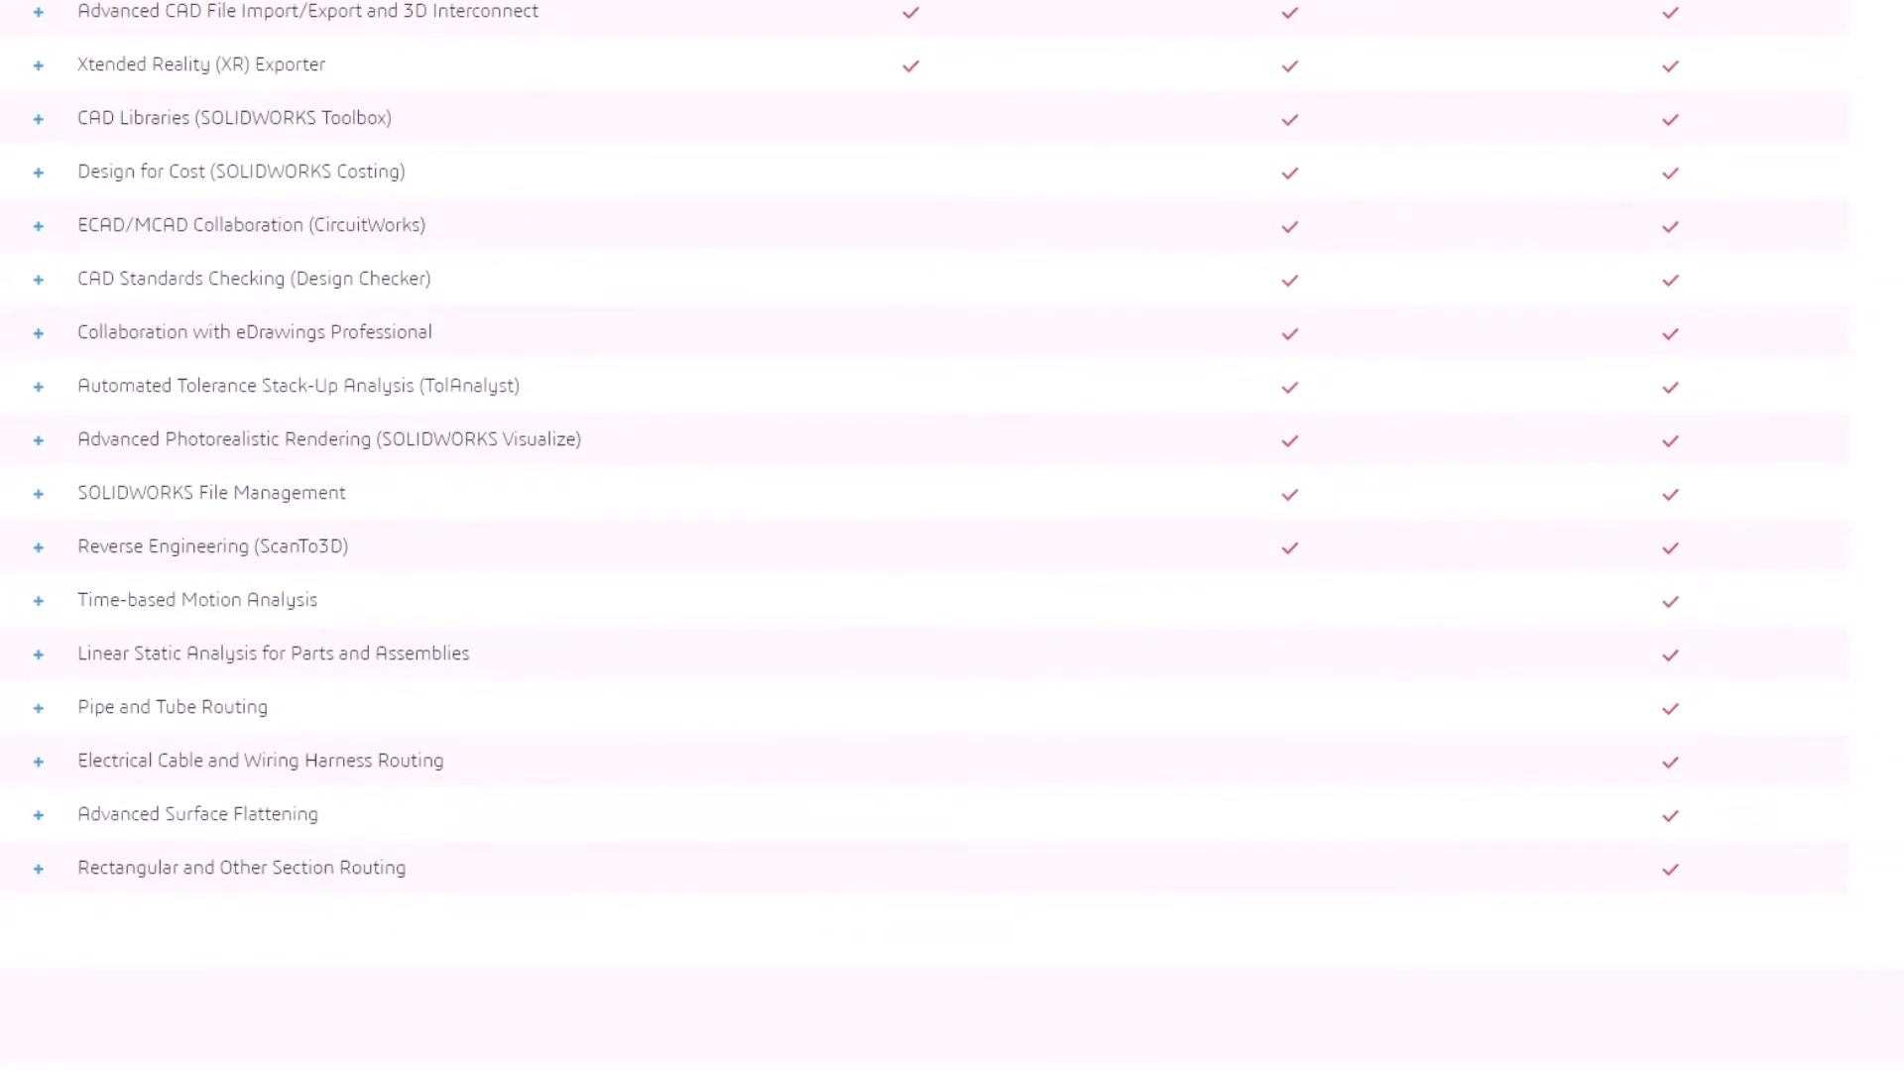
scroll(down, 3)
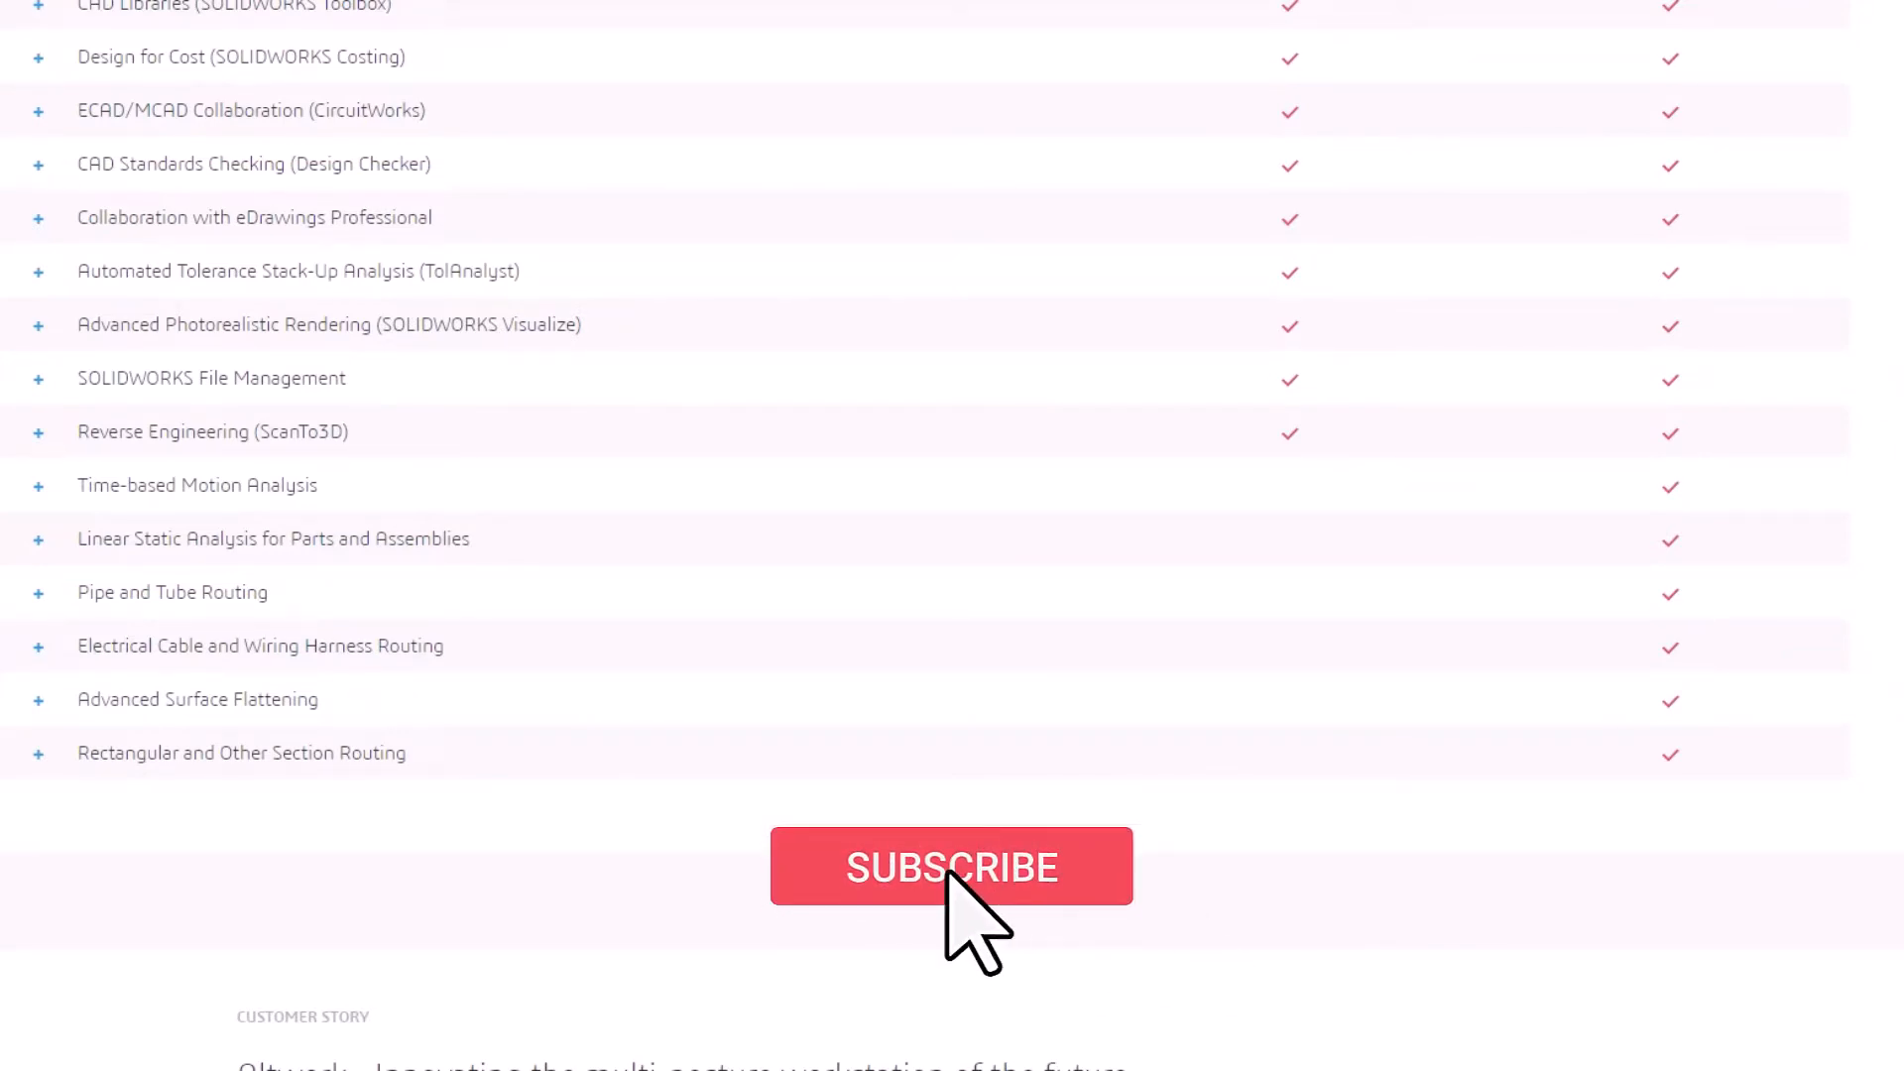
click(951, 866)
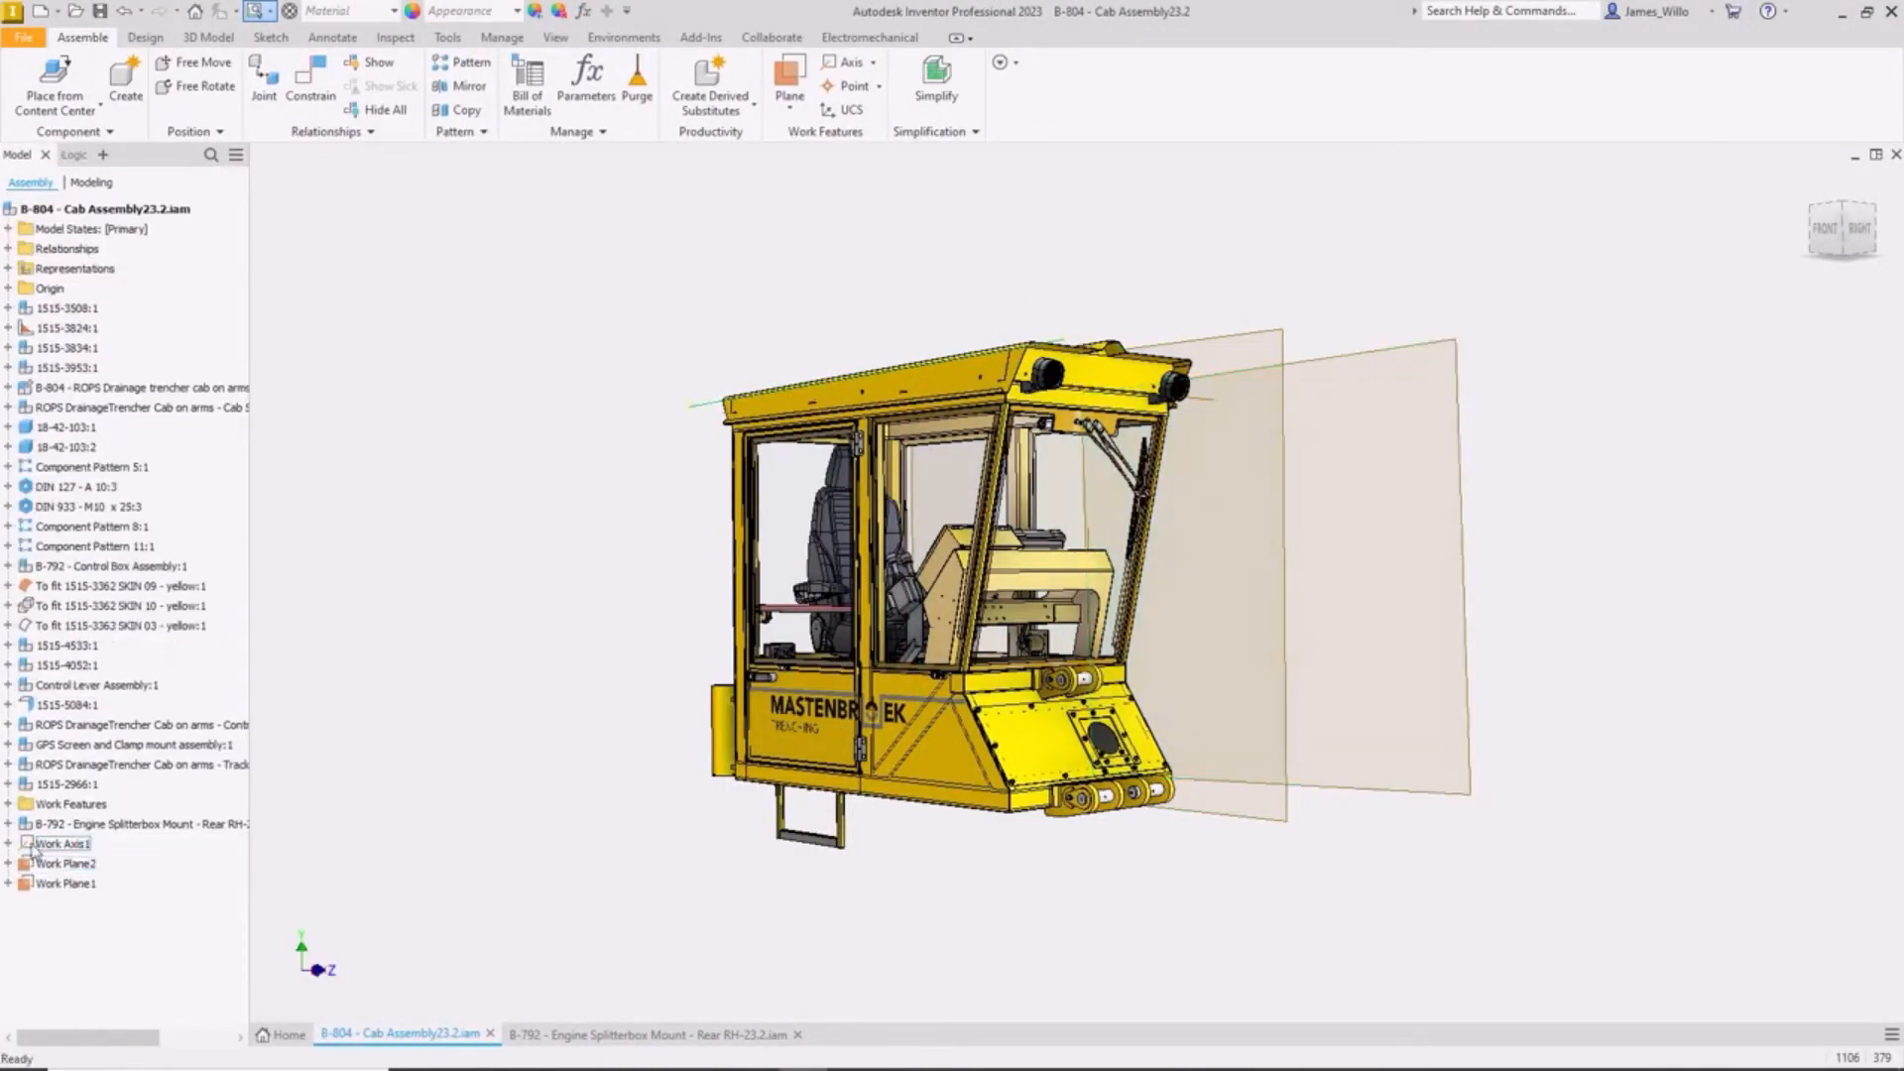
- Place a hex socket head cap screw from Content Center and begin a joint on the yellow arm
click(527, 85)
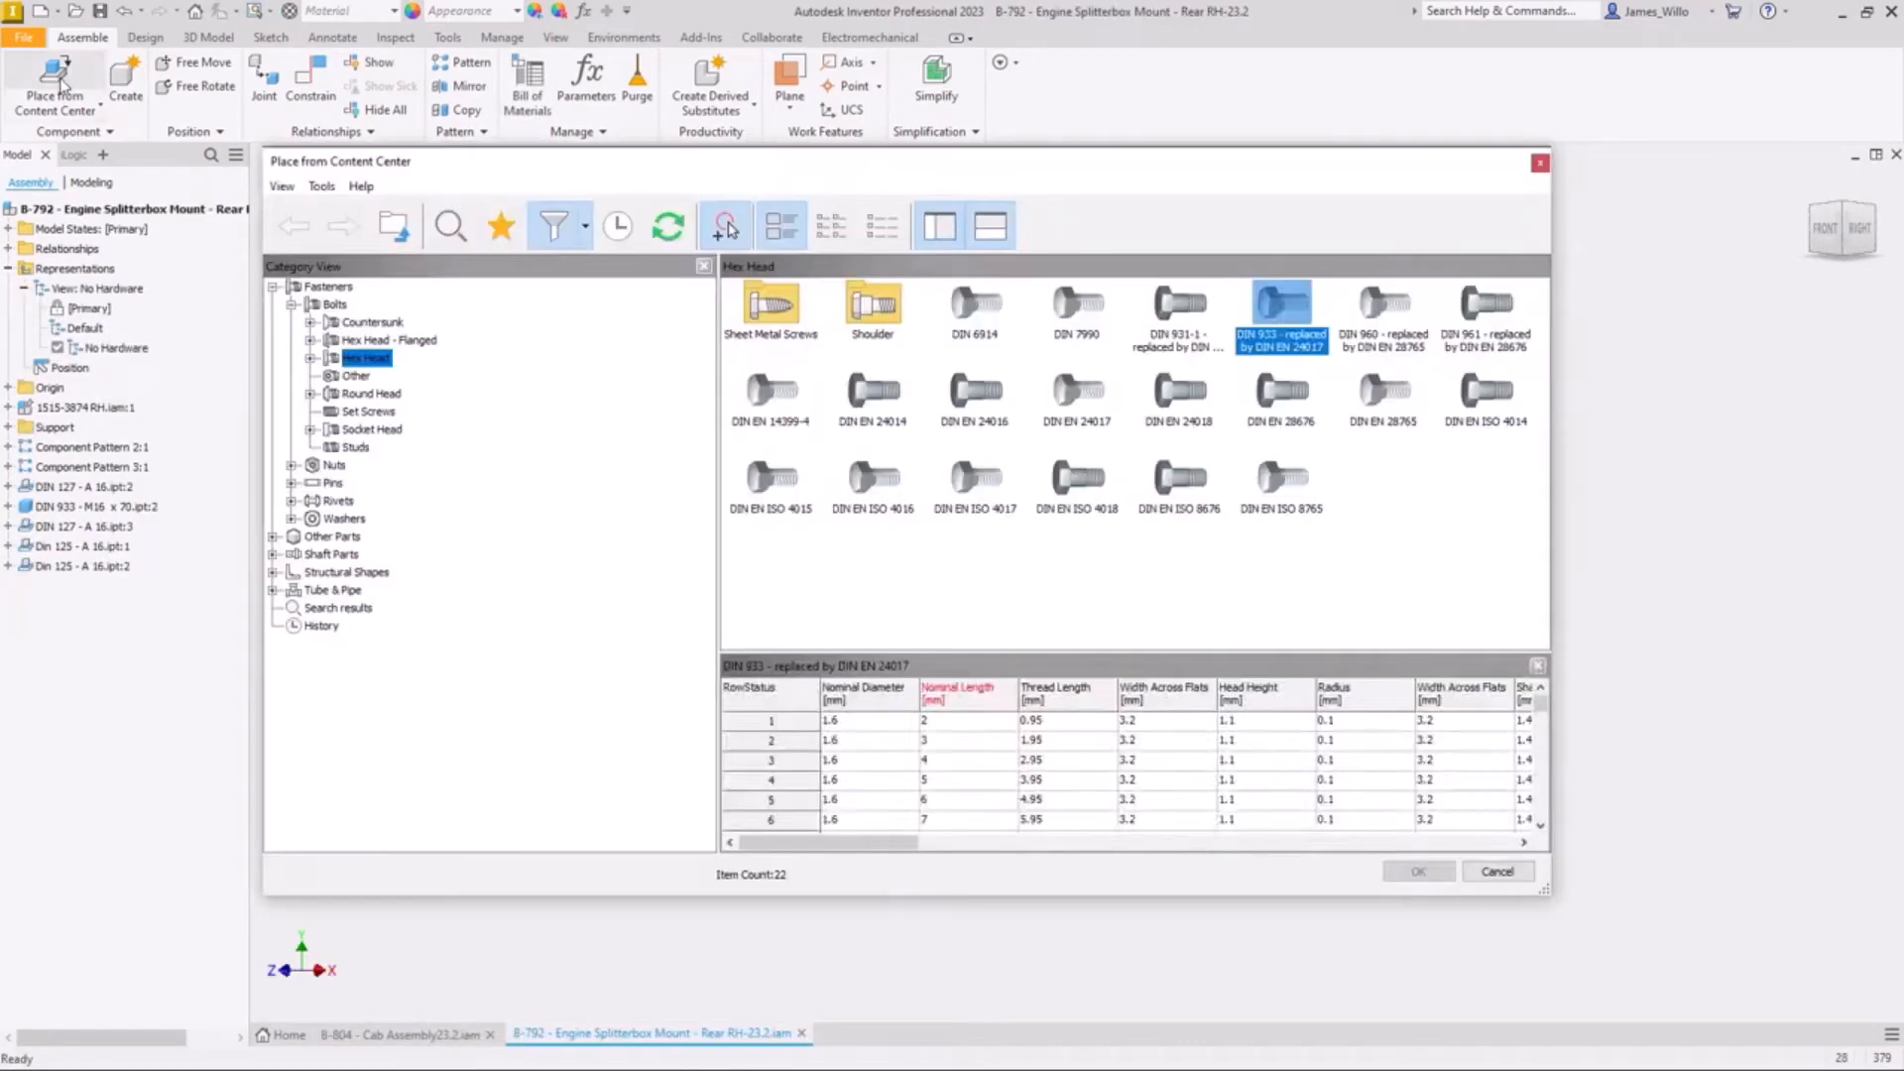
click(1417, 871)
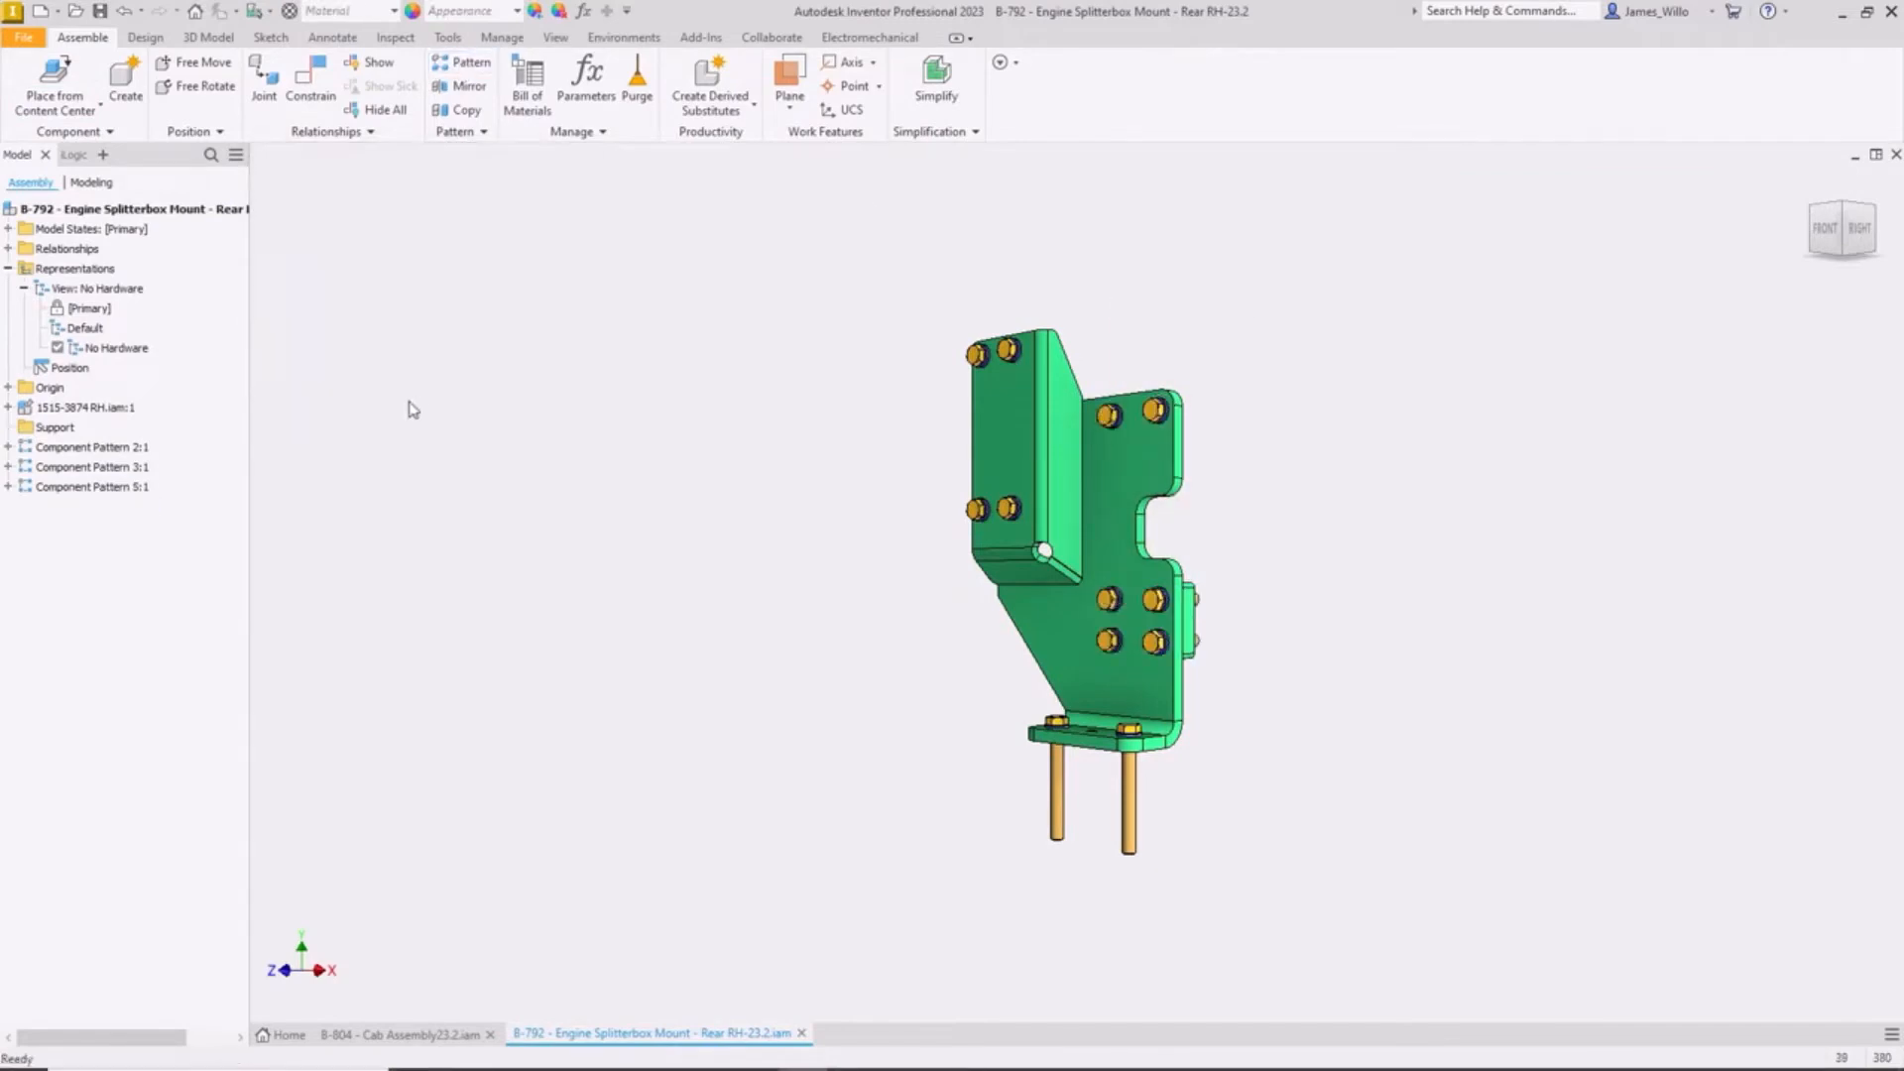
right_click(115, 347)
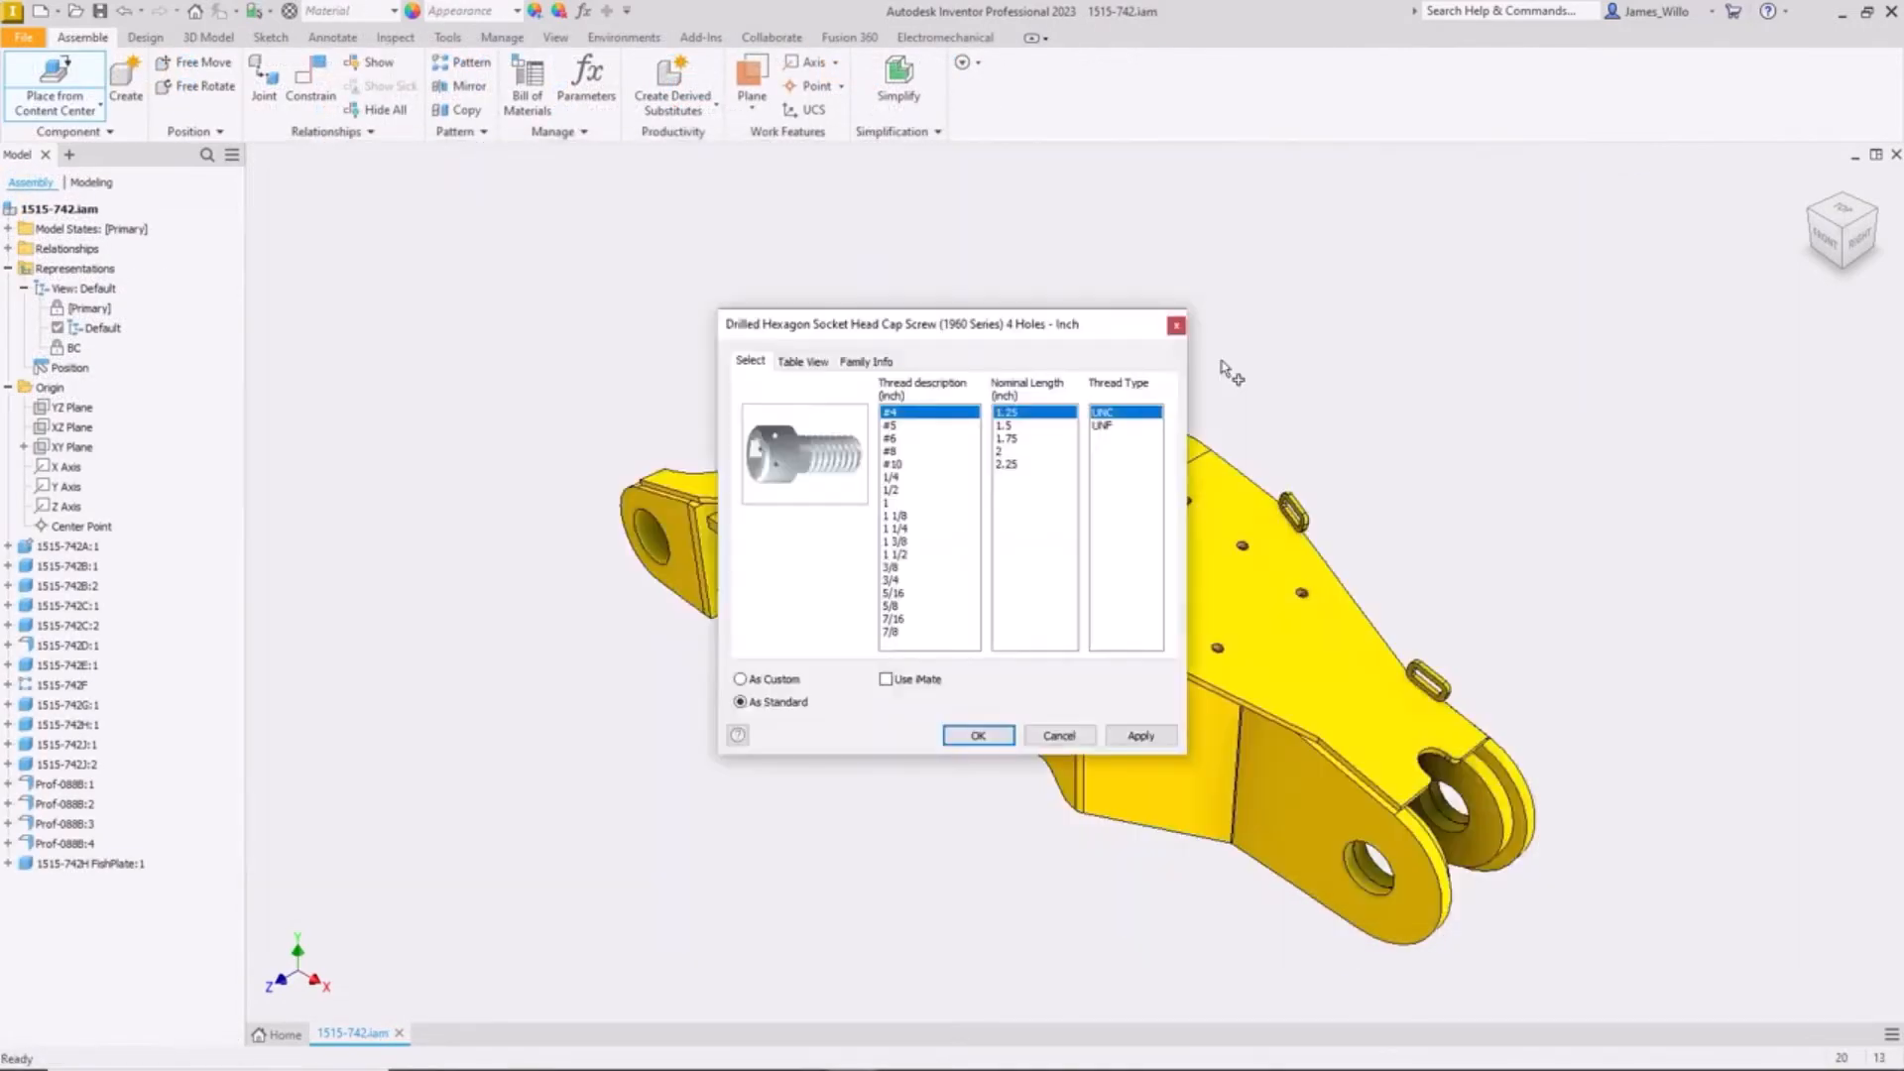
click(976, 735)
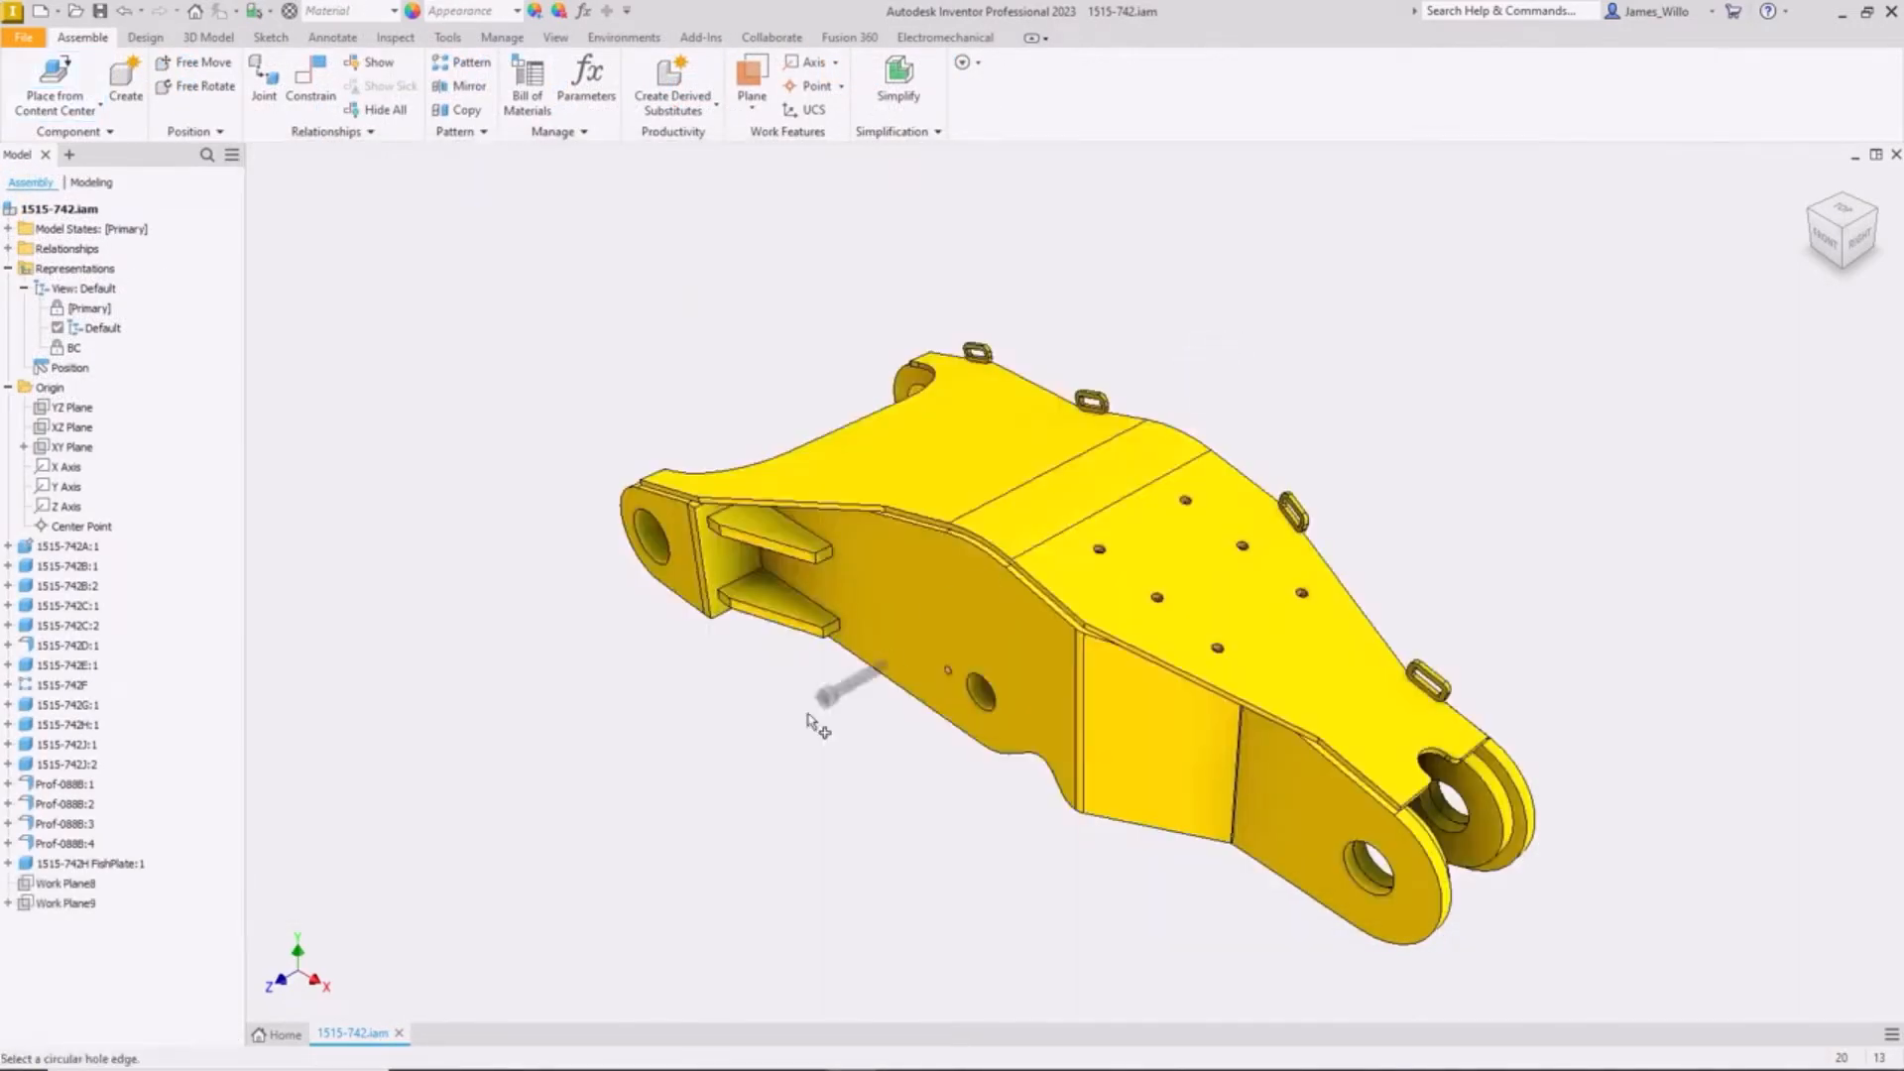
click(262, 85)
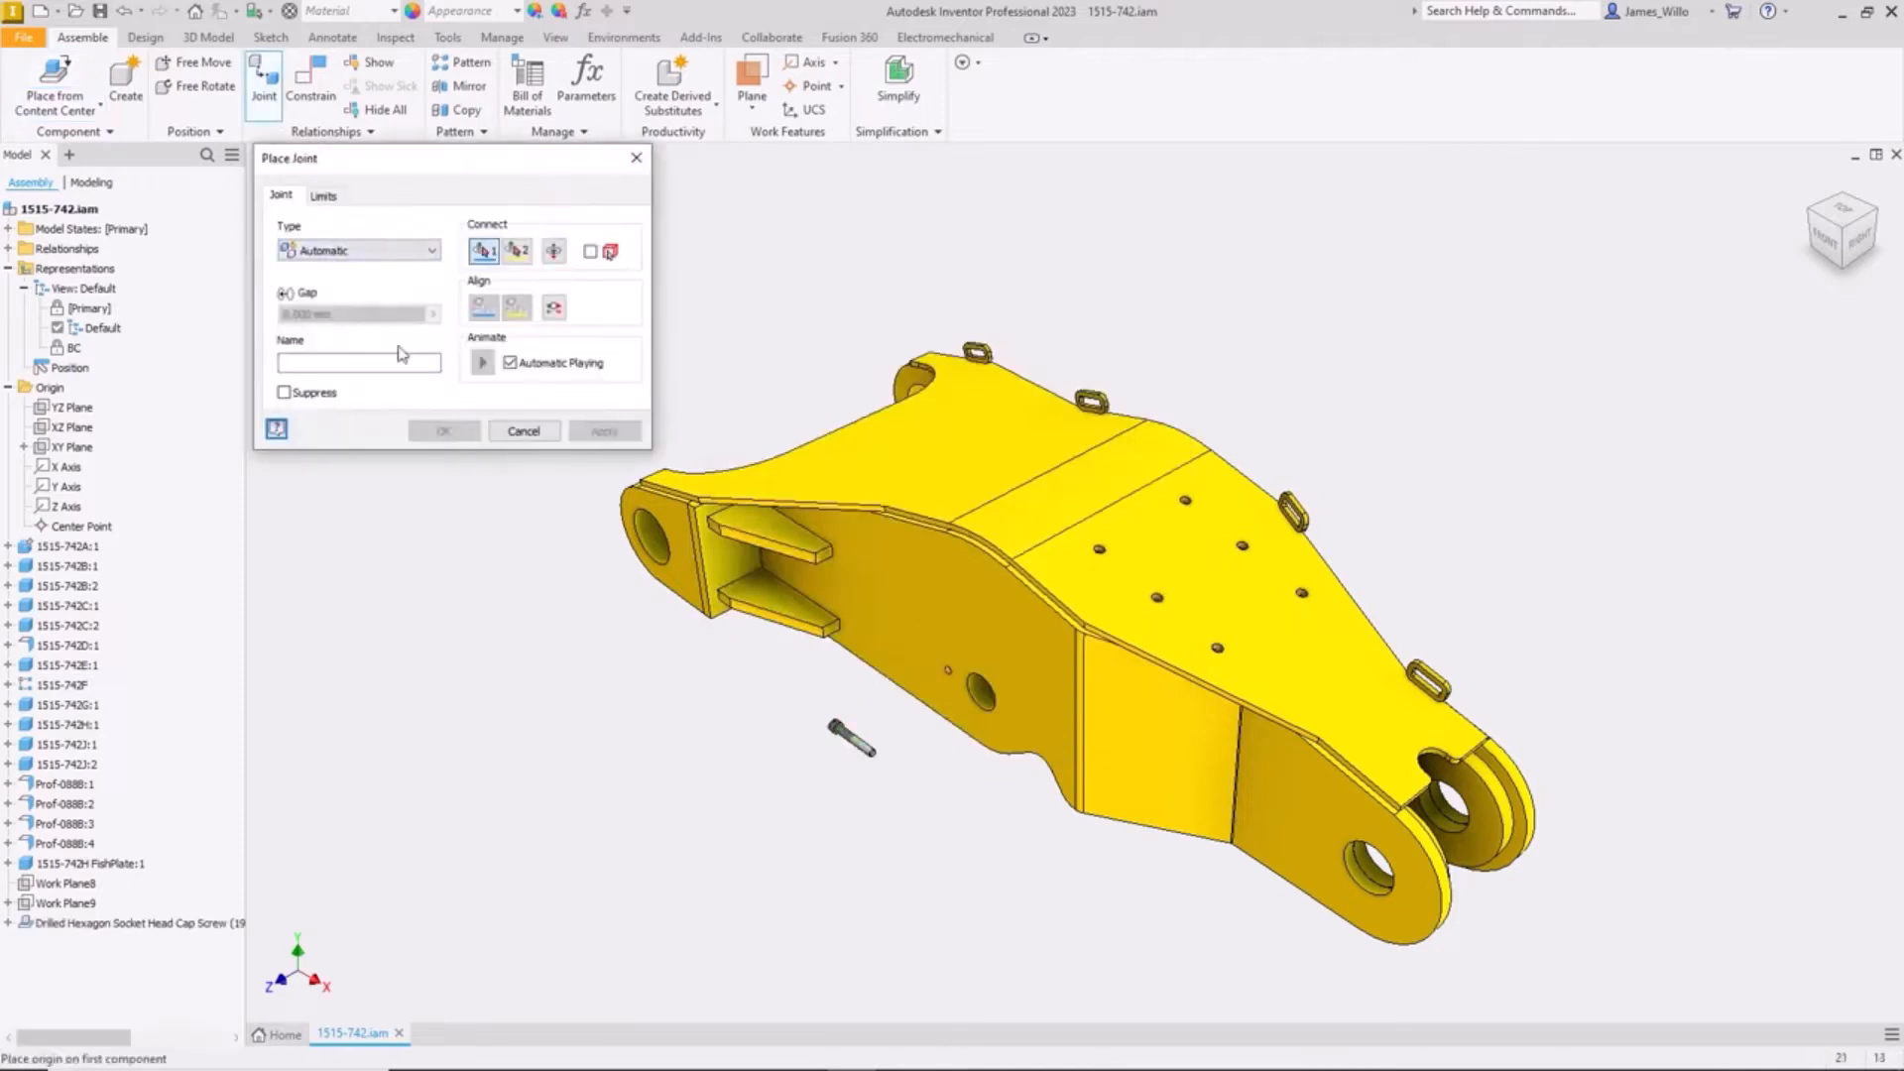
right_click(66, 1002)
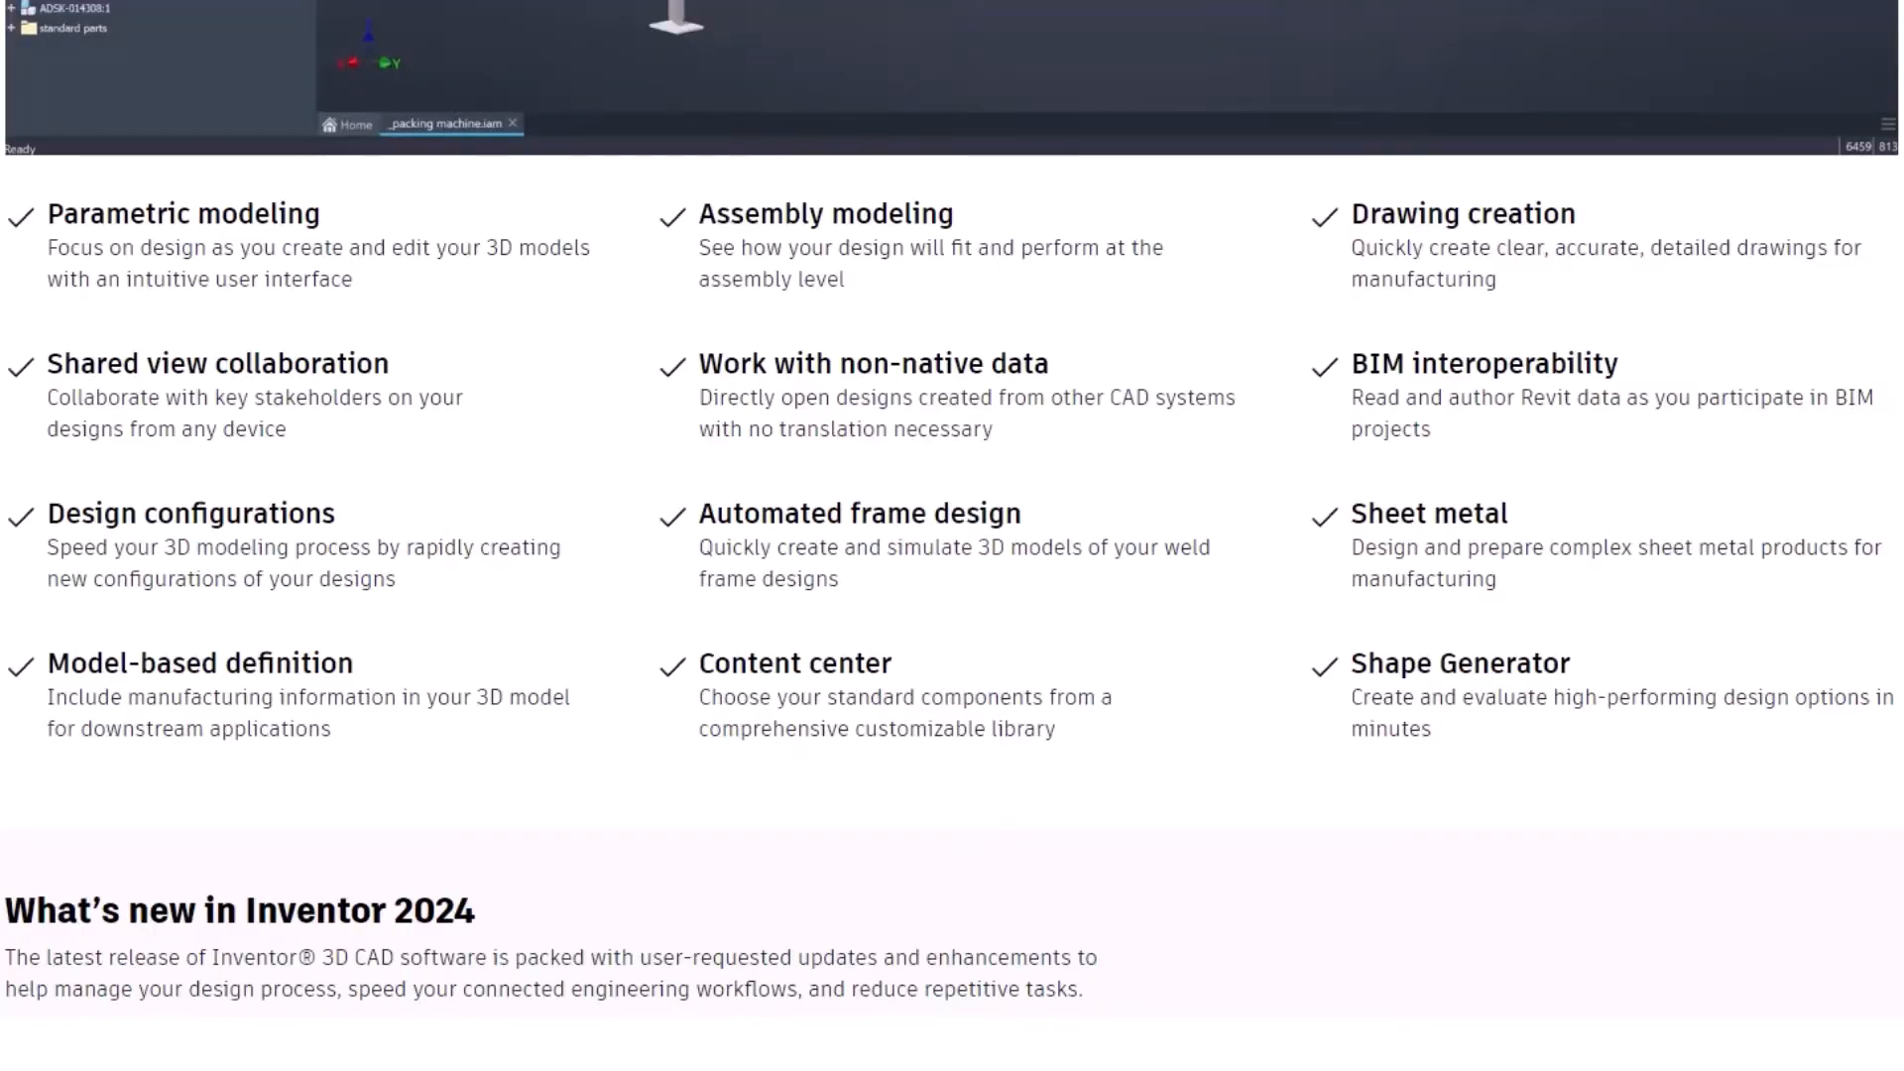
- Scroll through Product design, Collaboration and Design automation into the Modeling feature list
scroll(down, 3)
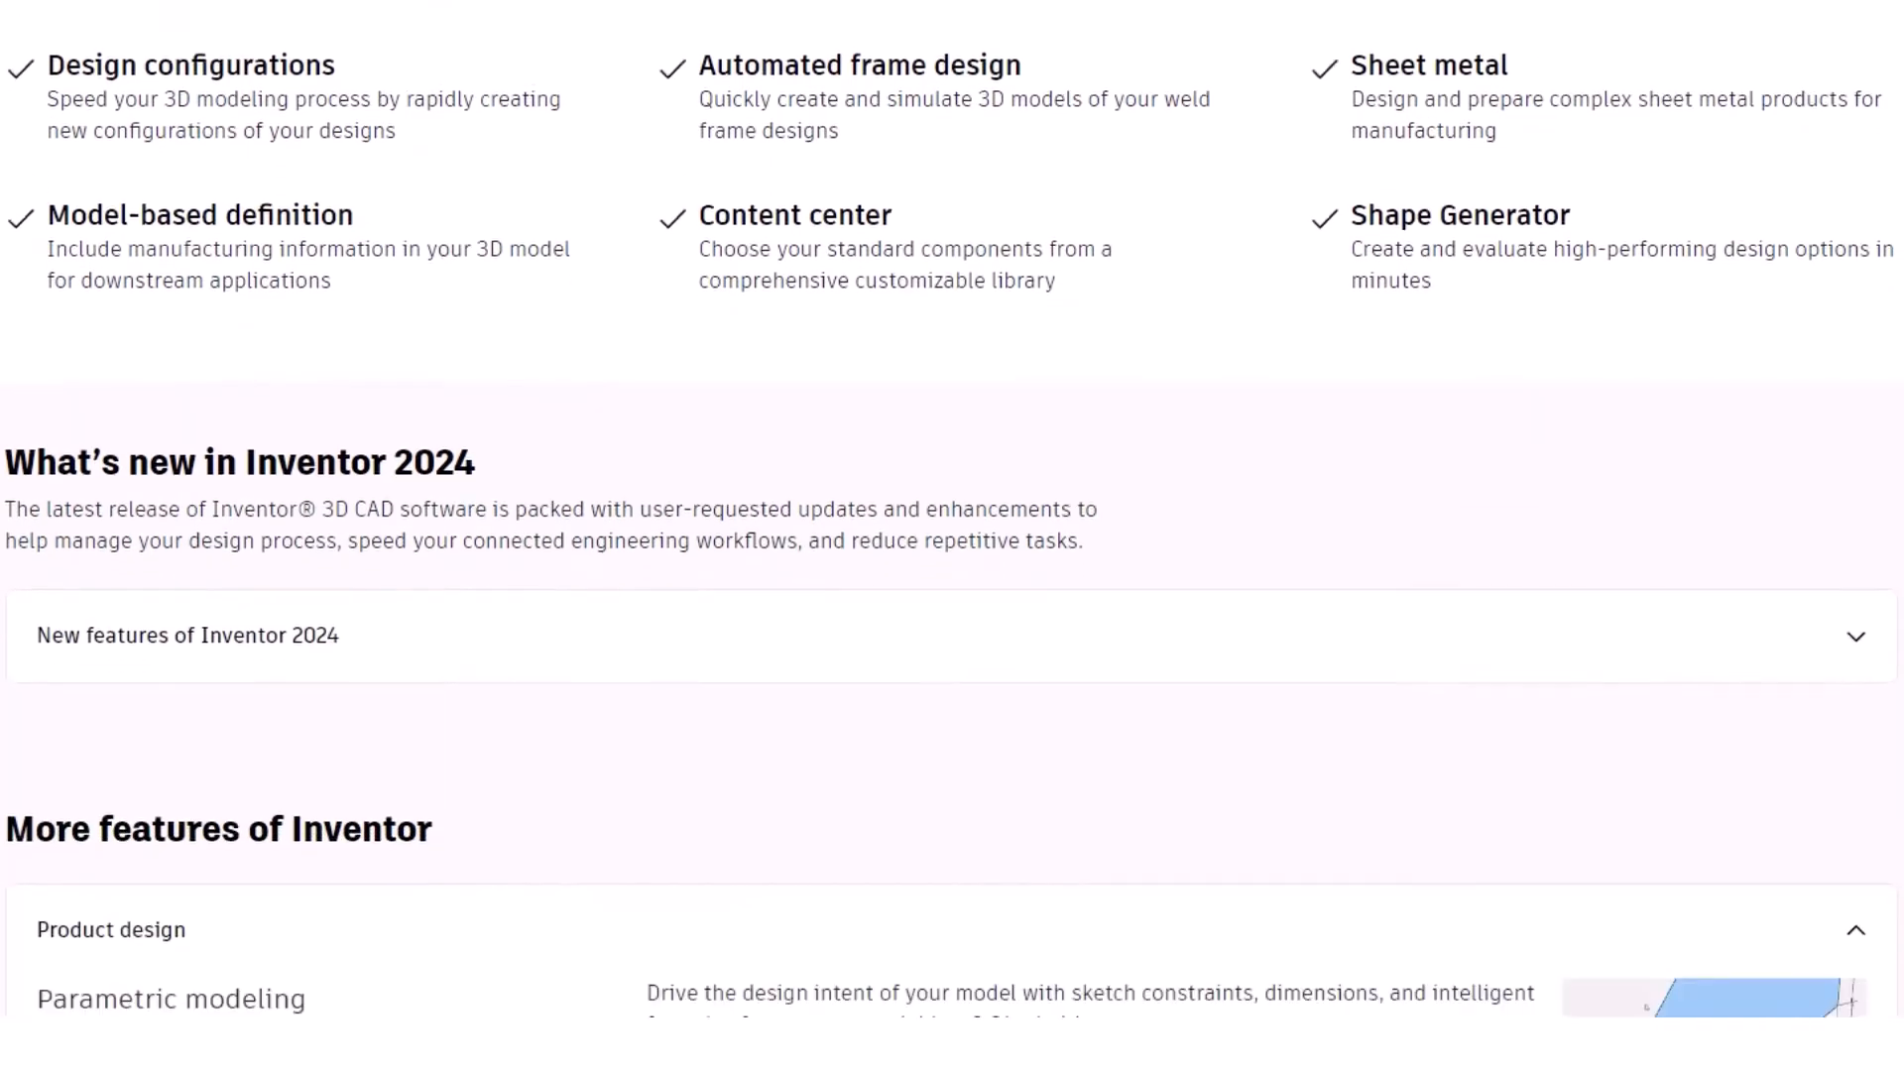
scroll(down, 3)
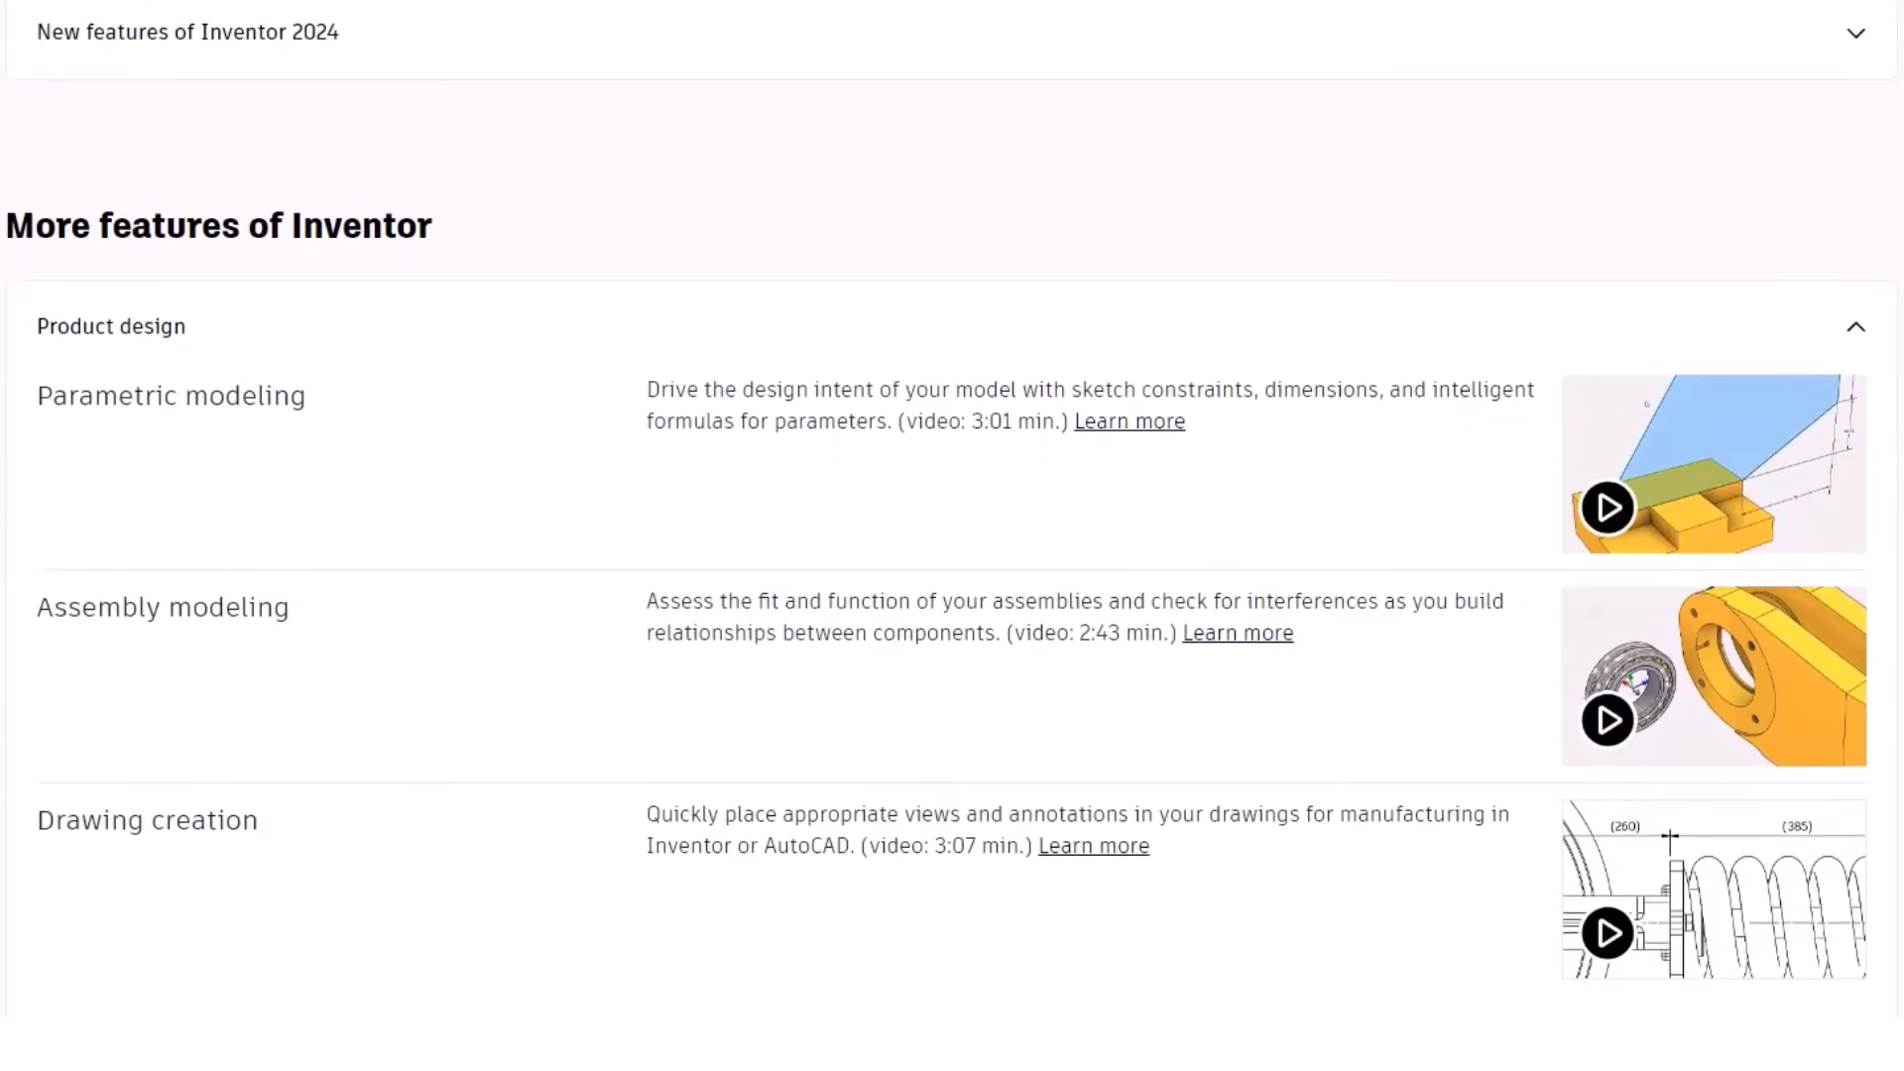
scroll(down, 3)
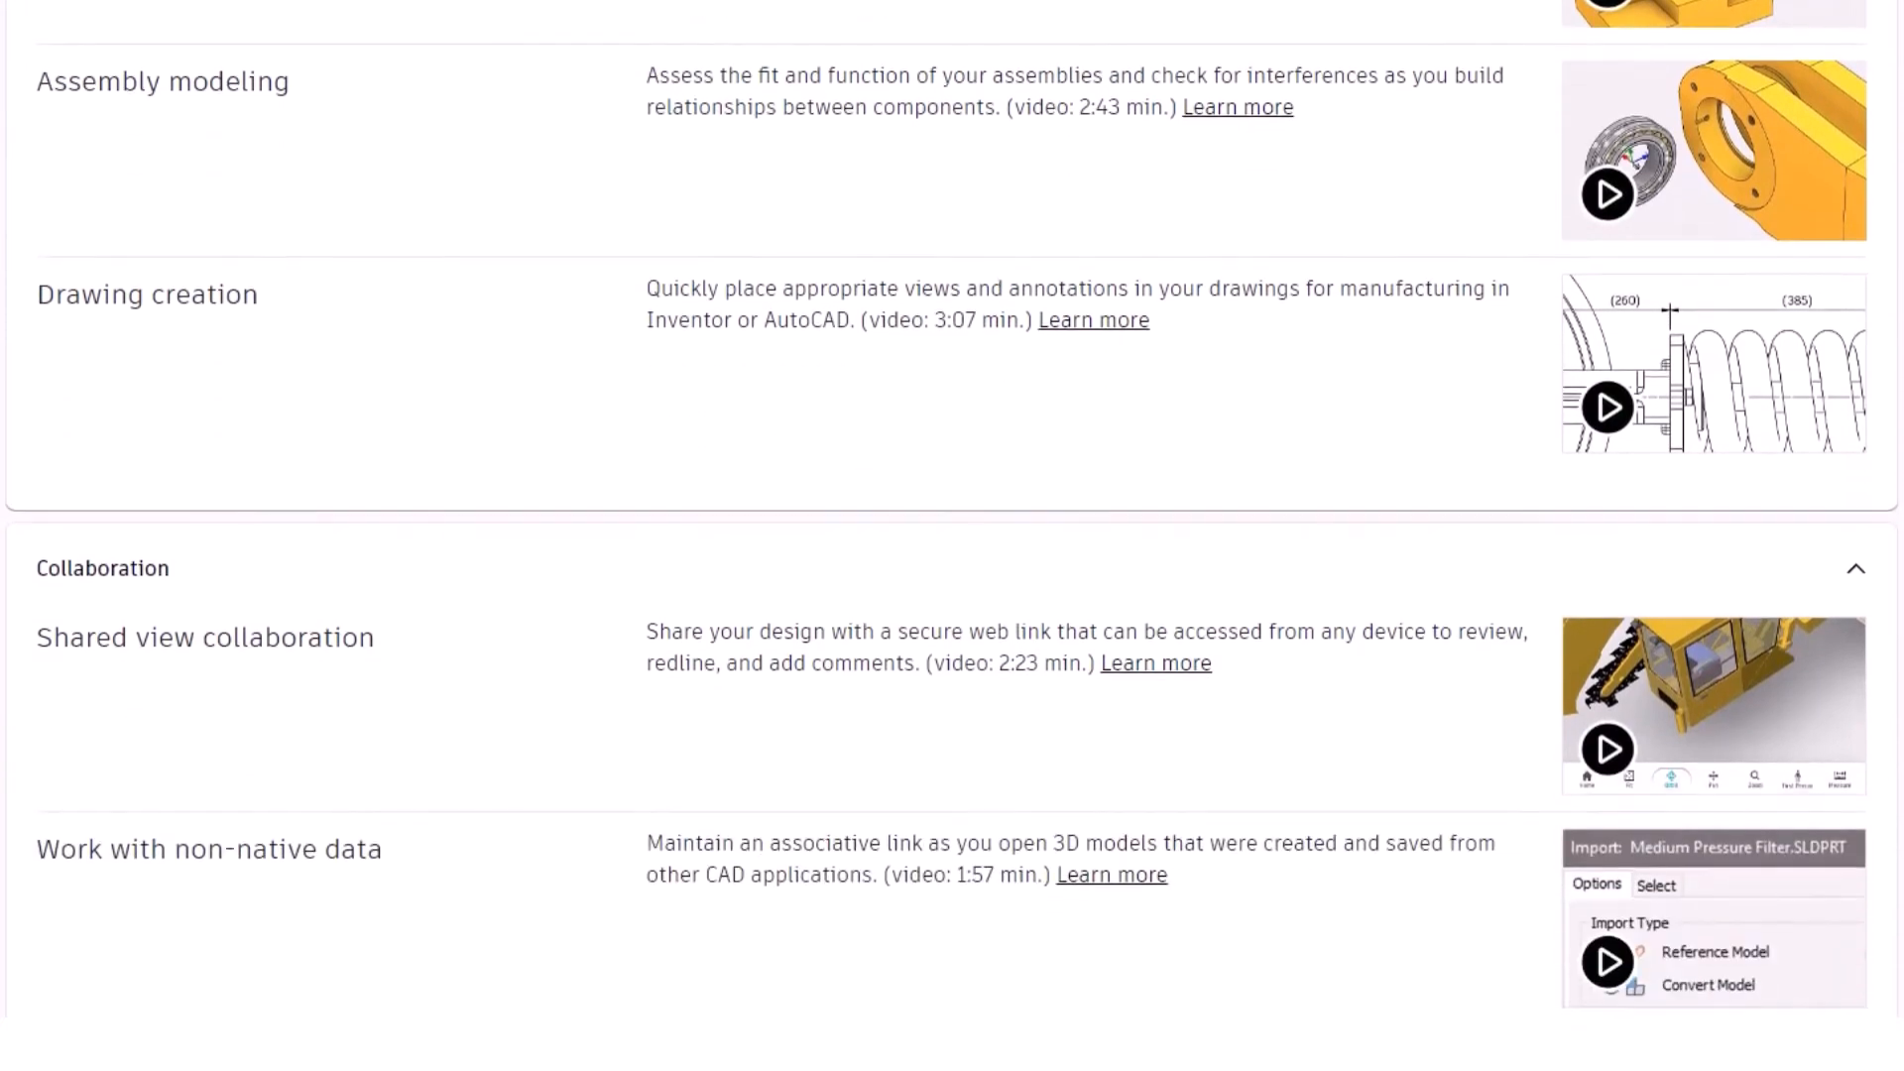
scroll(down, 3)
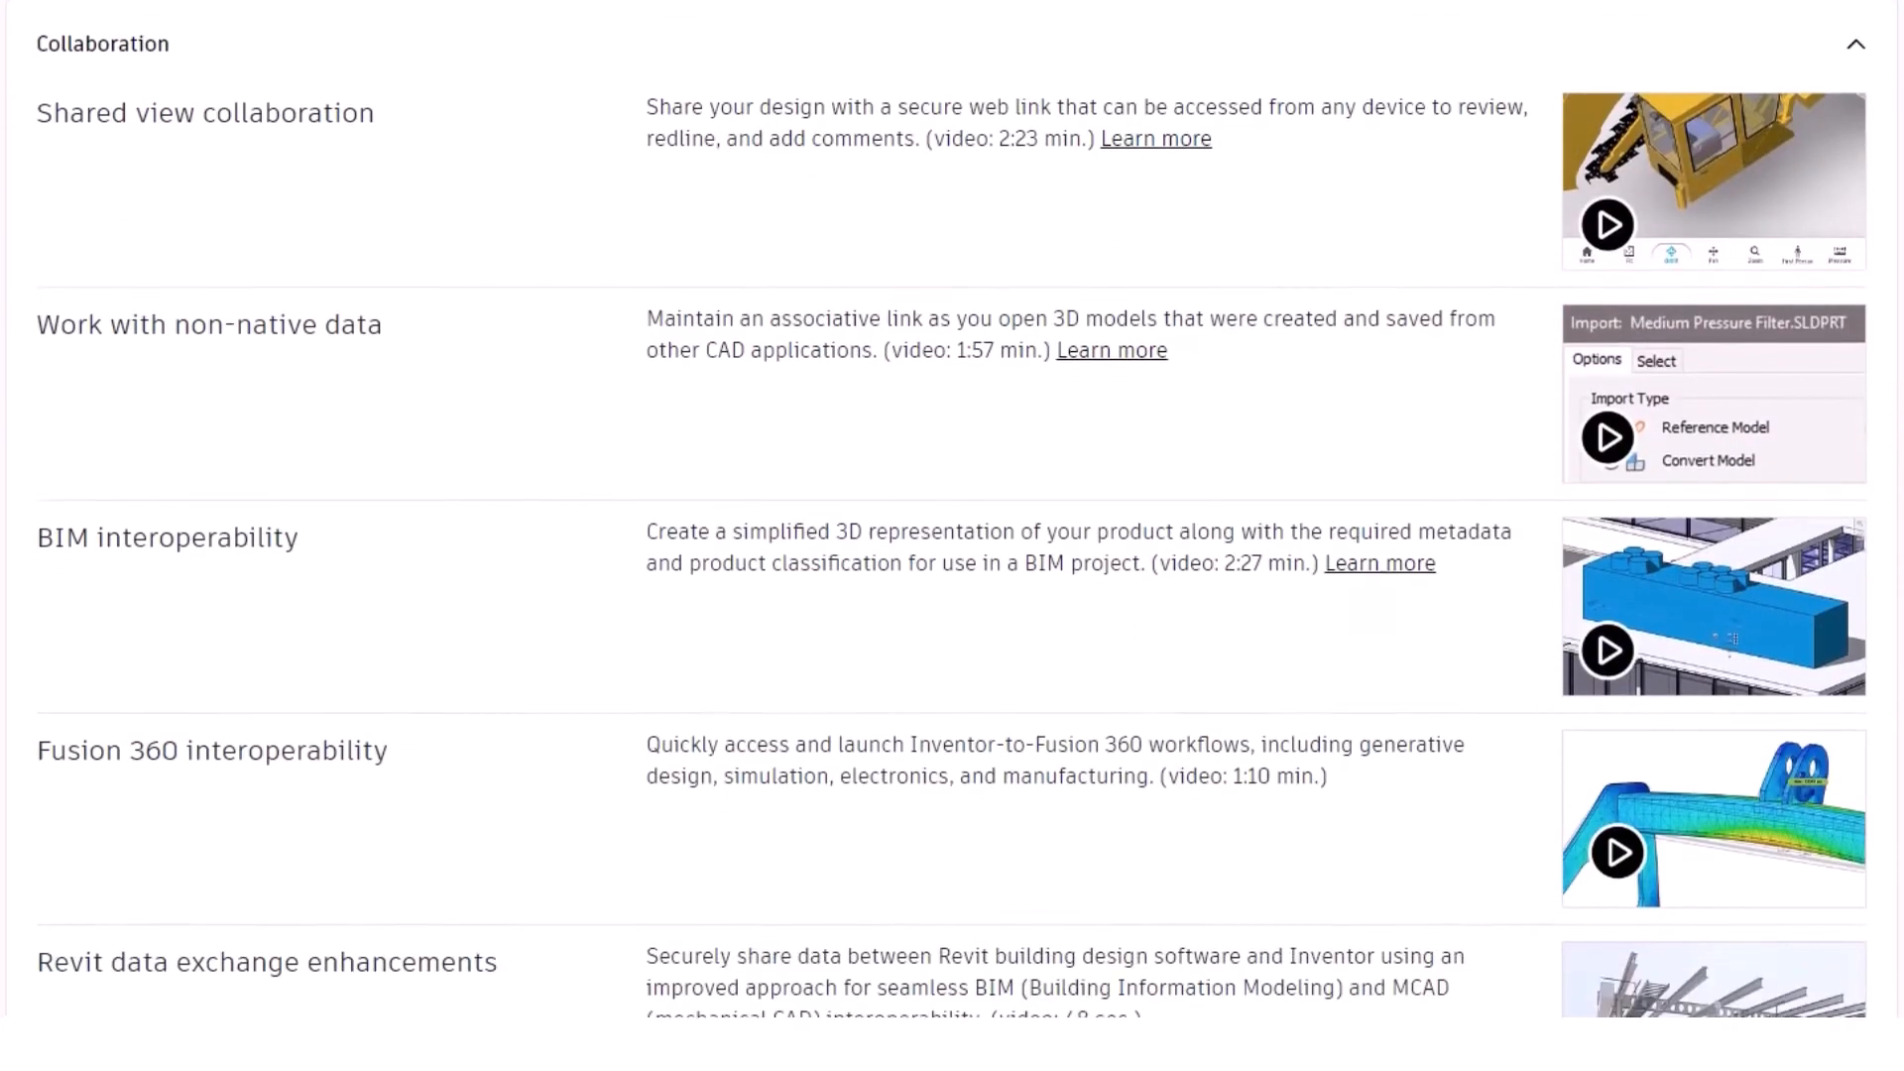
scroll(down, 3)
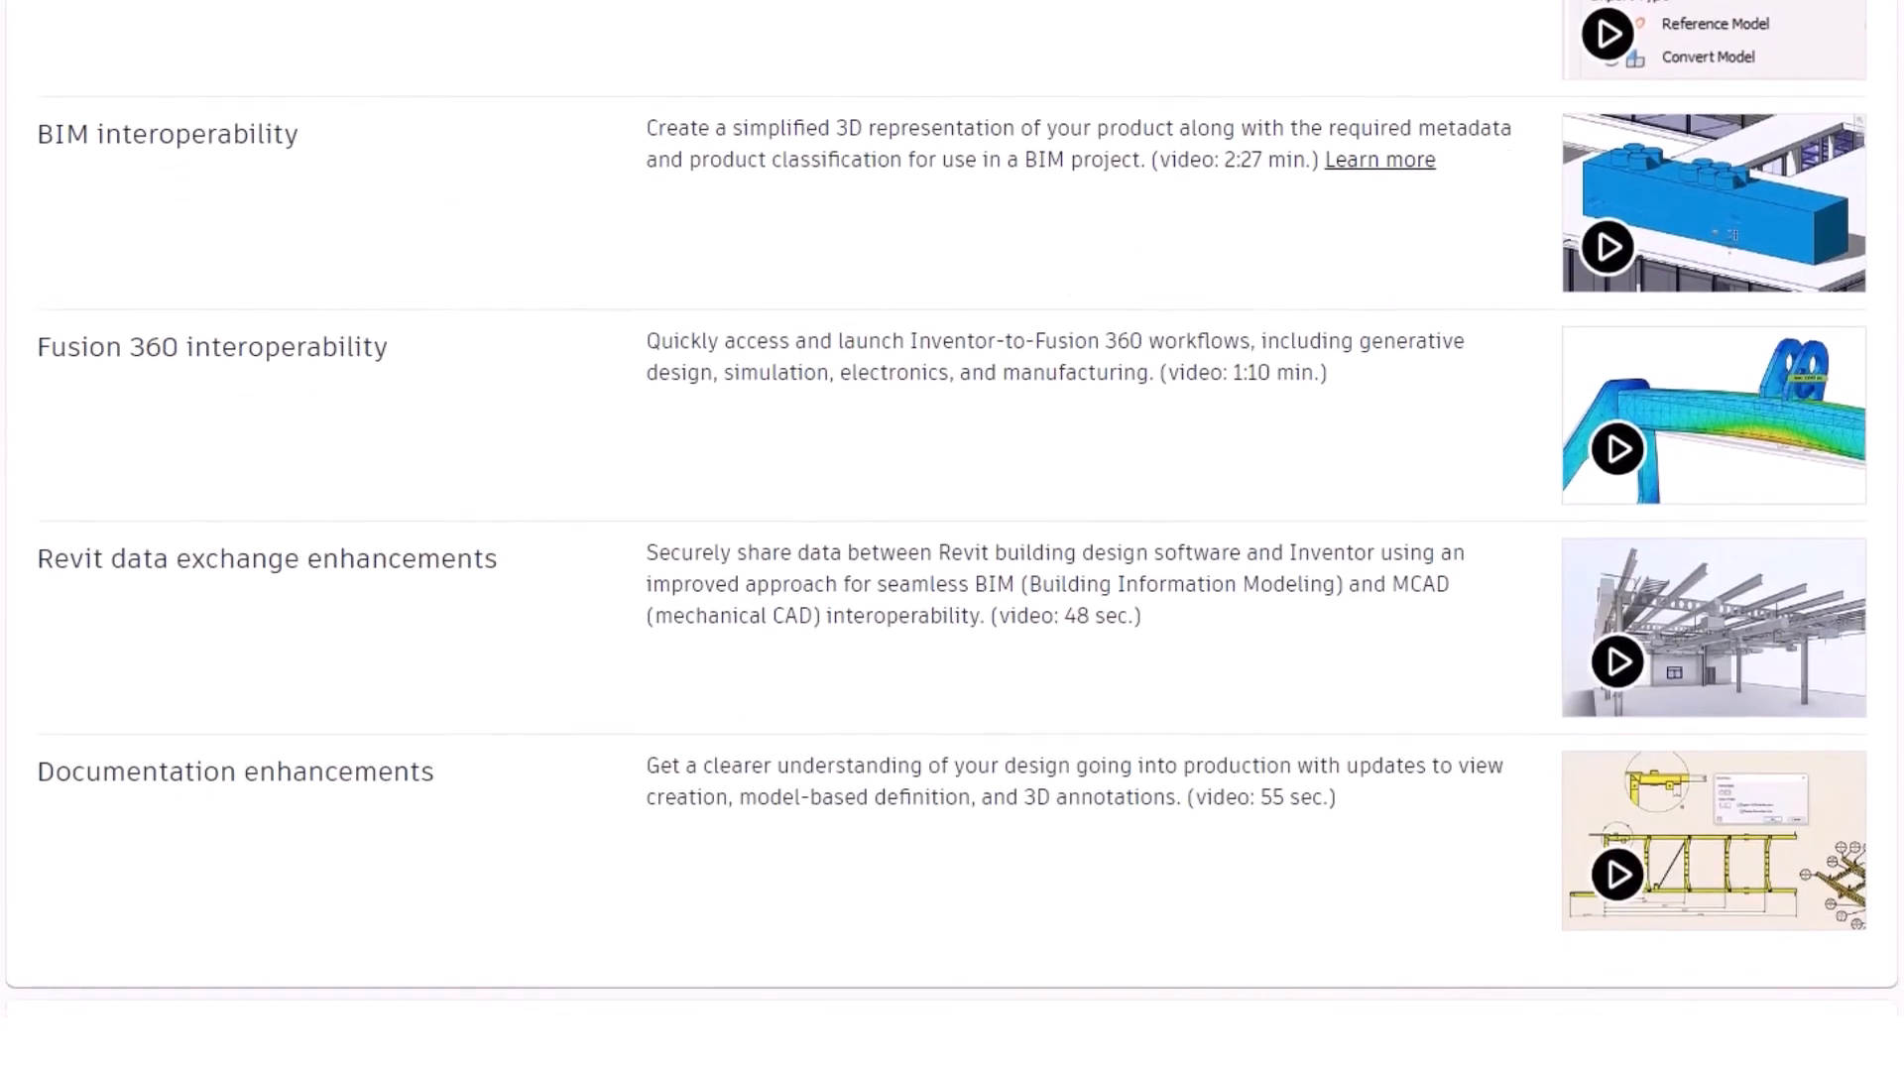
scroll(down, 3)
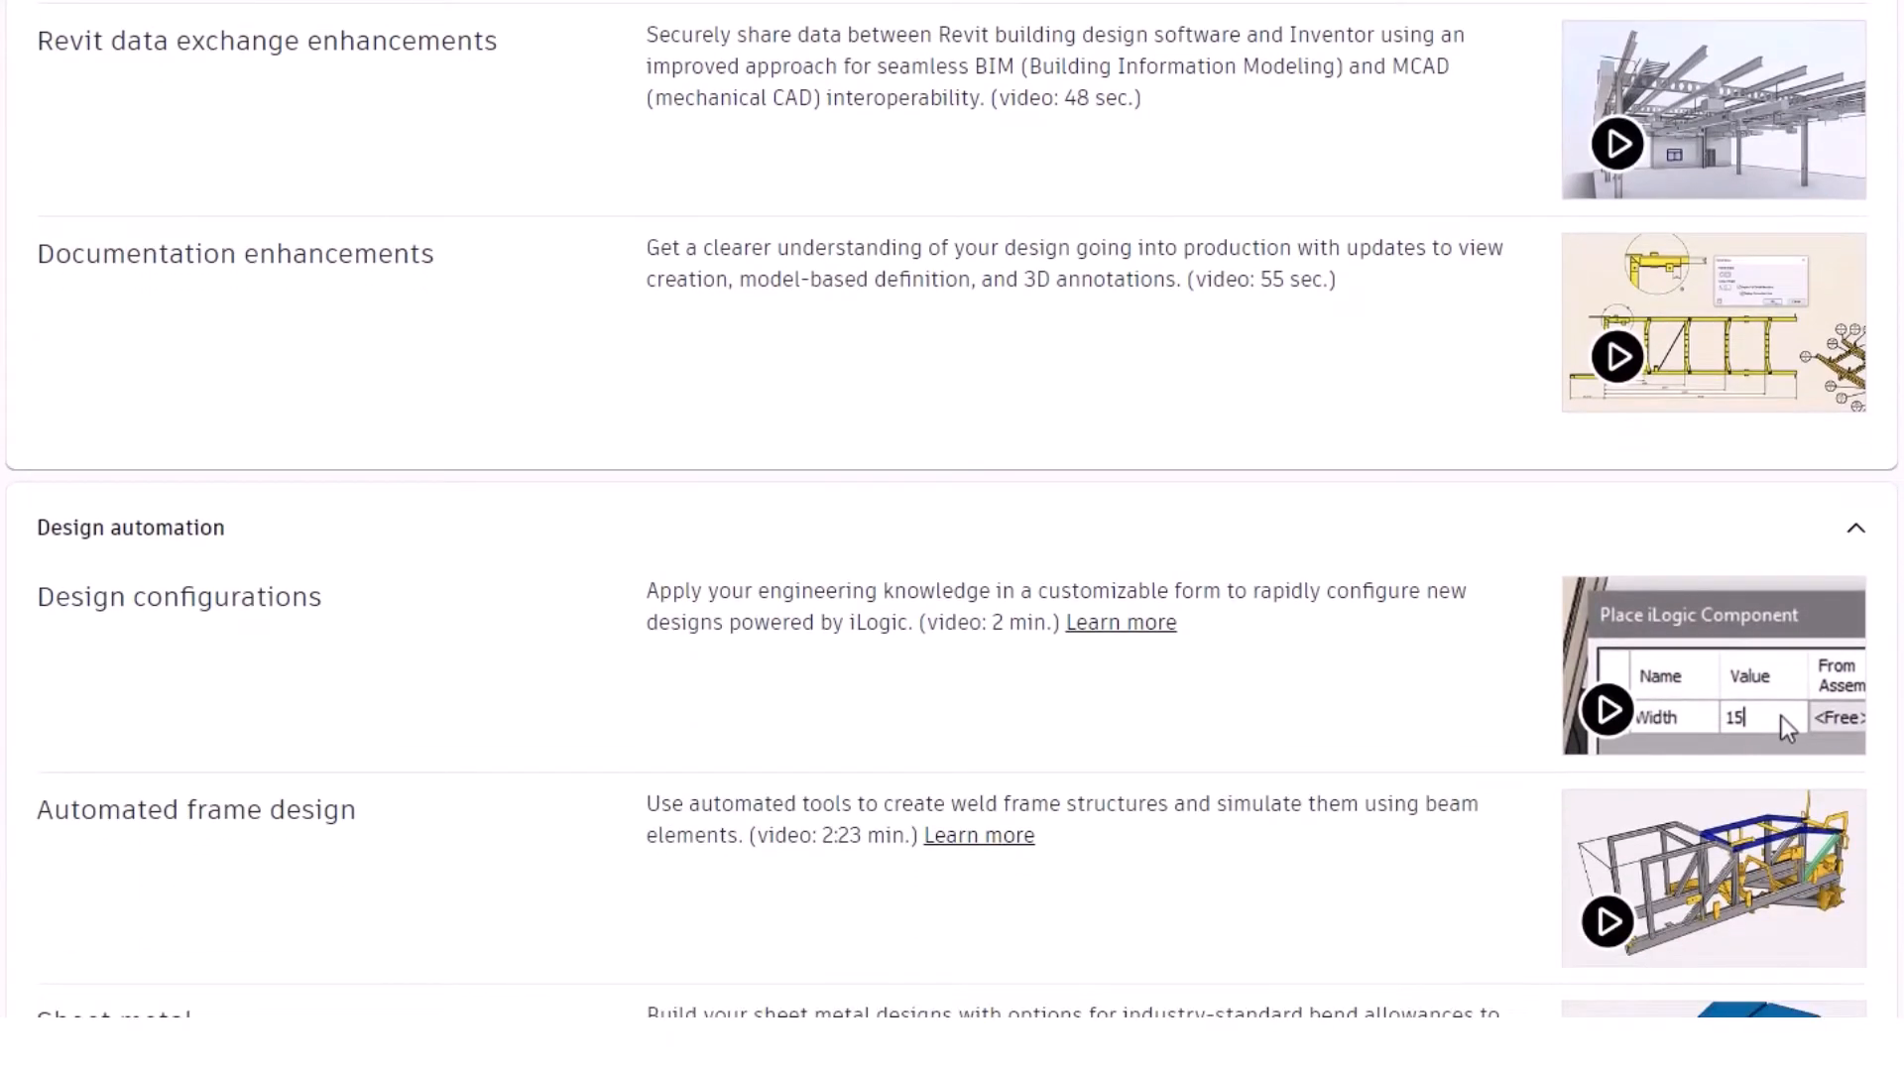
scroll(down, 3)
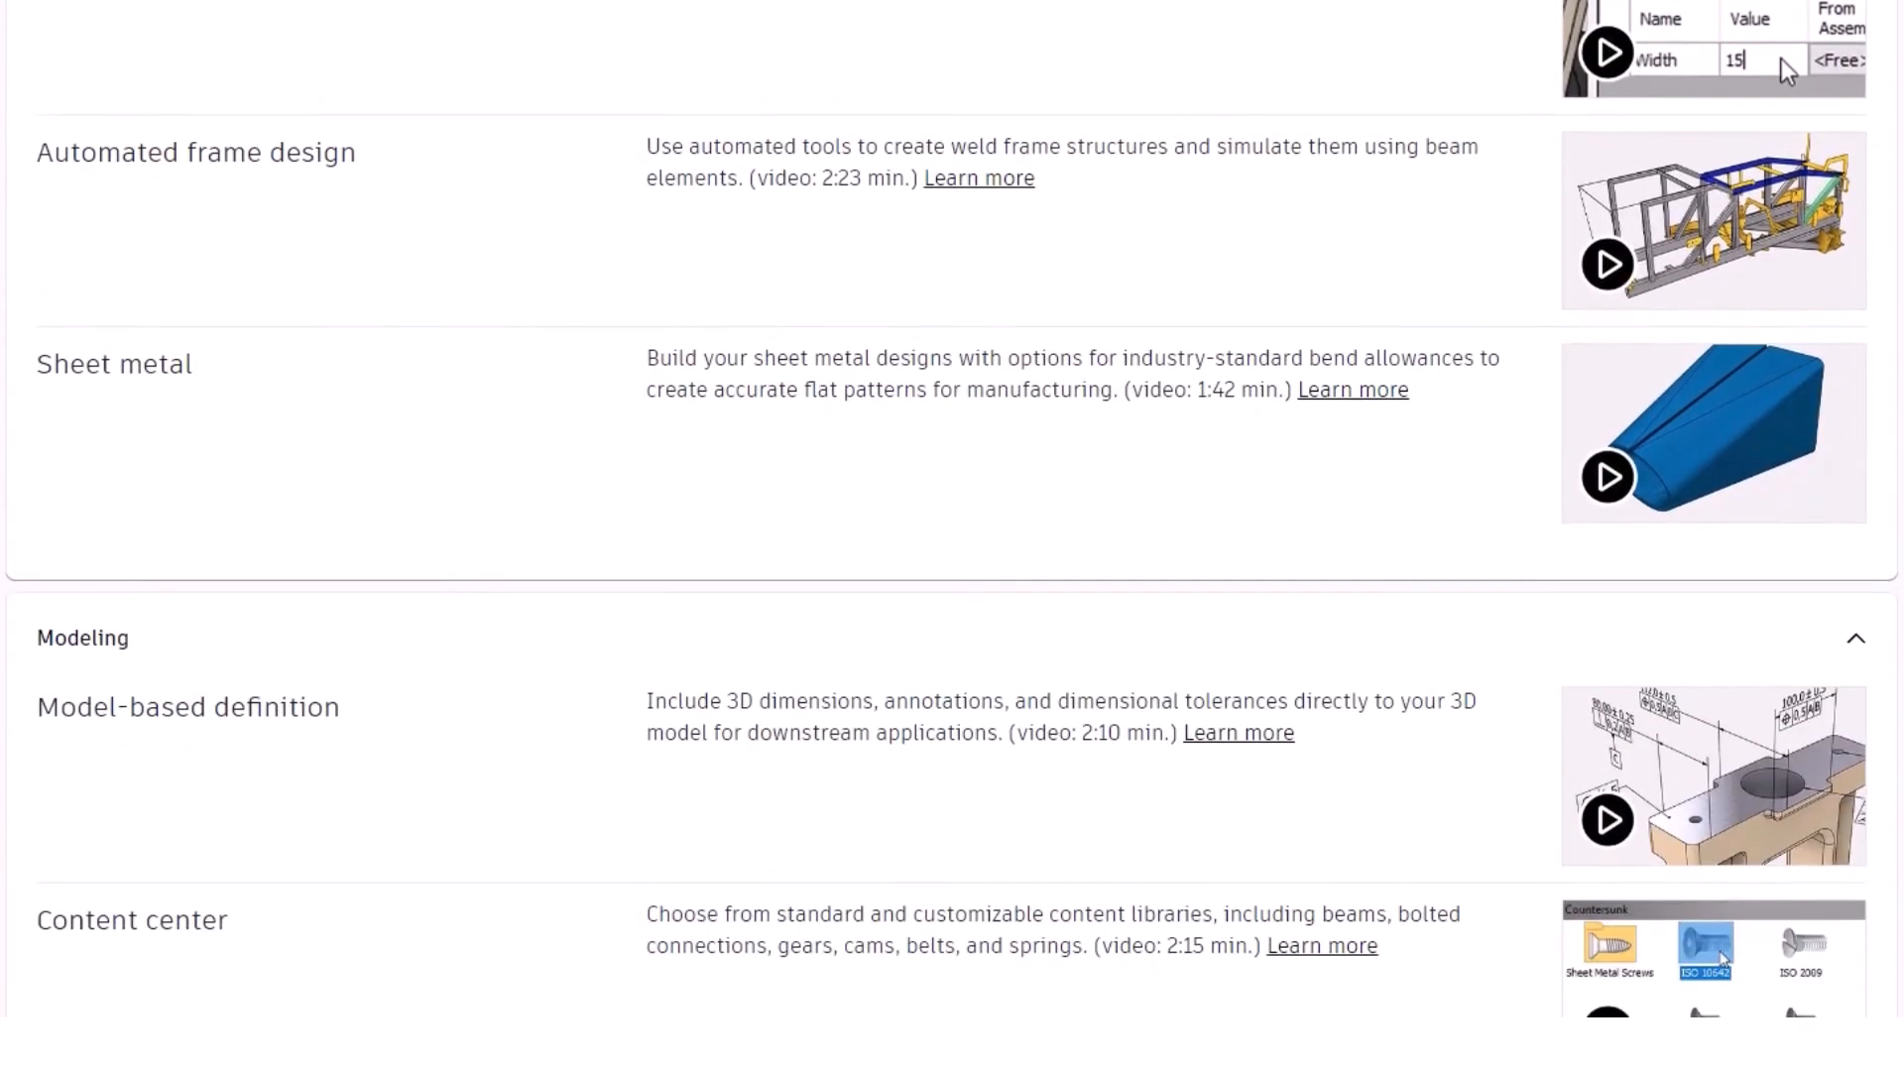
scroll(down, 3)
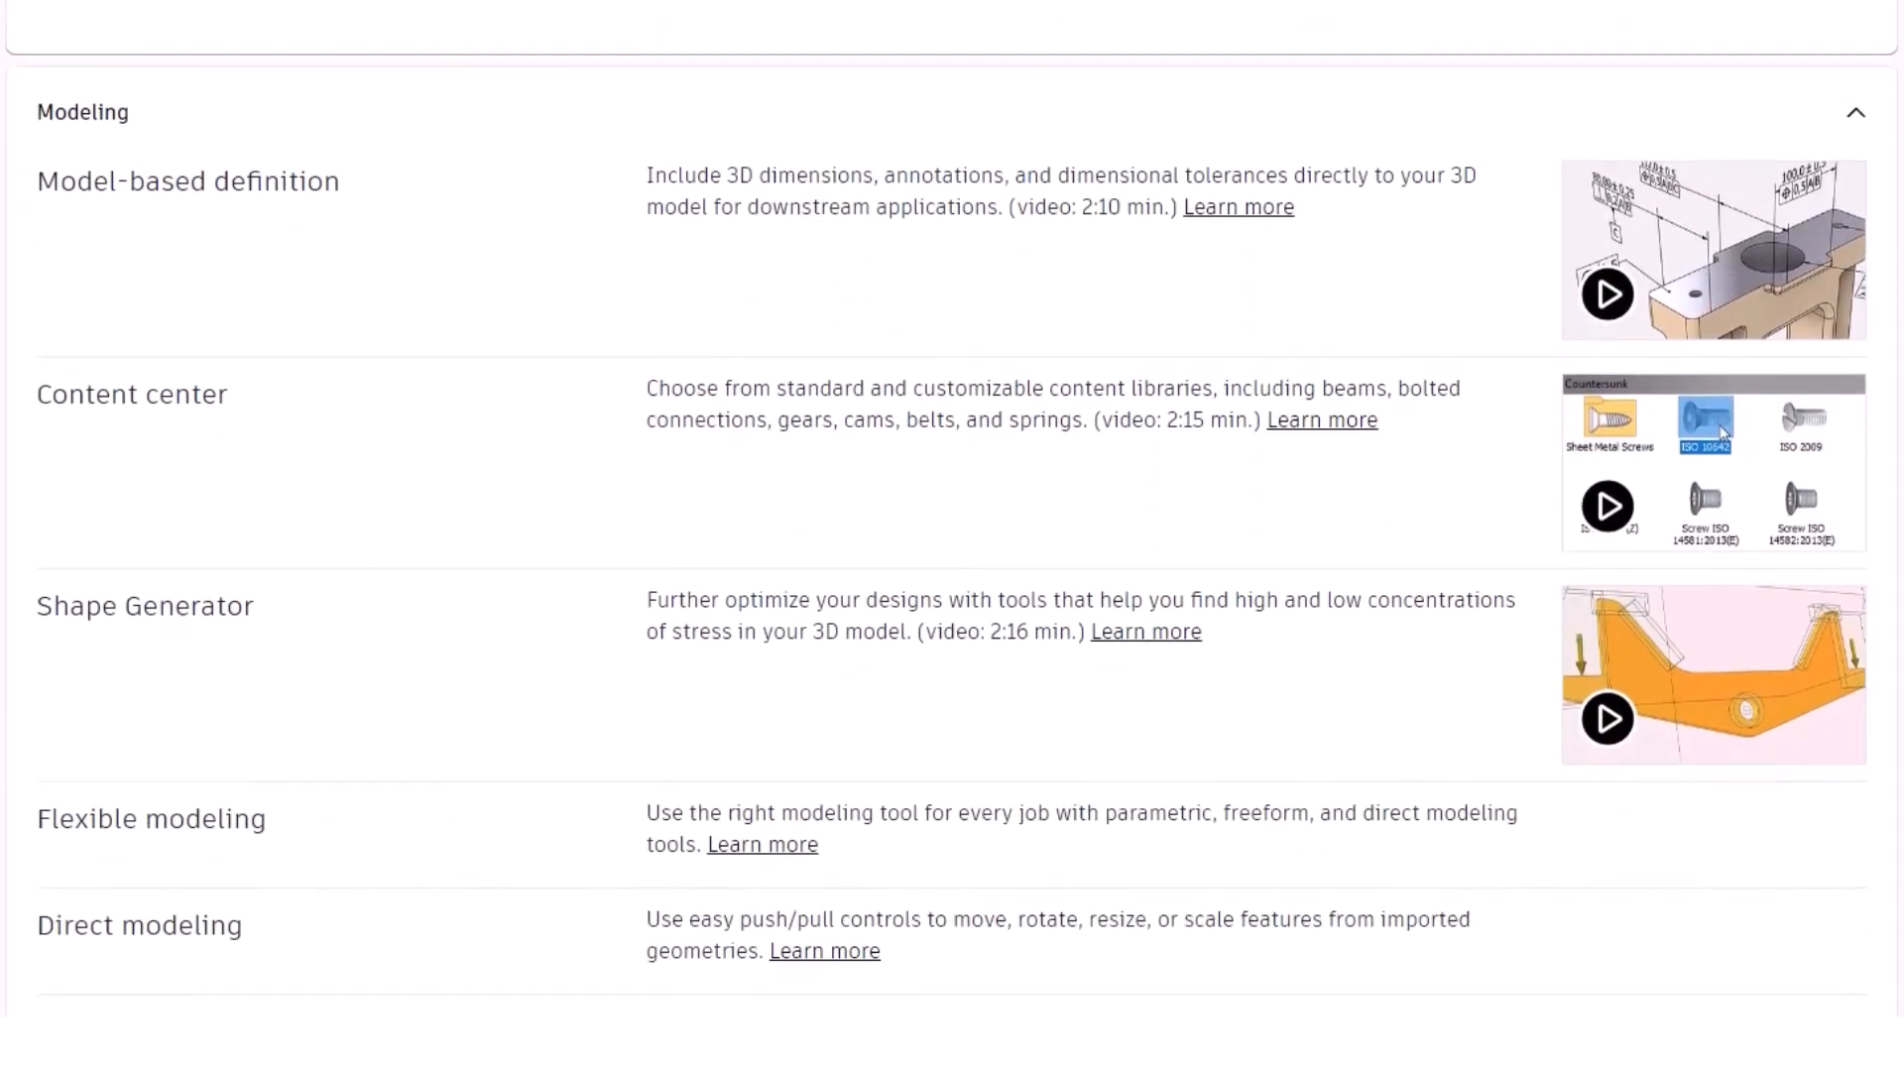
scroll(down, 3)
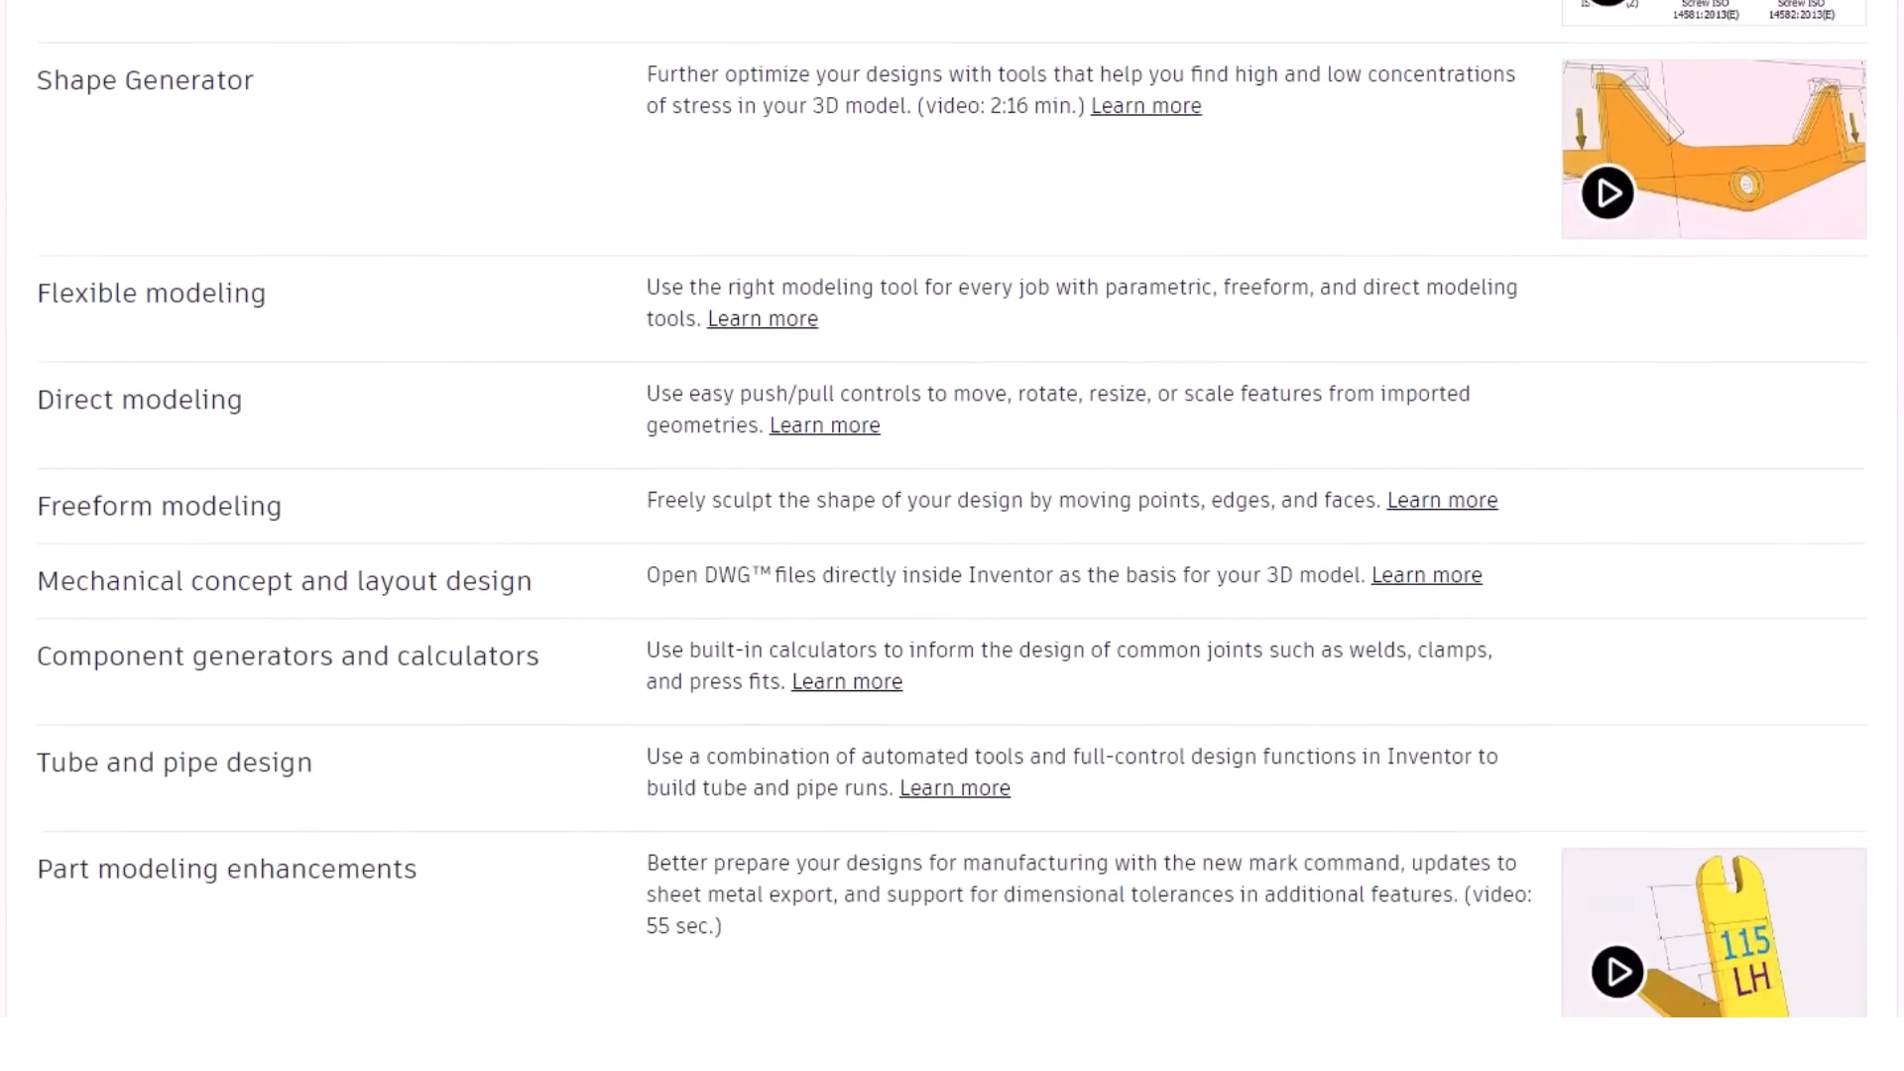
scroll(down, 3)
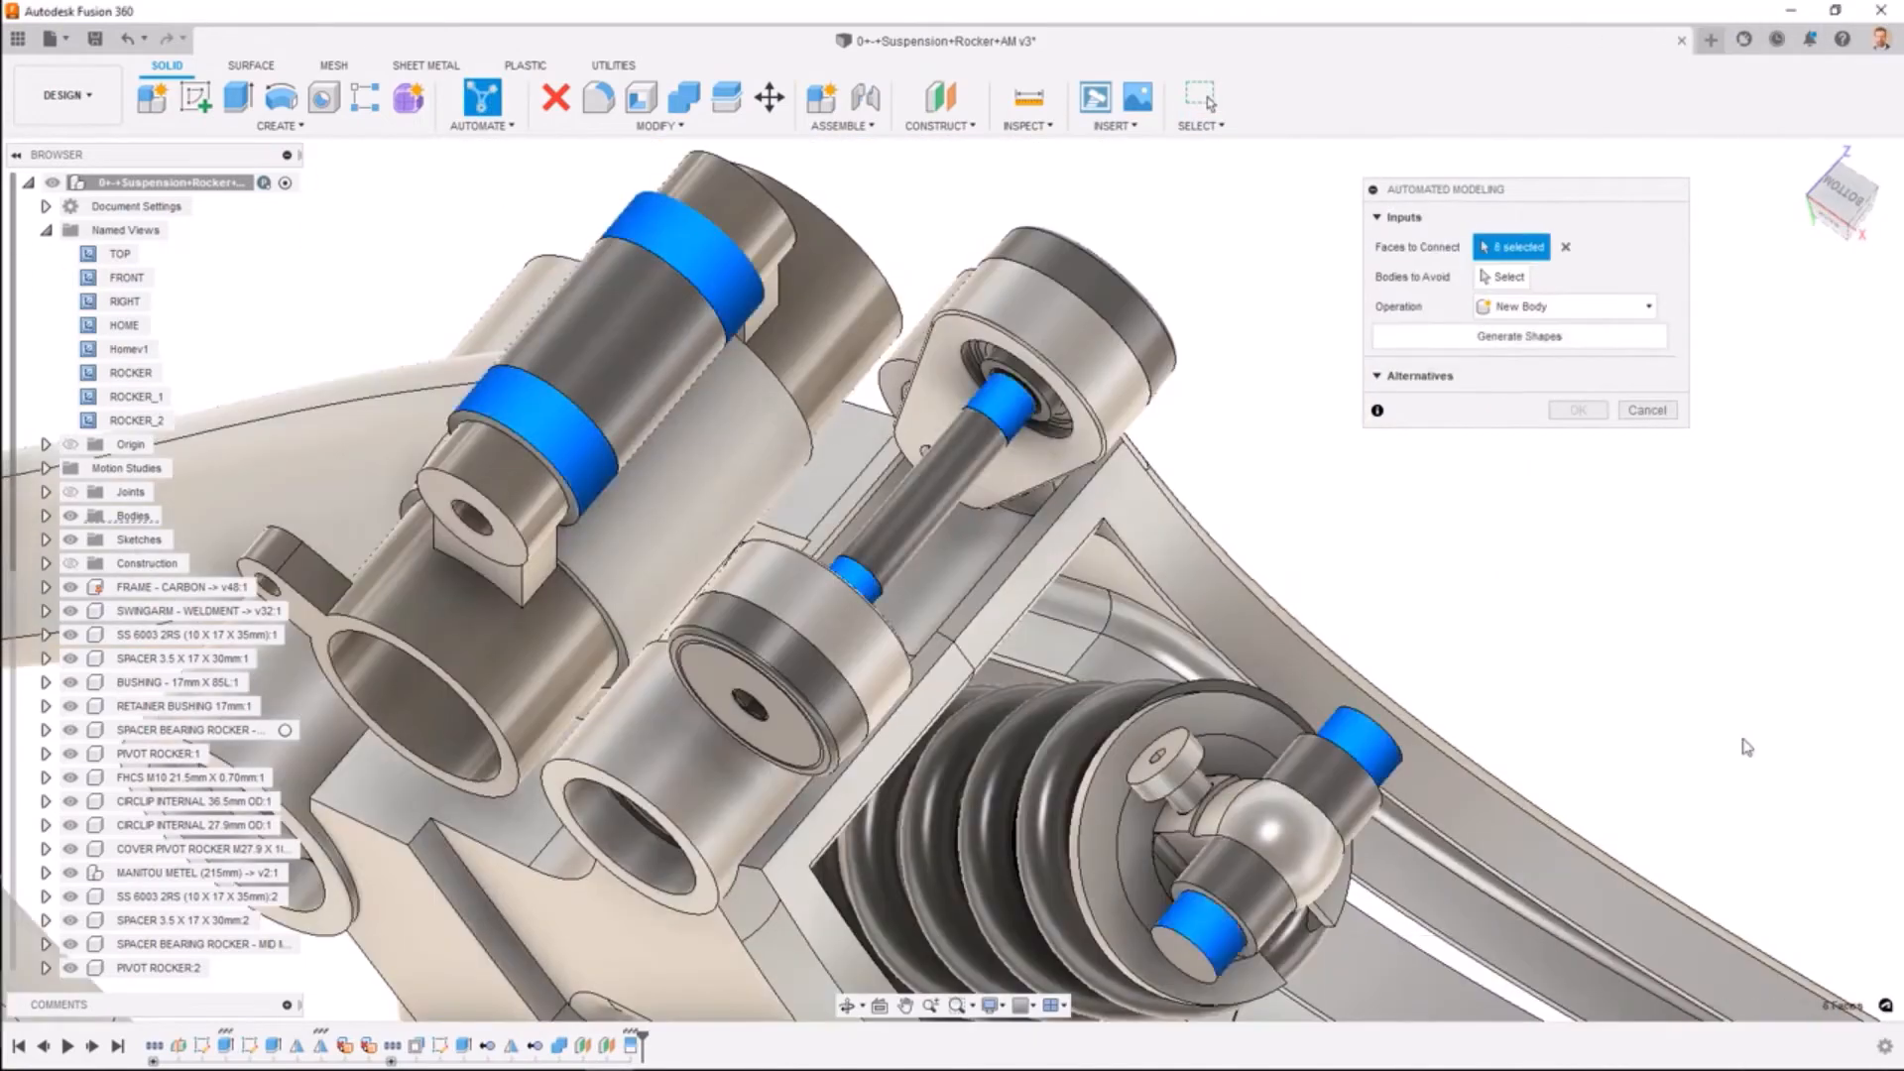
- Generate six shape alternatives for the suspension rocker and accept them with OK
click(1519, 337)
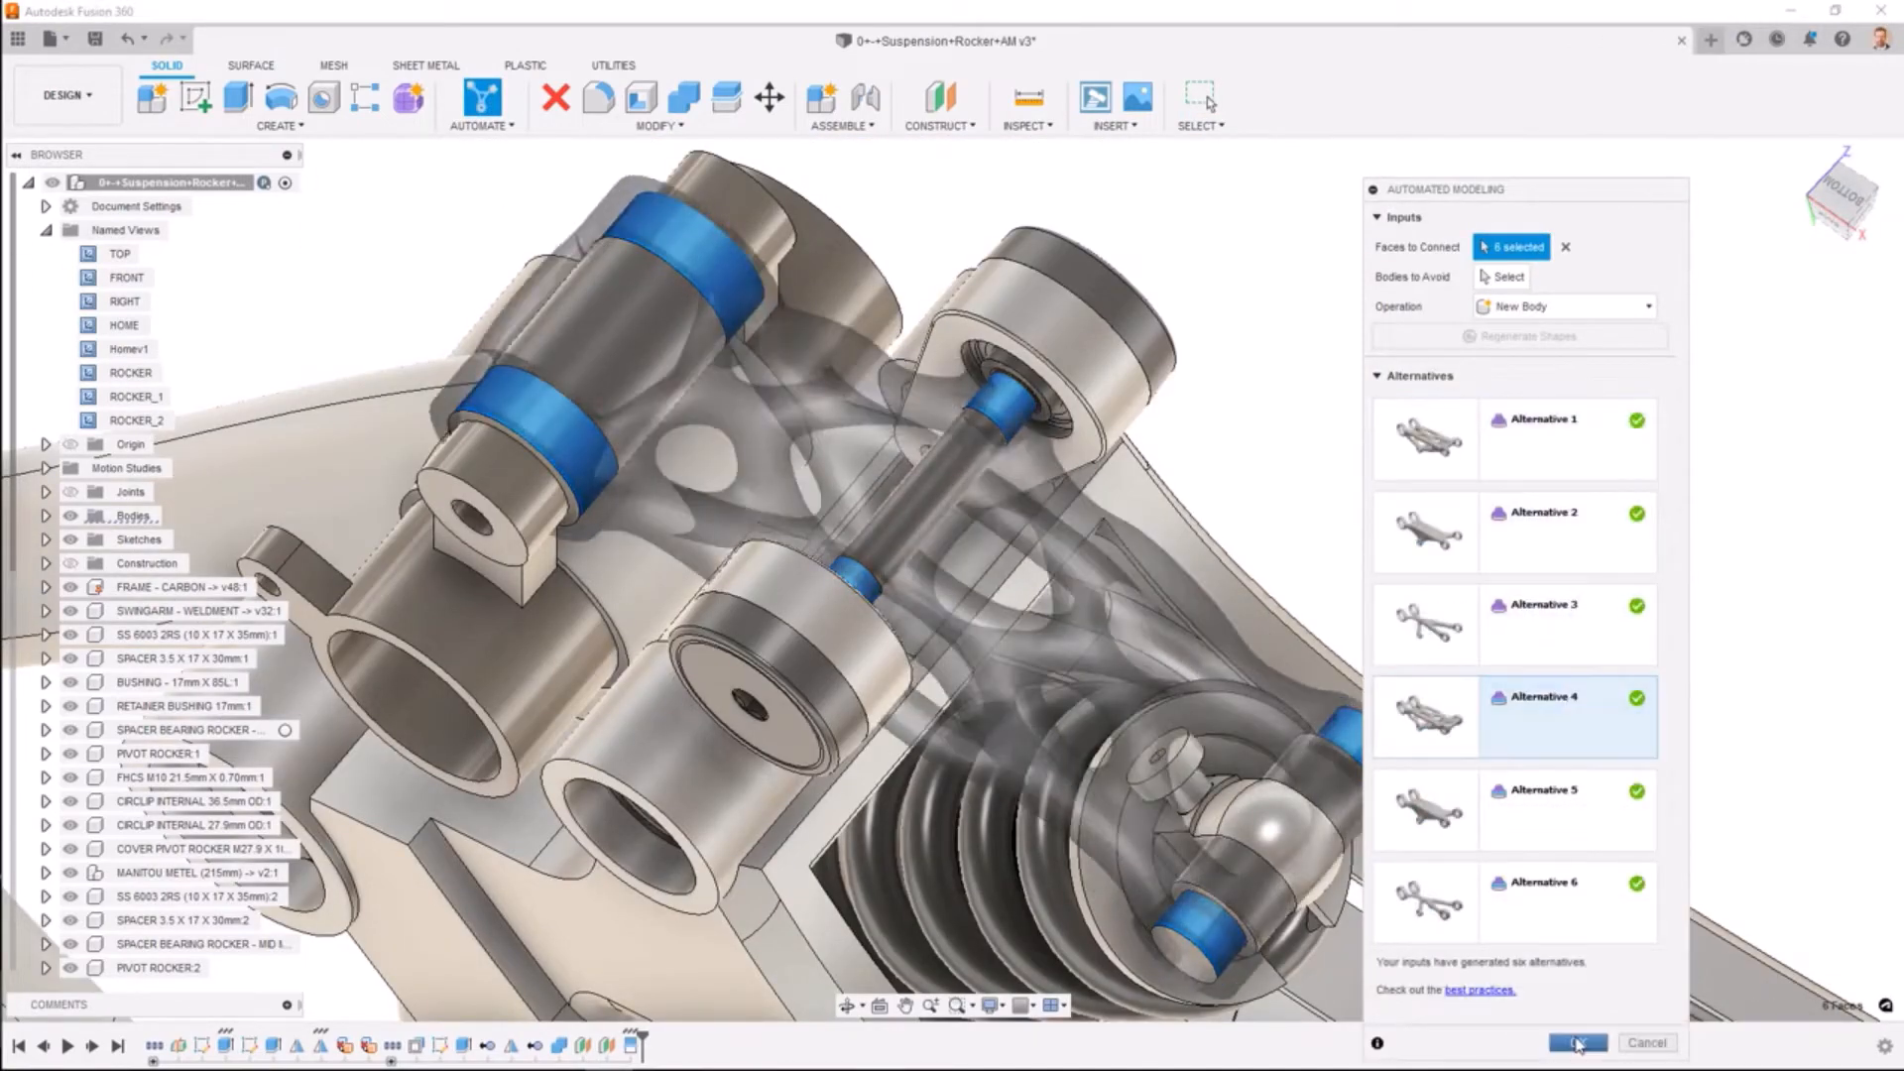
click(1578, 1042)
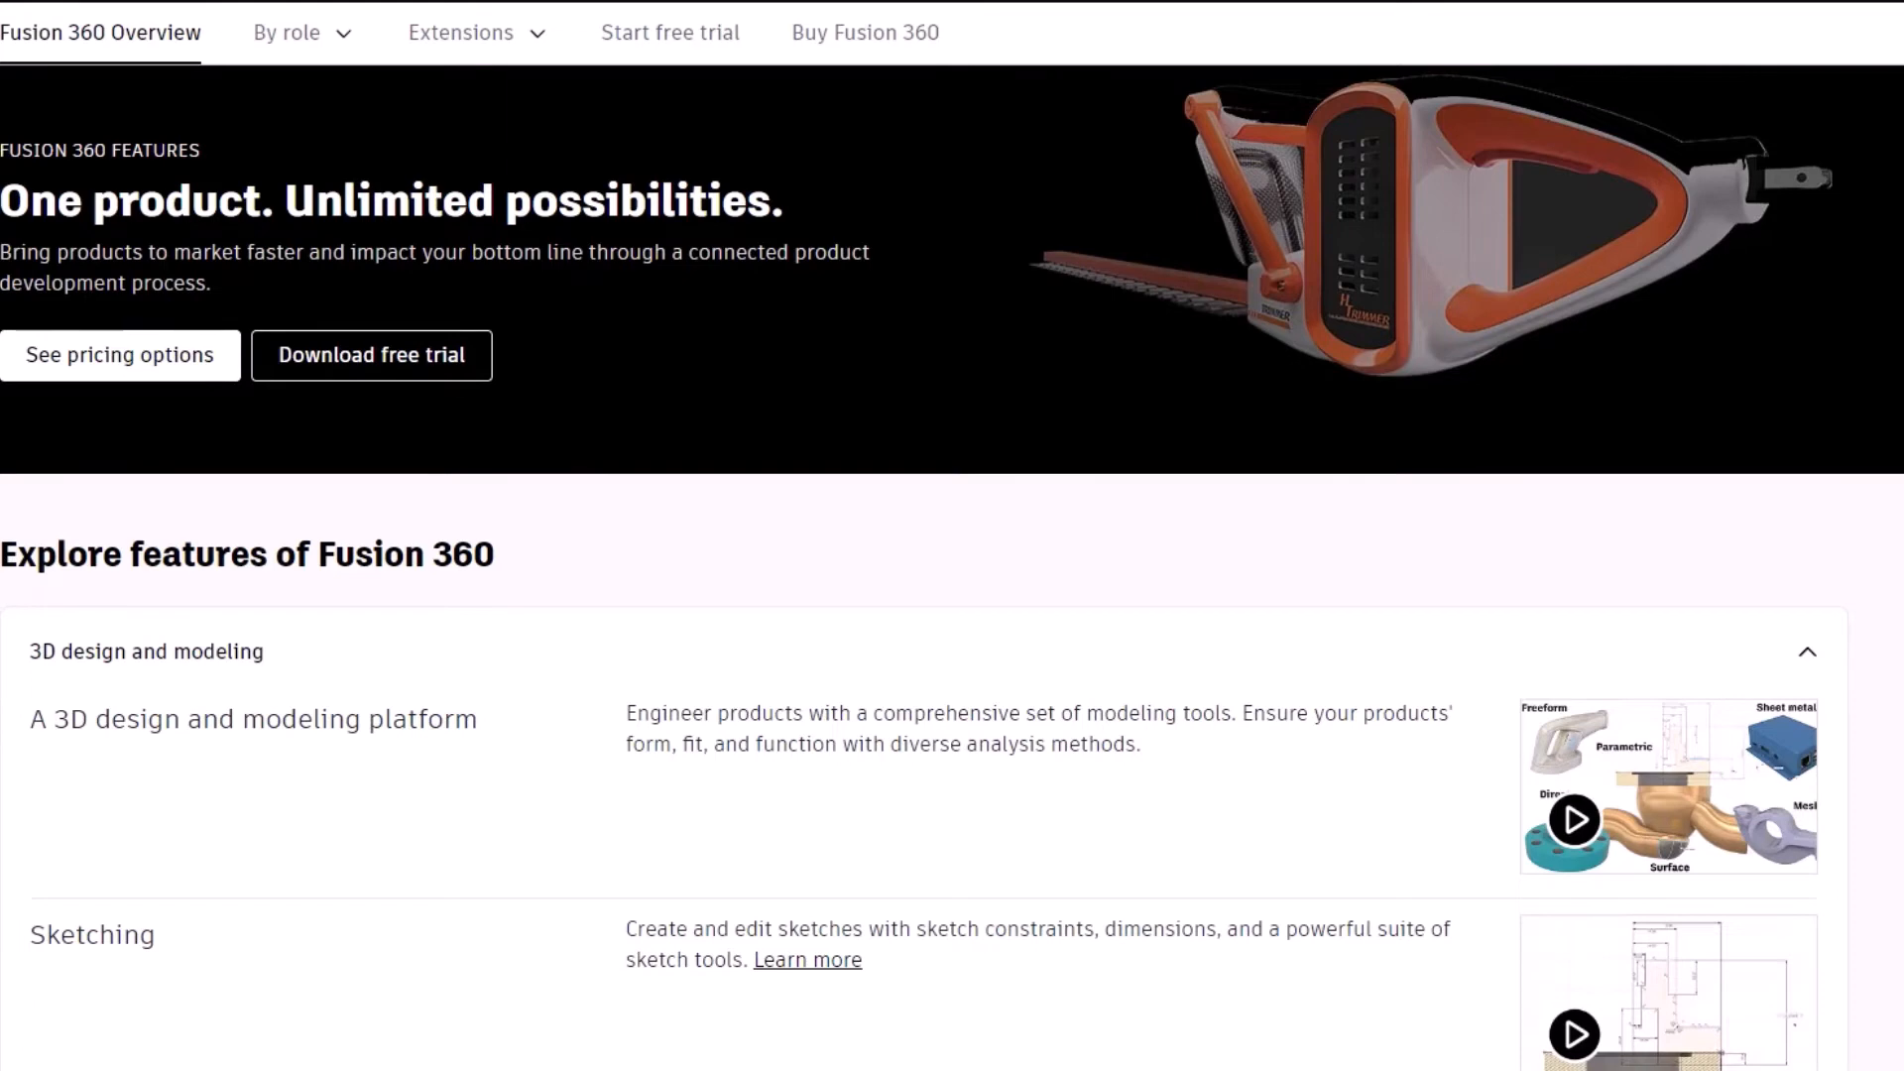
- Scroll the Fusion 360 features page from sketching and direct modeling down to Rendering
scroll(down, 3)
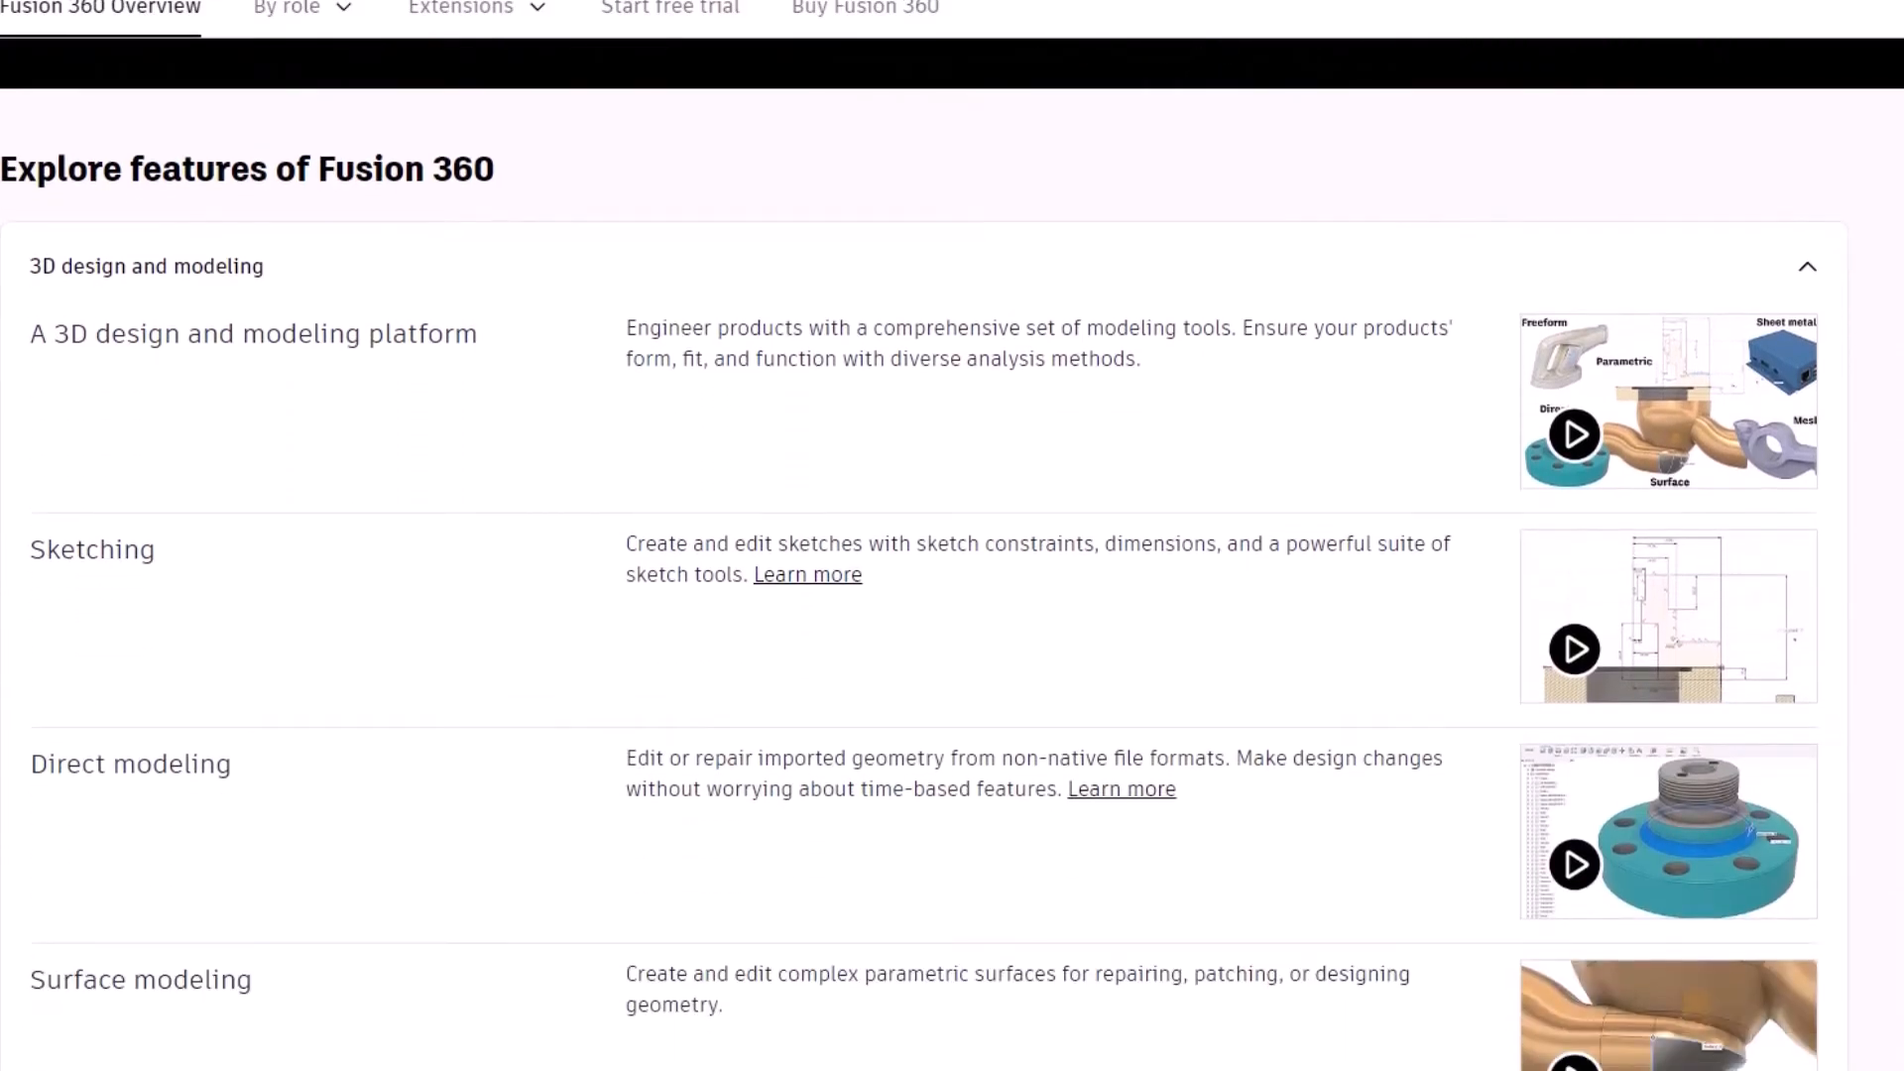
scroll(down, 3)
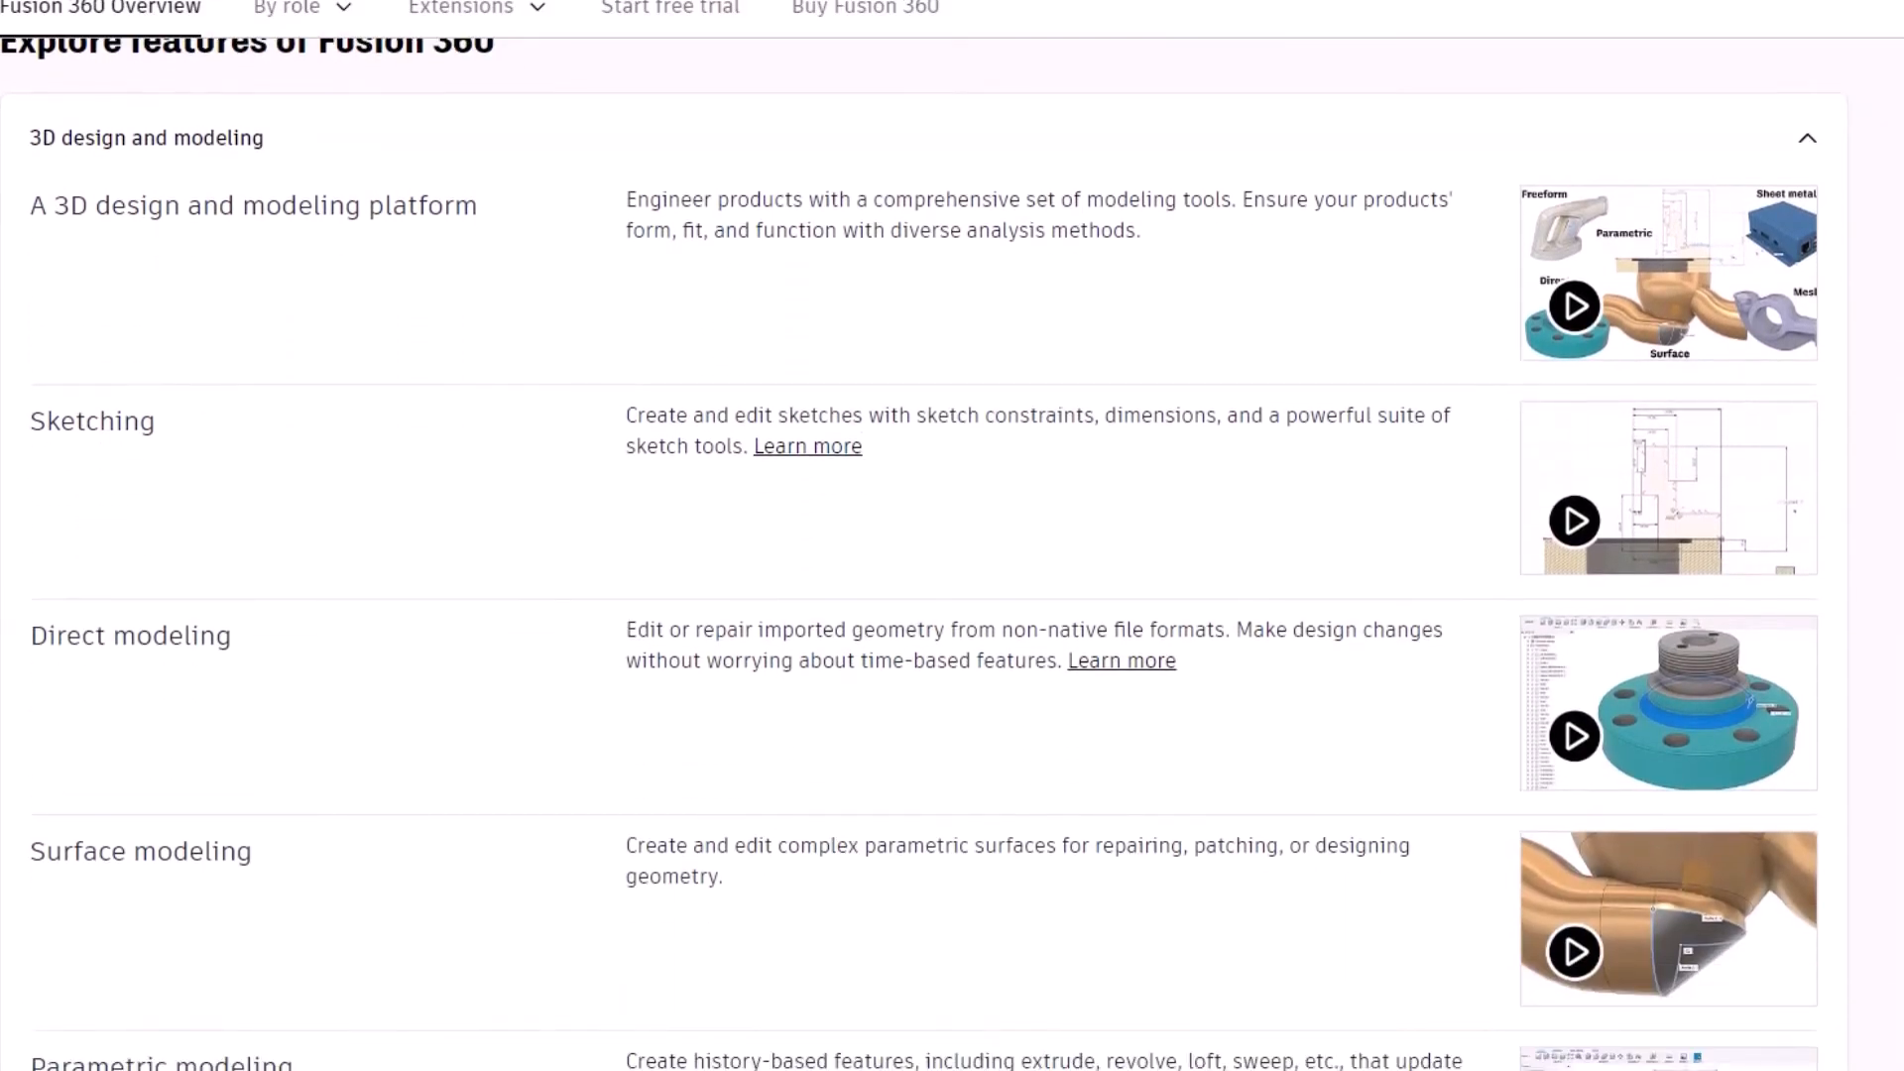
scroll(down, 3)
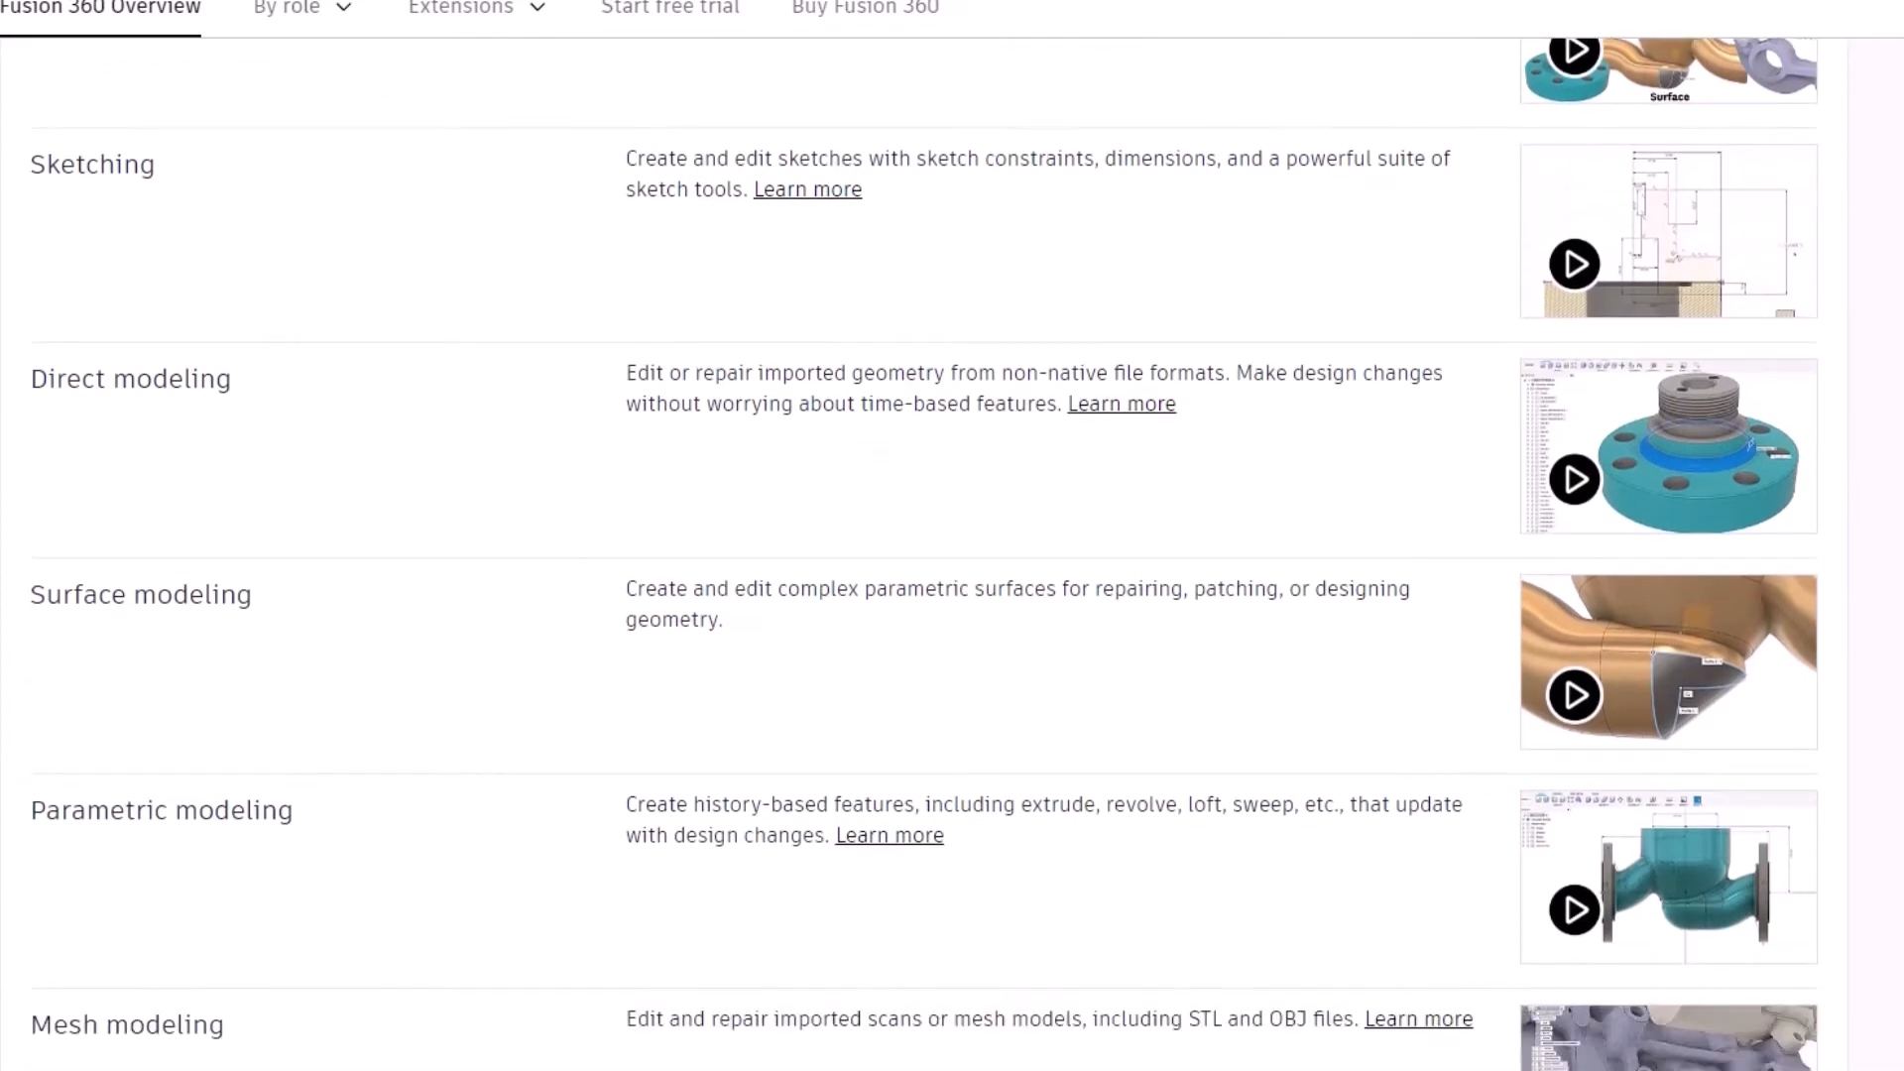
scroll(down, 3)
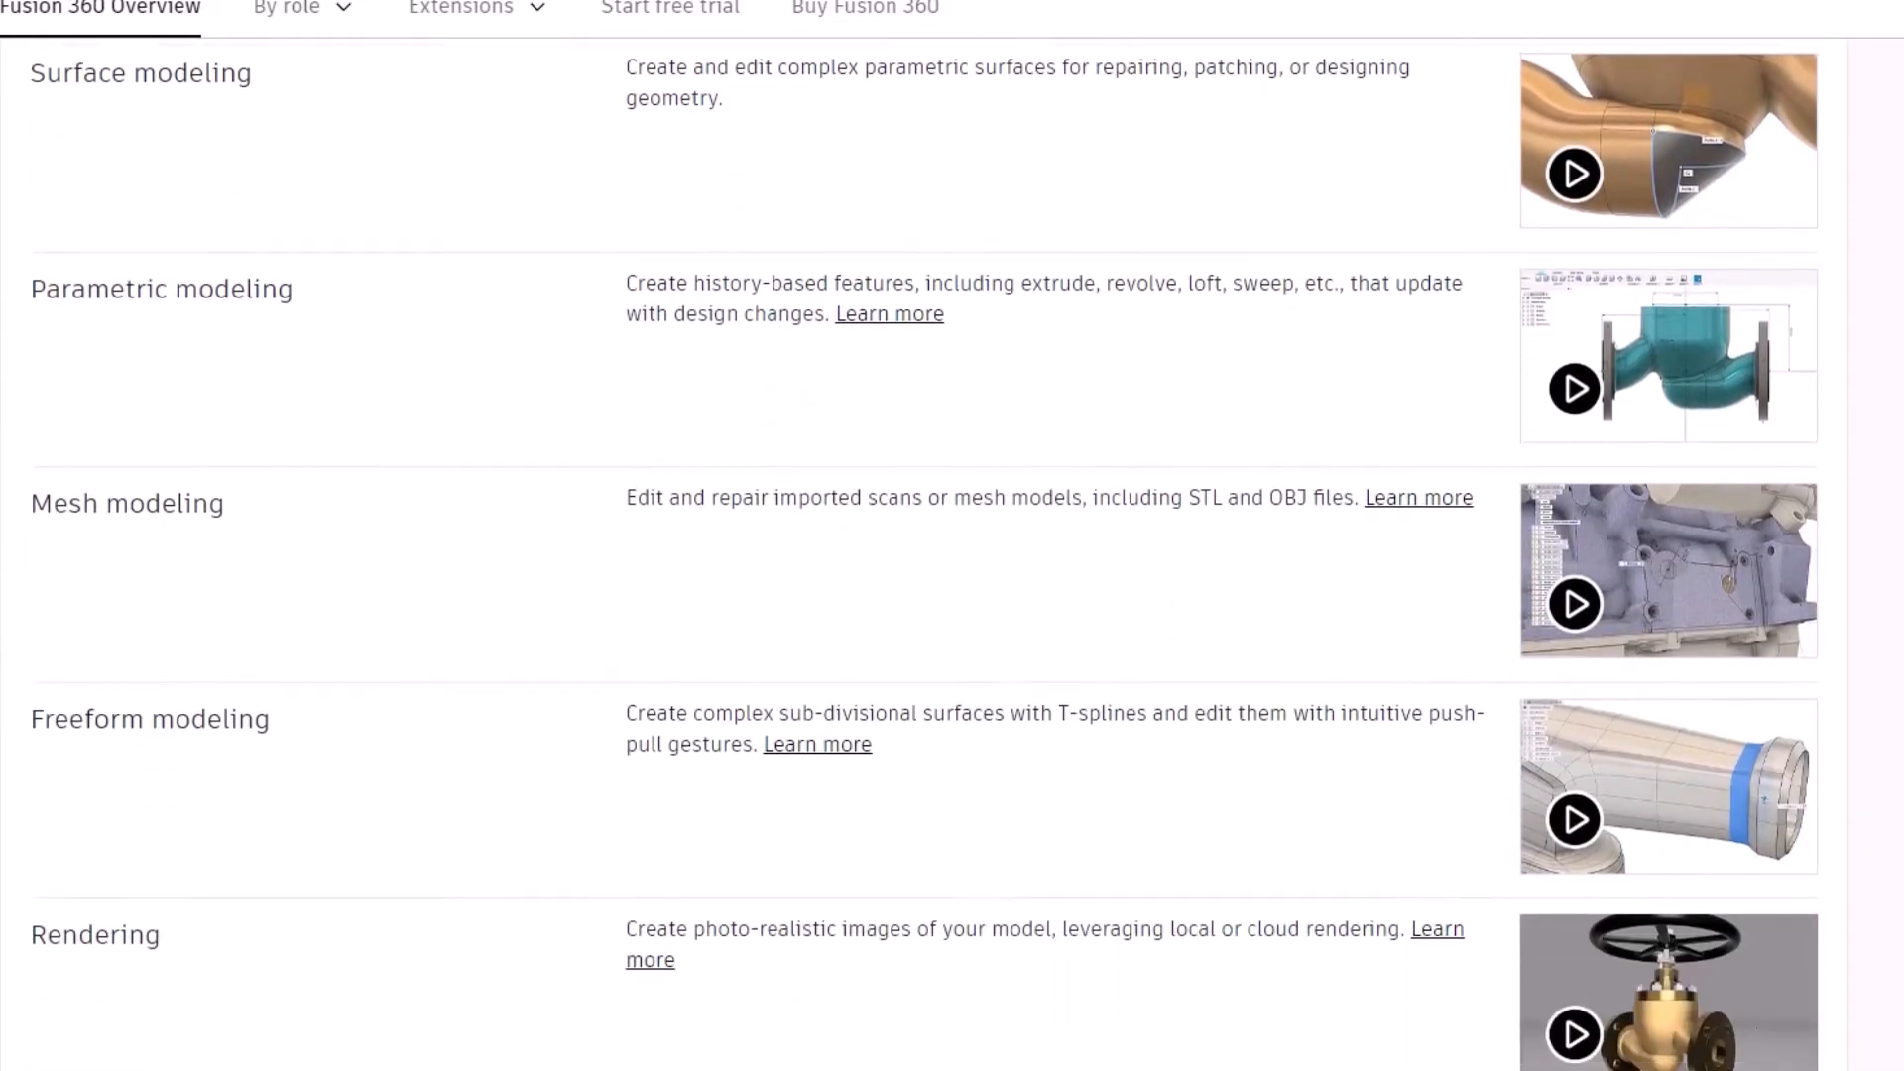
scroll(down, 3)
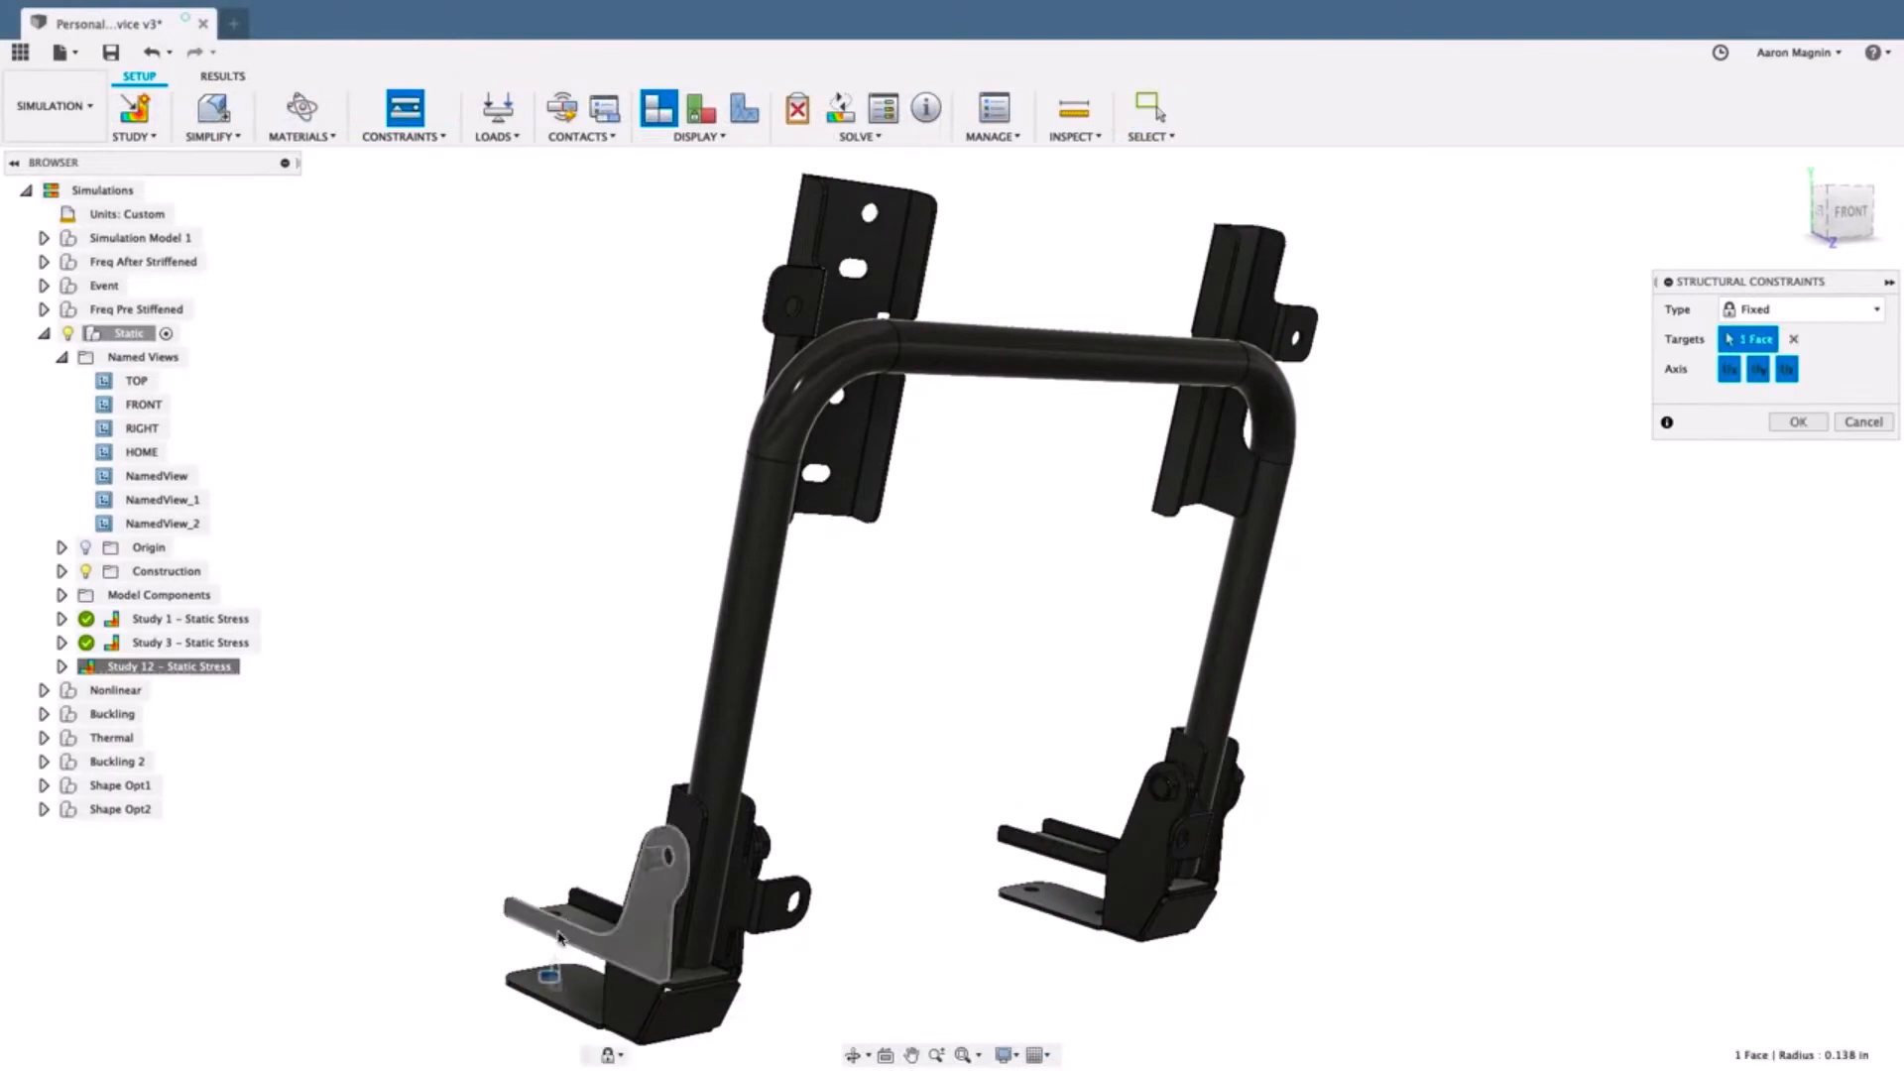
- Fix the seat frame's selected face and generate automatic contacts between touching bodies
click(497, 109)
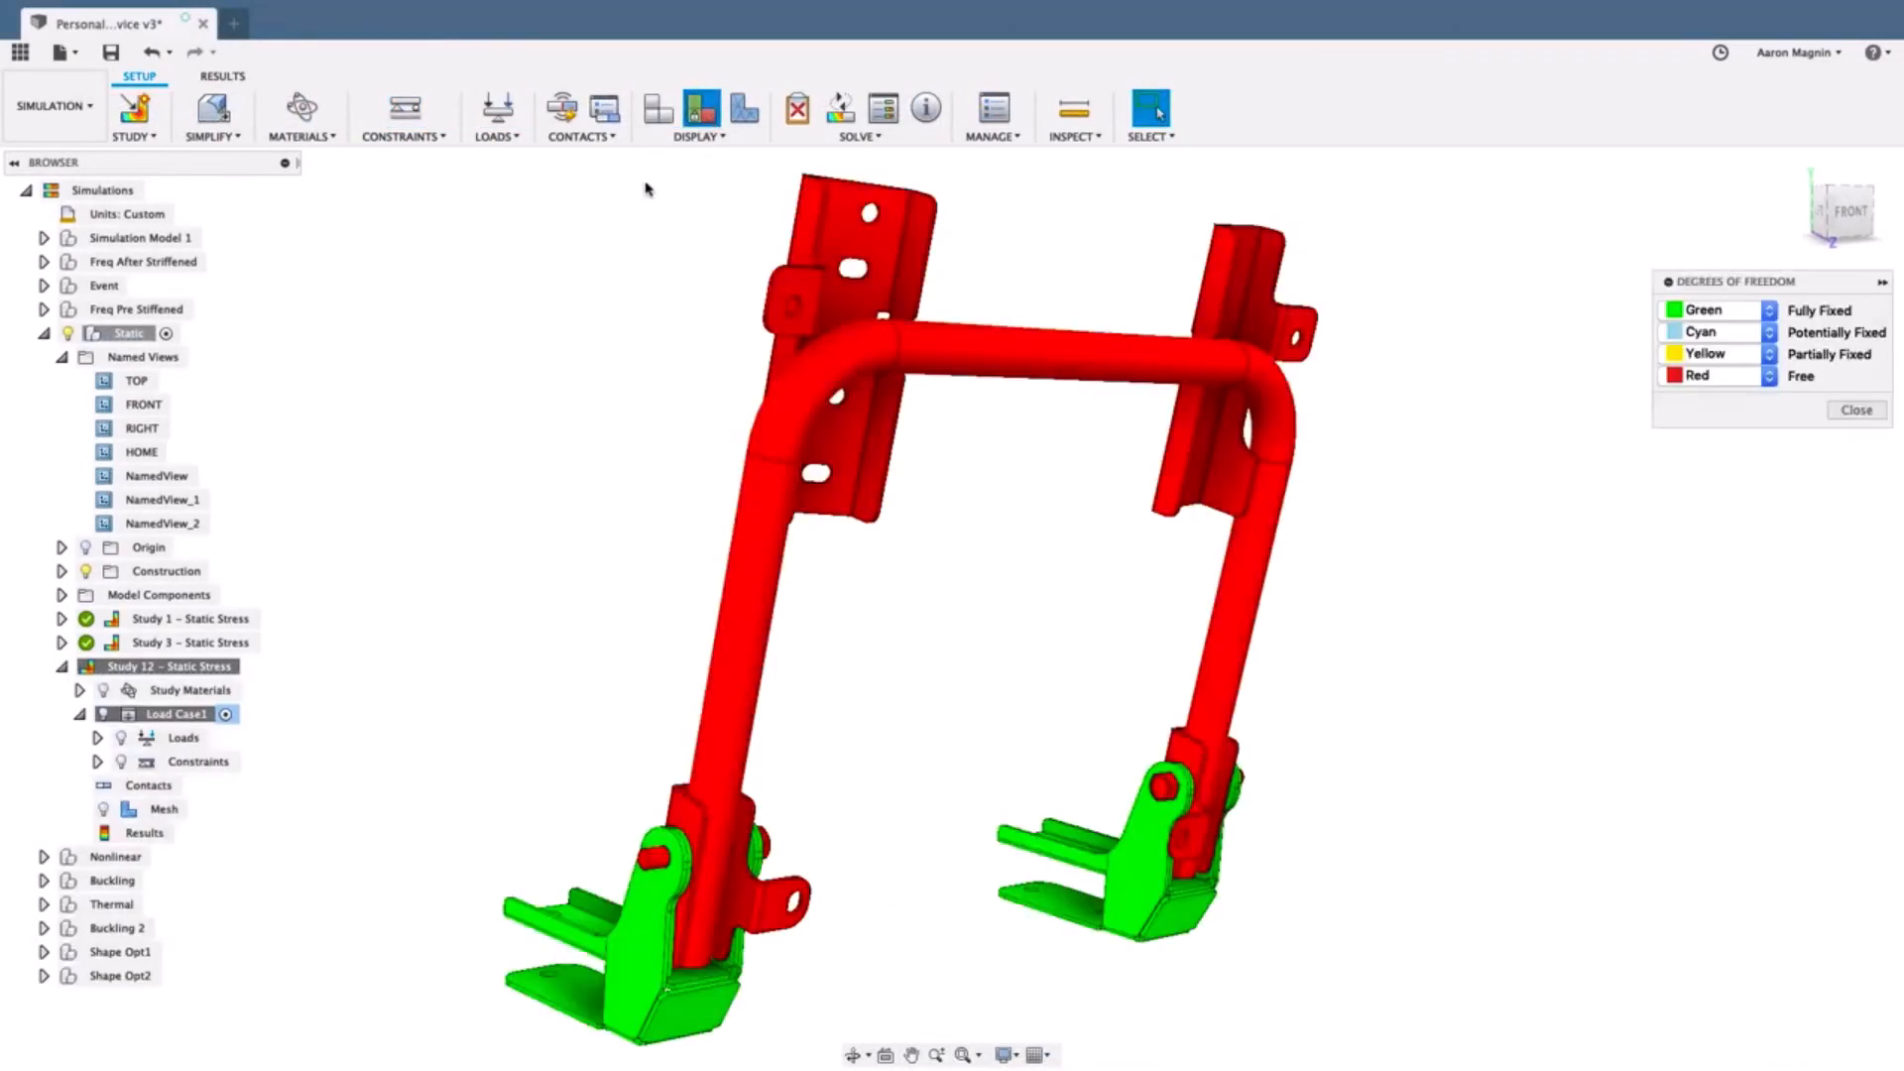
click(576, 108)
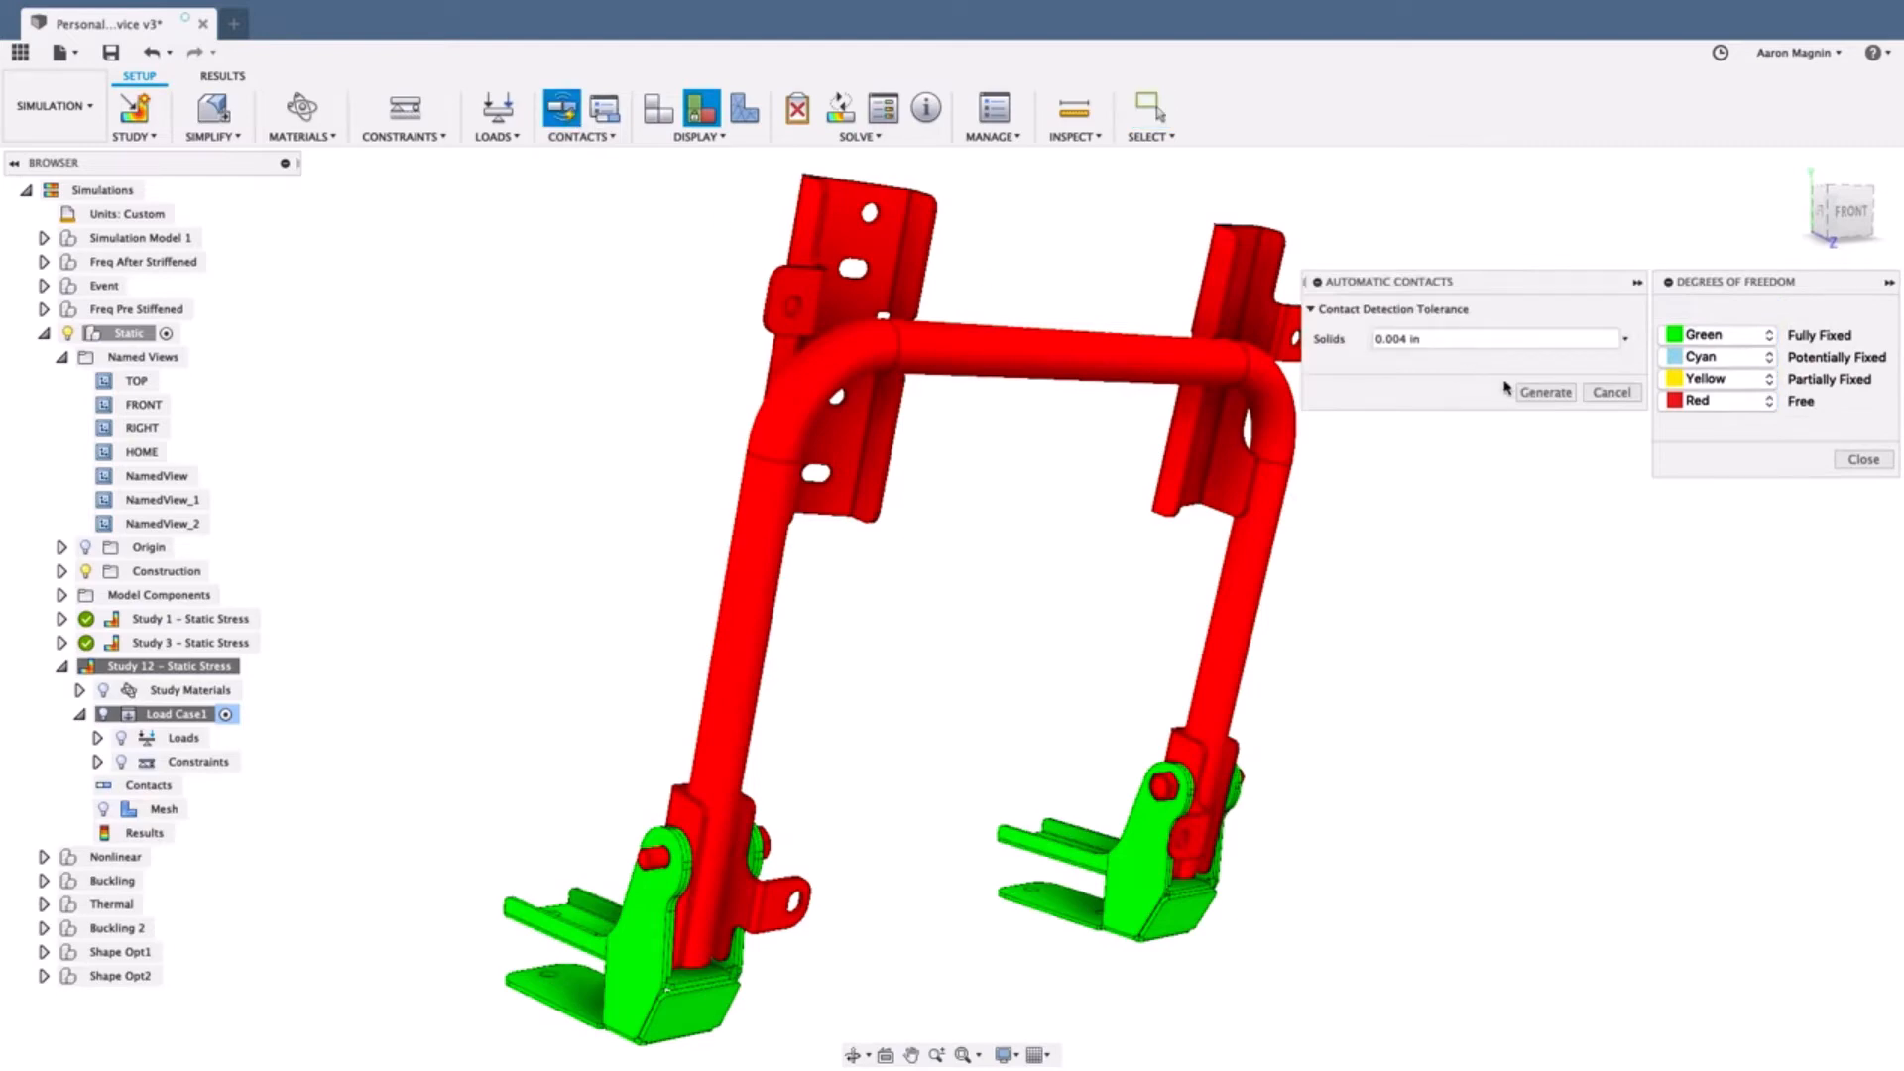
click(1545, 391)
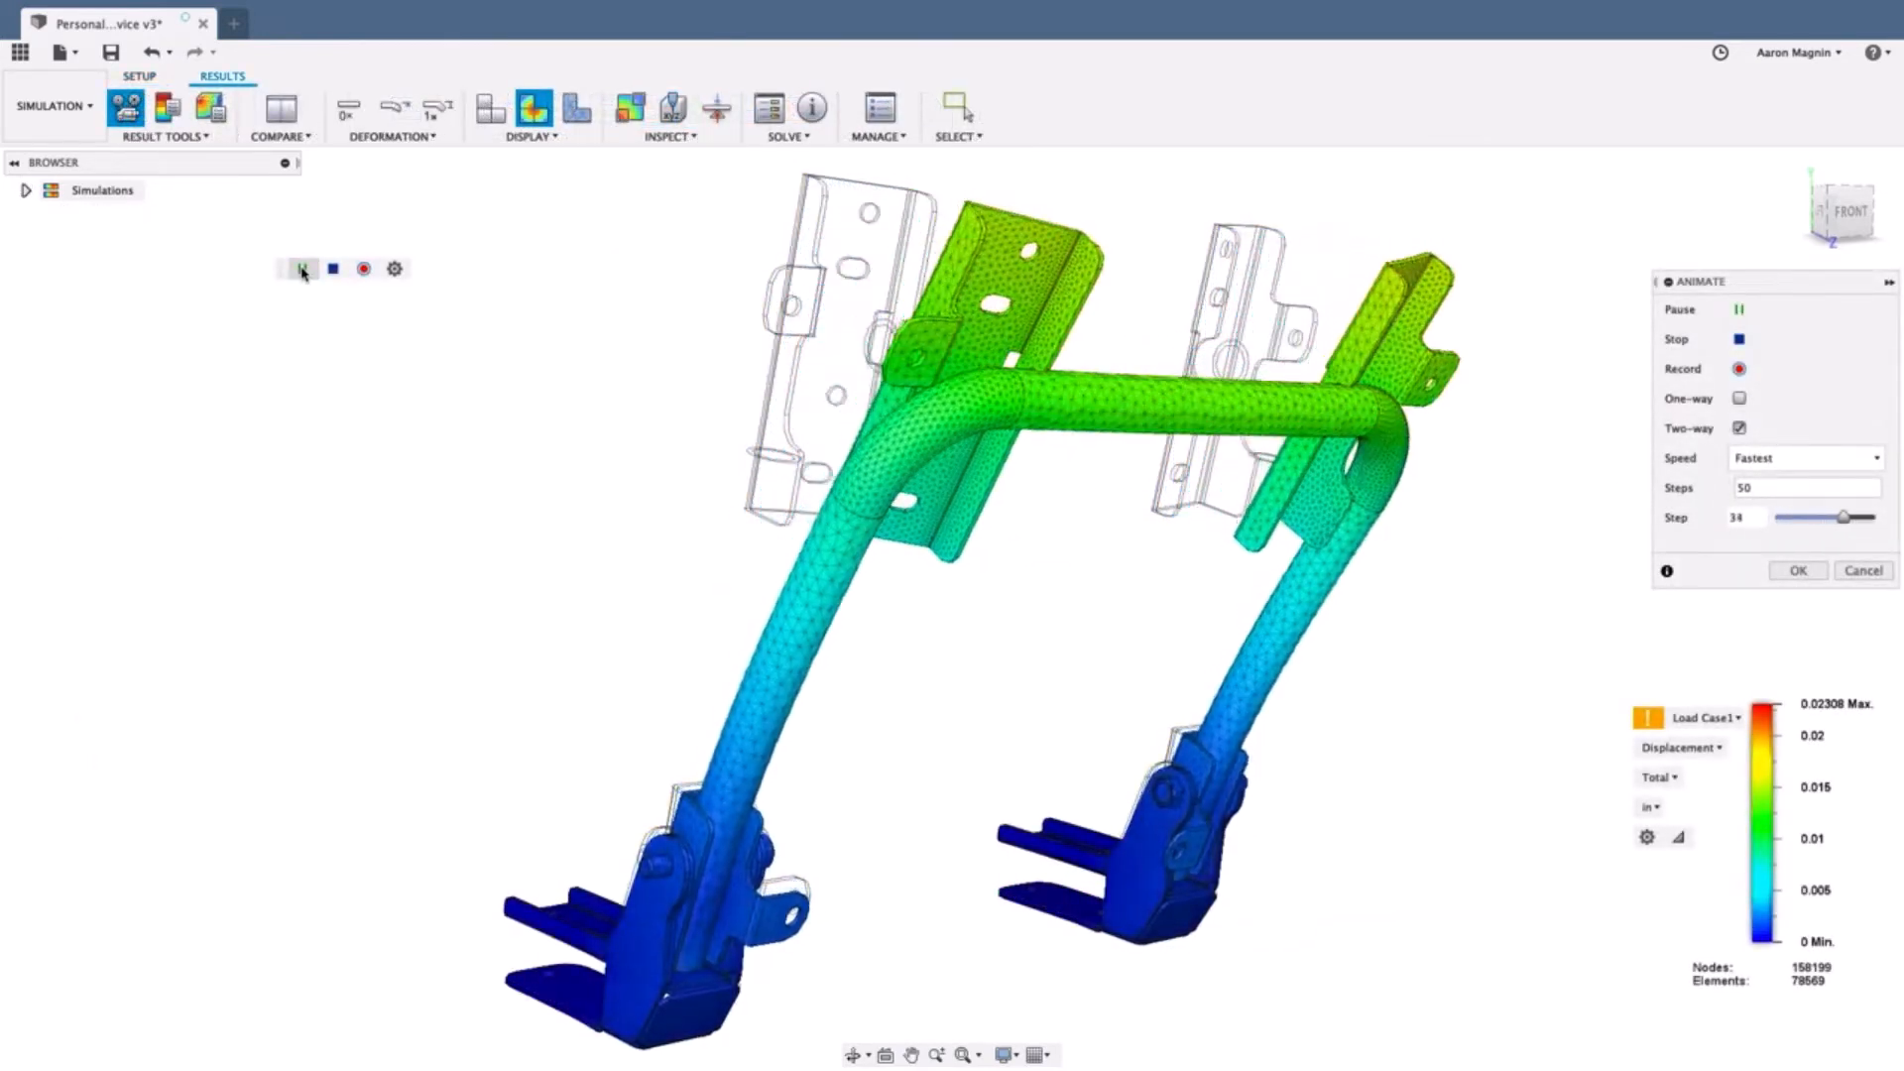
- Switch the solved results from Displacement to Von Mises stress
click(1798, 569)
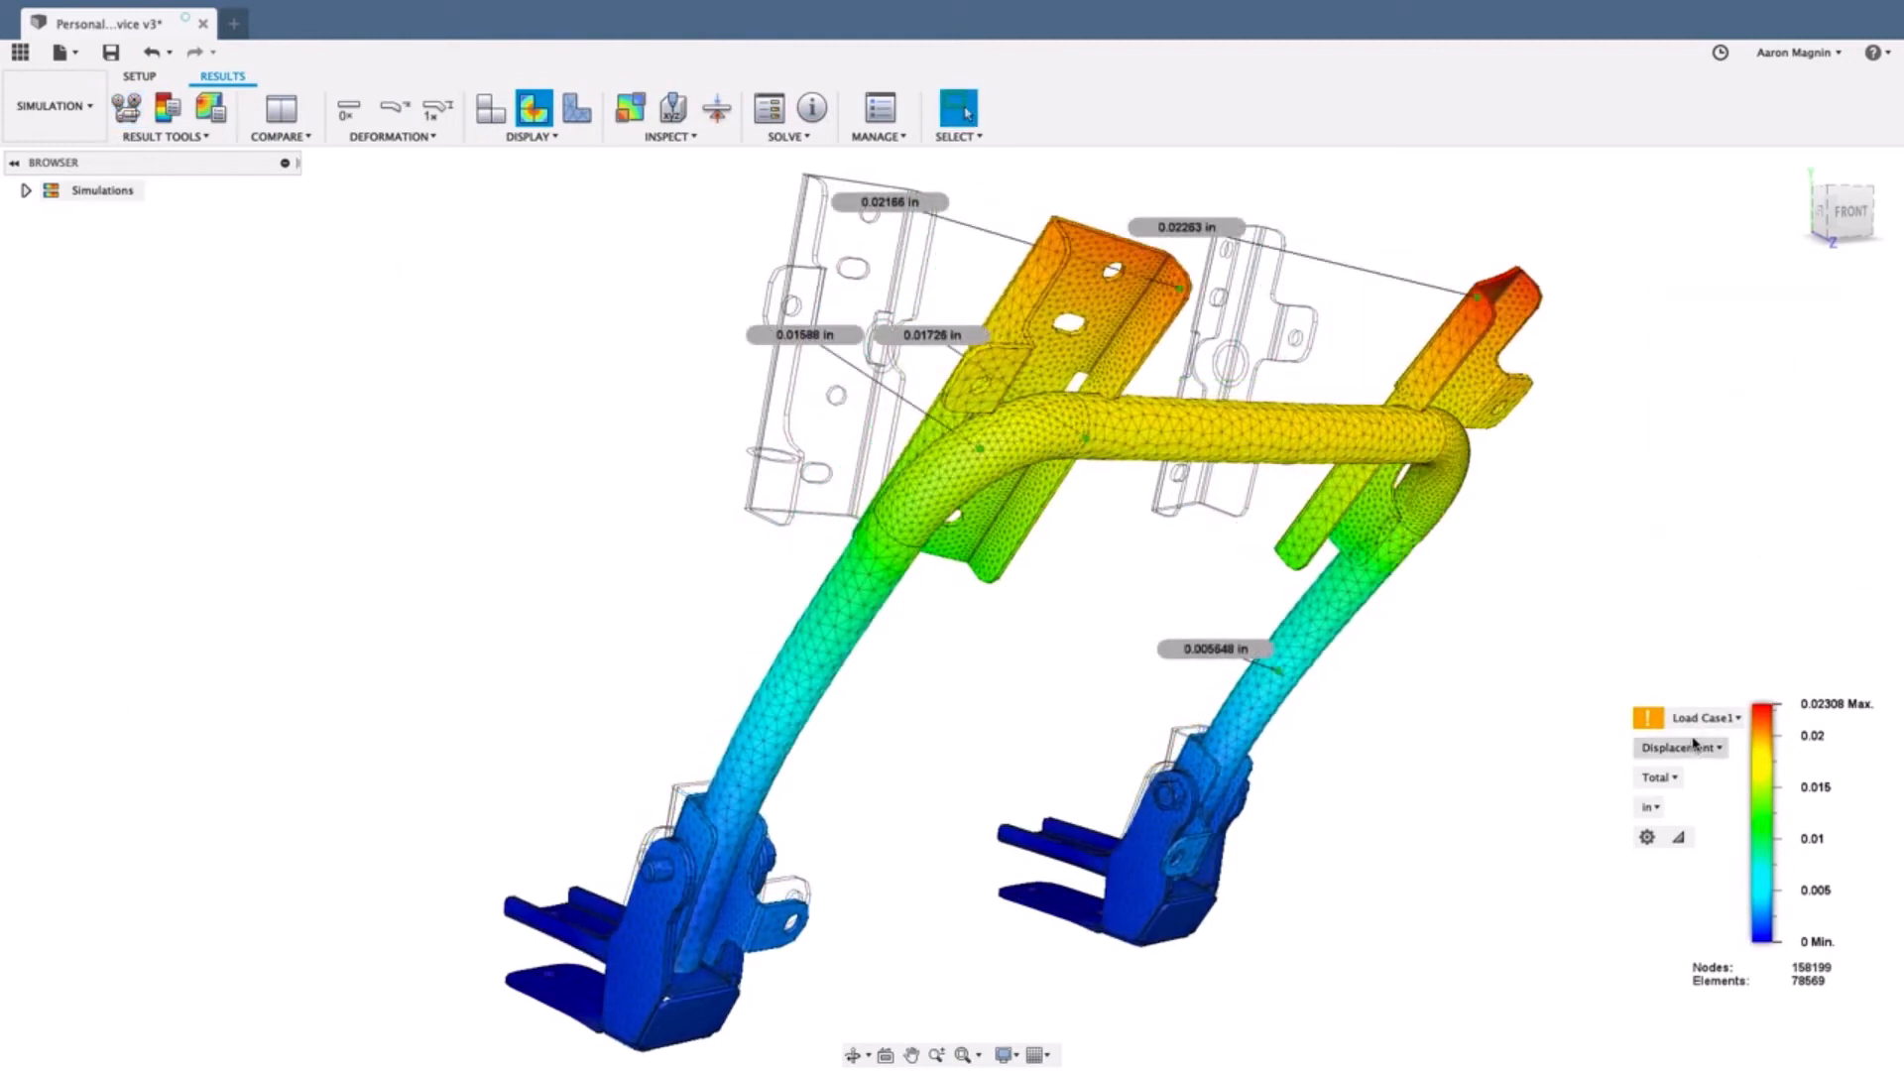
click(1681, 747)
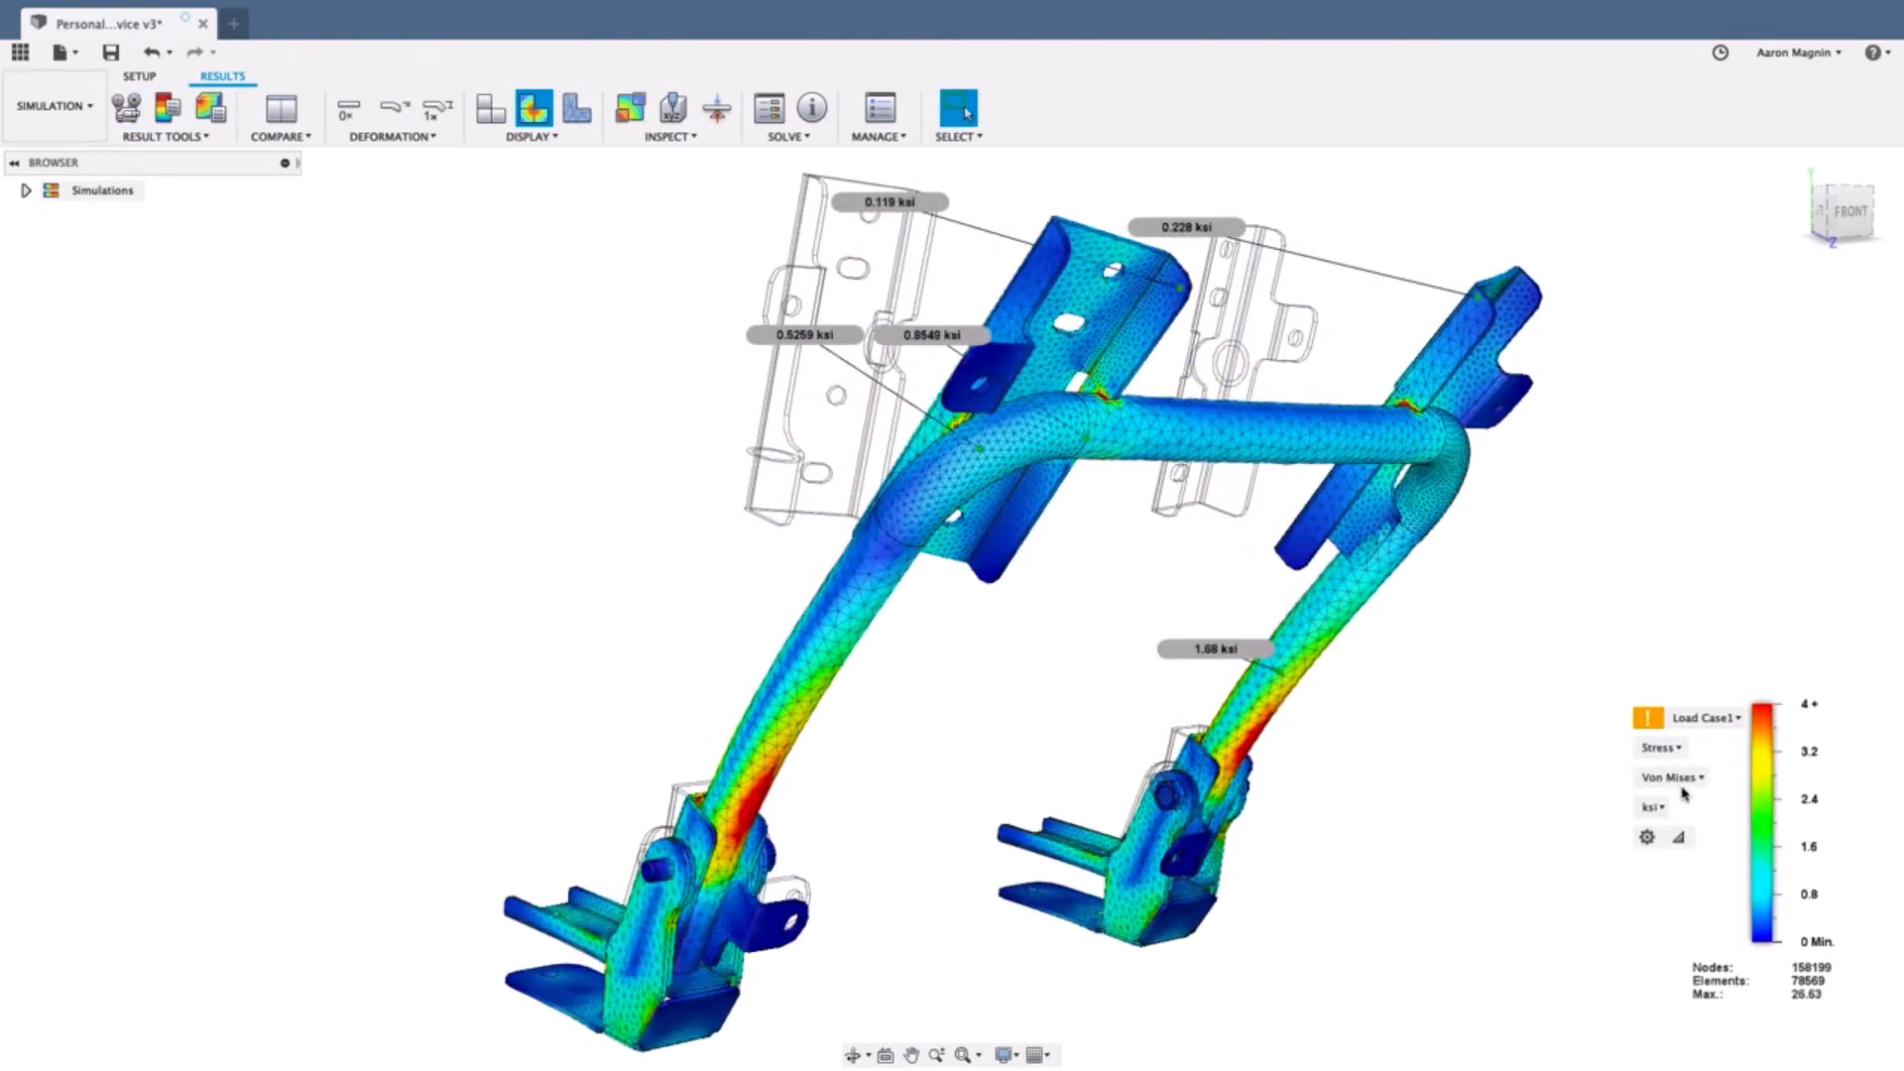
click(26, 189)
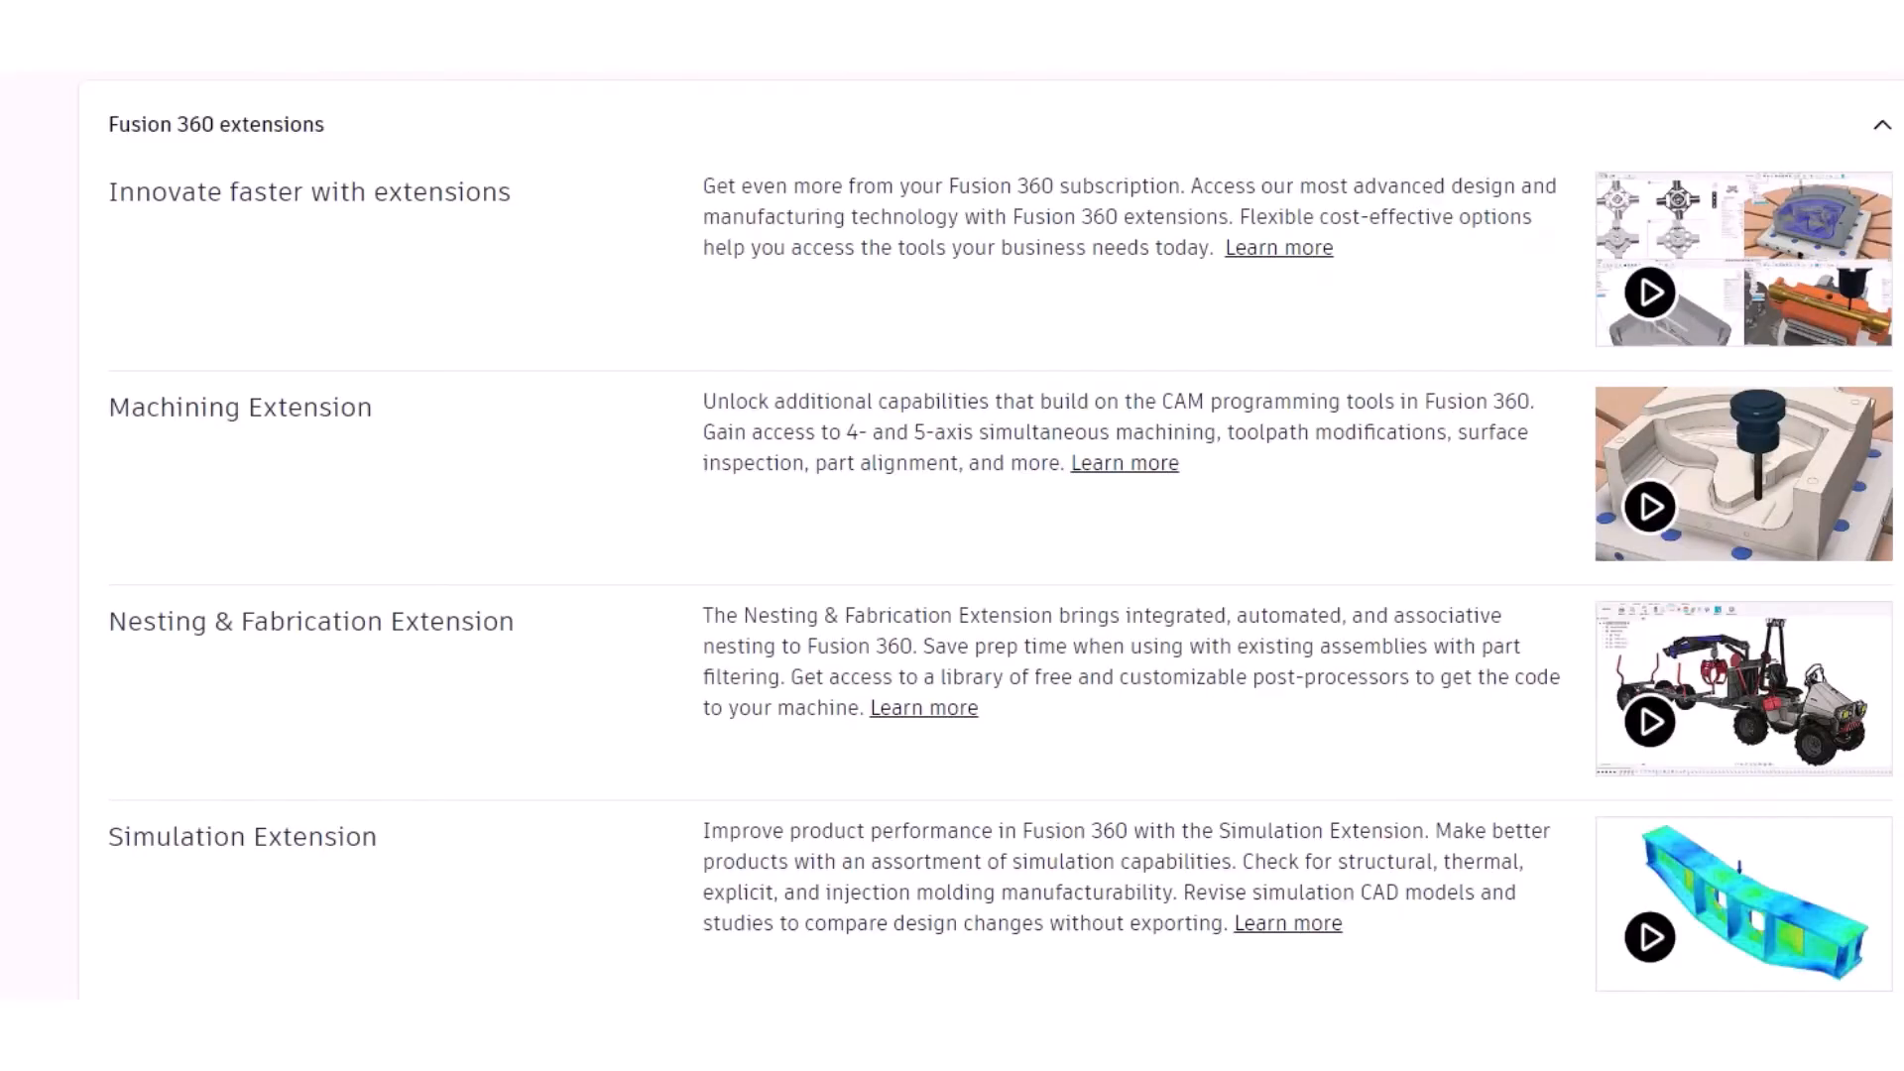
- Scroll to the Fusion 360 extensions: Machining, Nesting & Fabrication, and Simulation
scroll(down, 3)
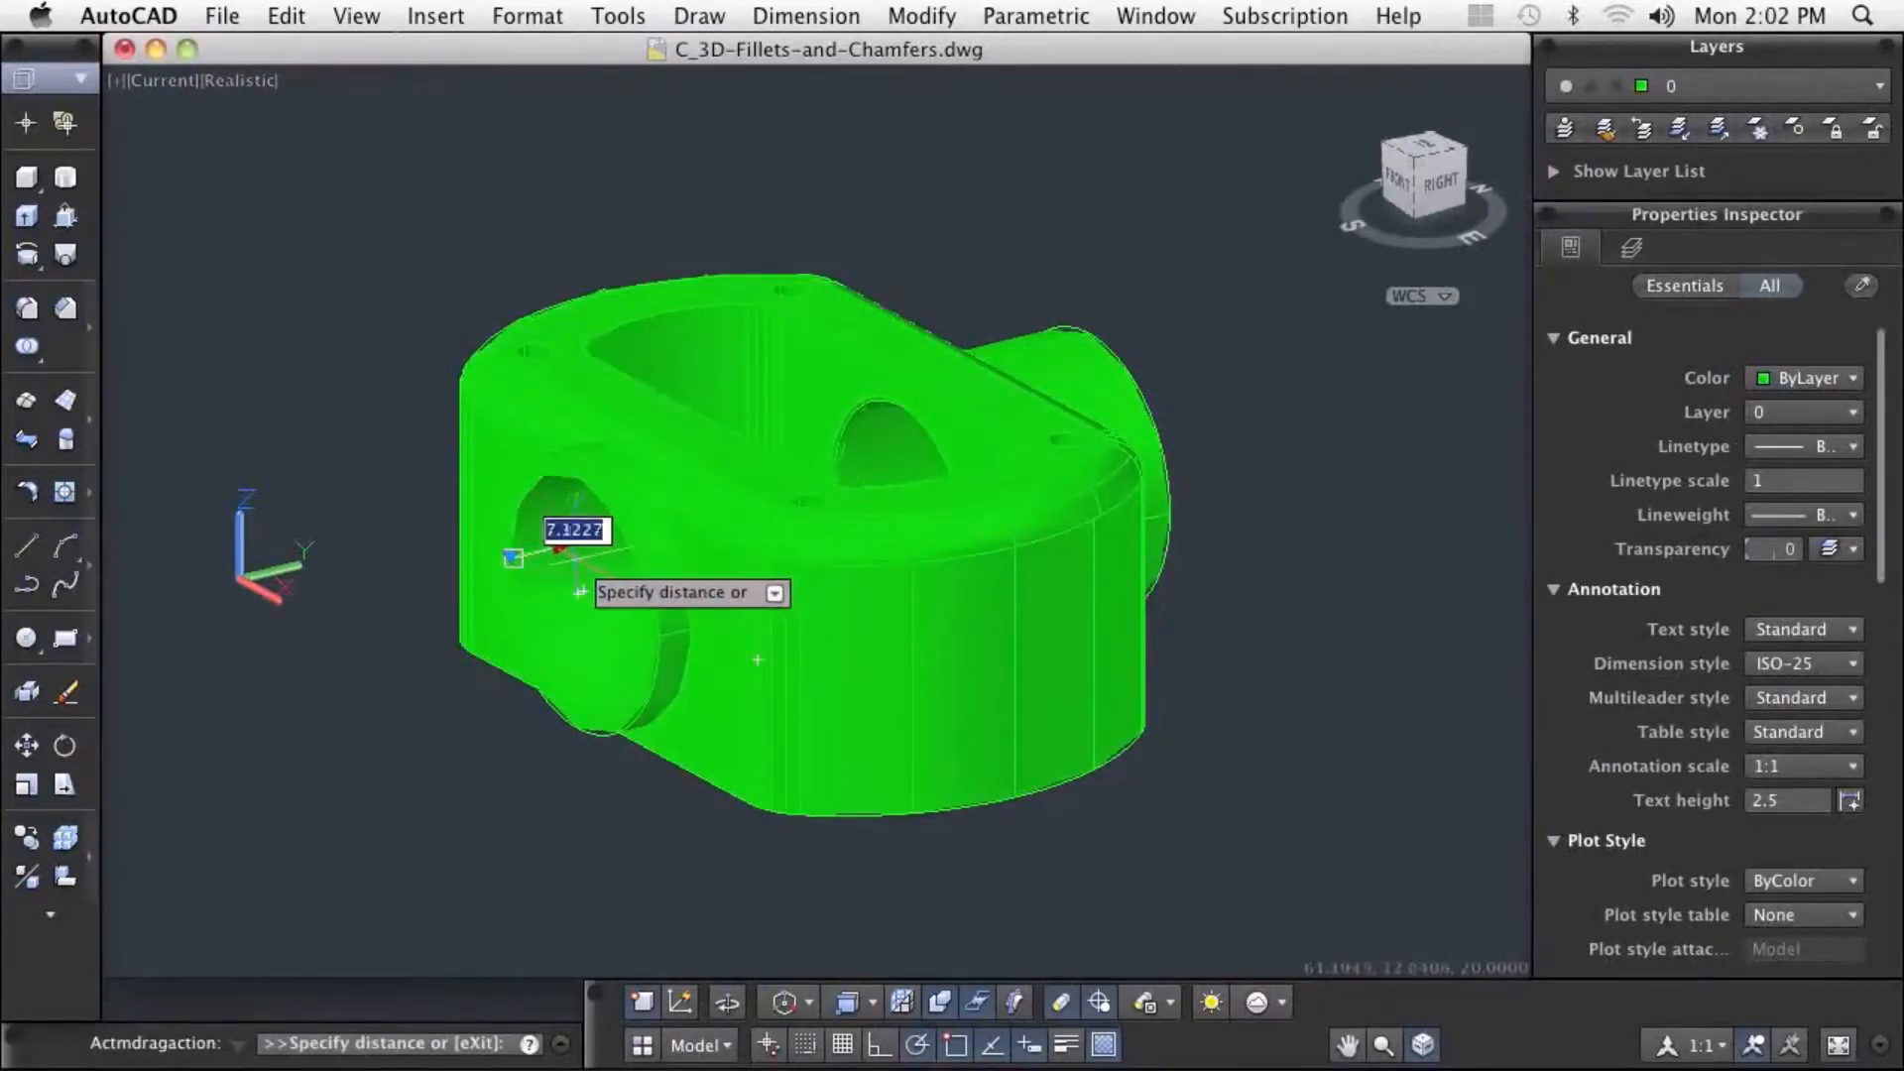
- Confirm the 3D fillet distance, orbit the apartment model, and select the Unnamed UCS
key(Return)
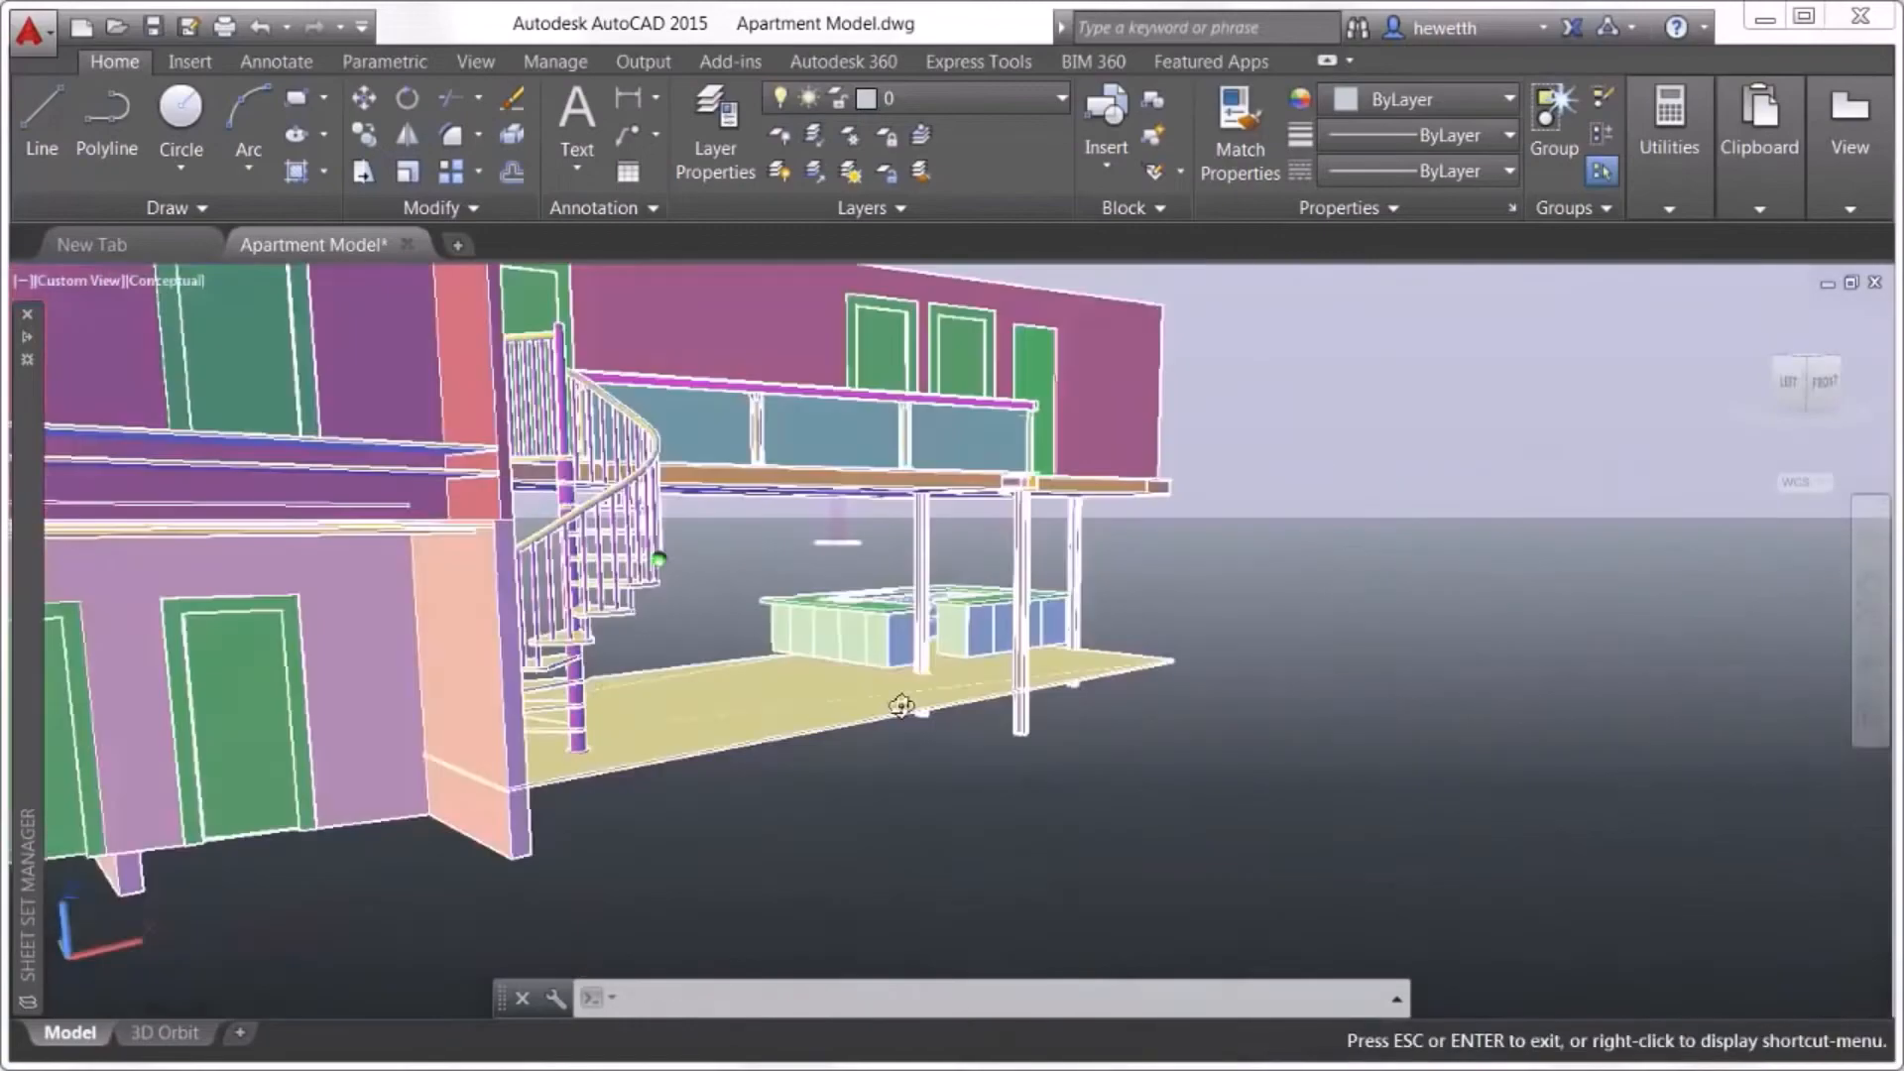
text(ORBIT)
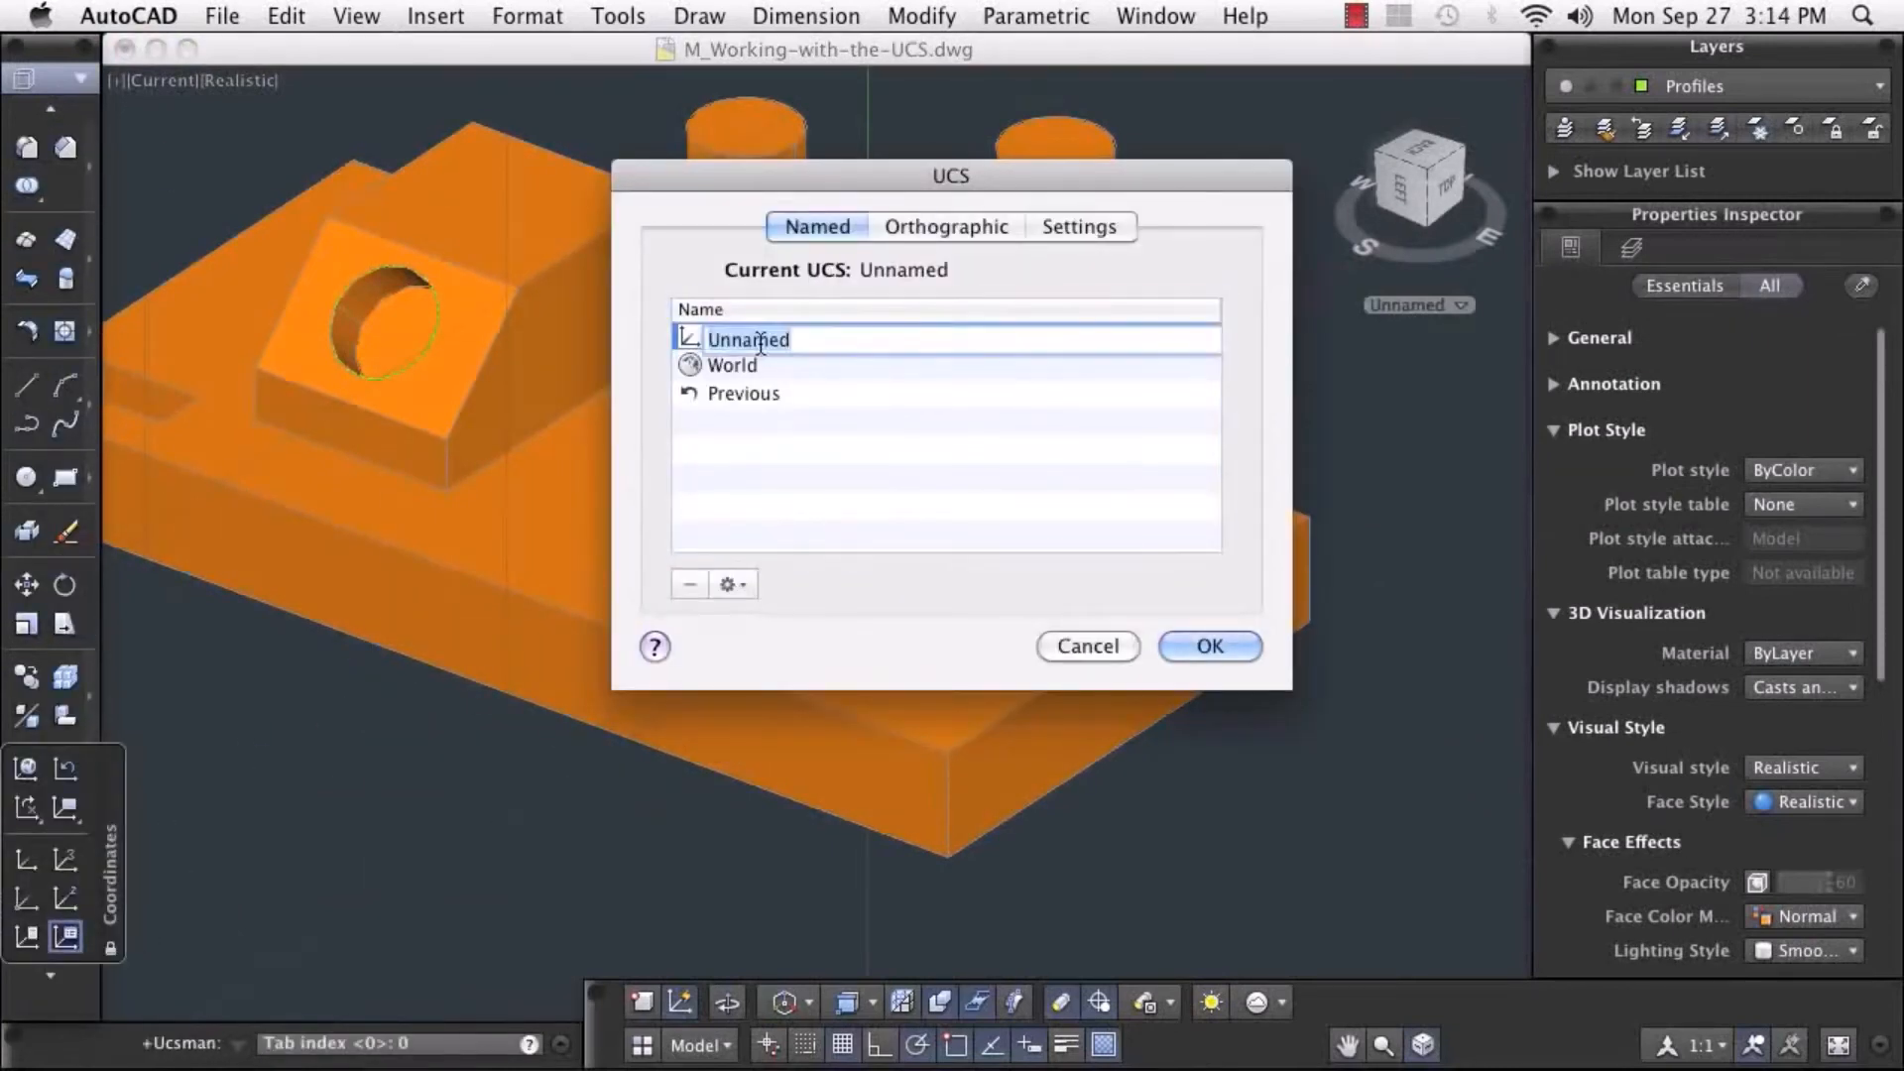
click(1208, 645)
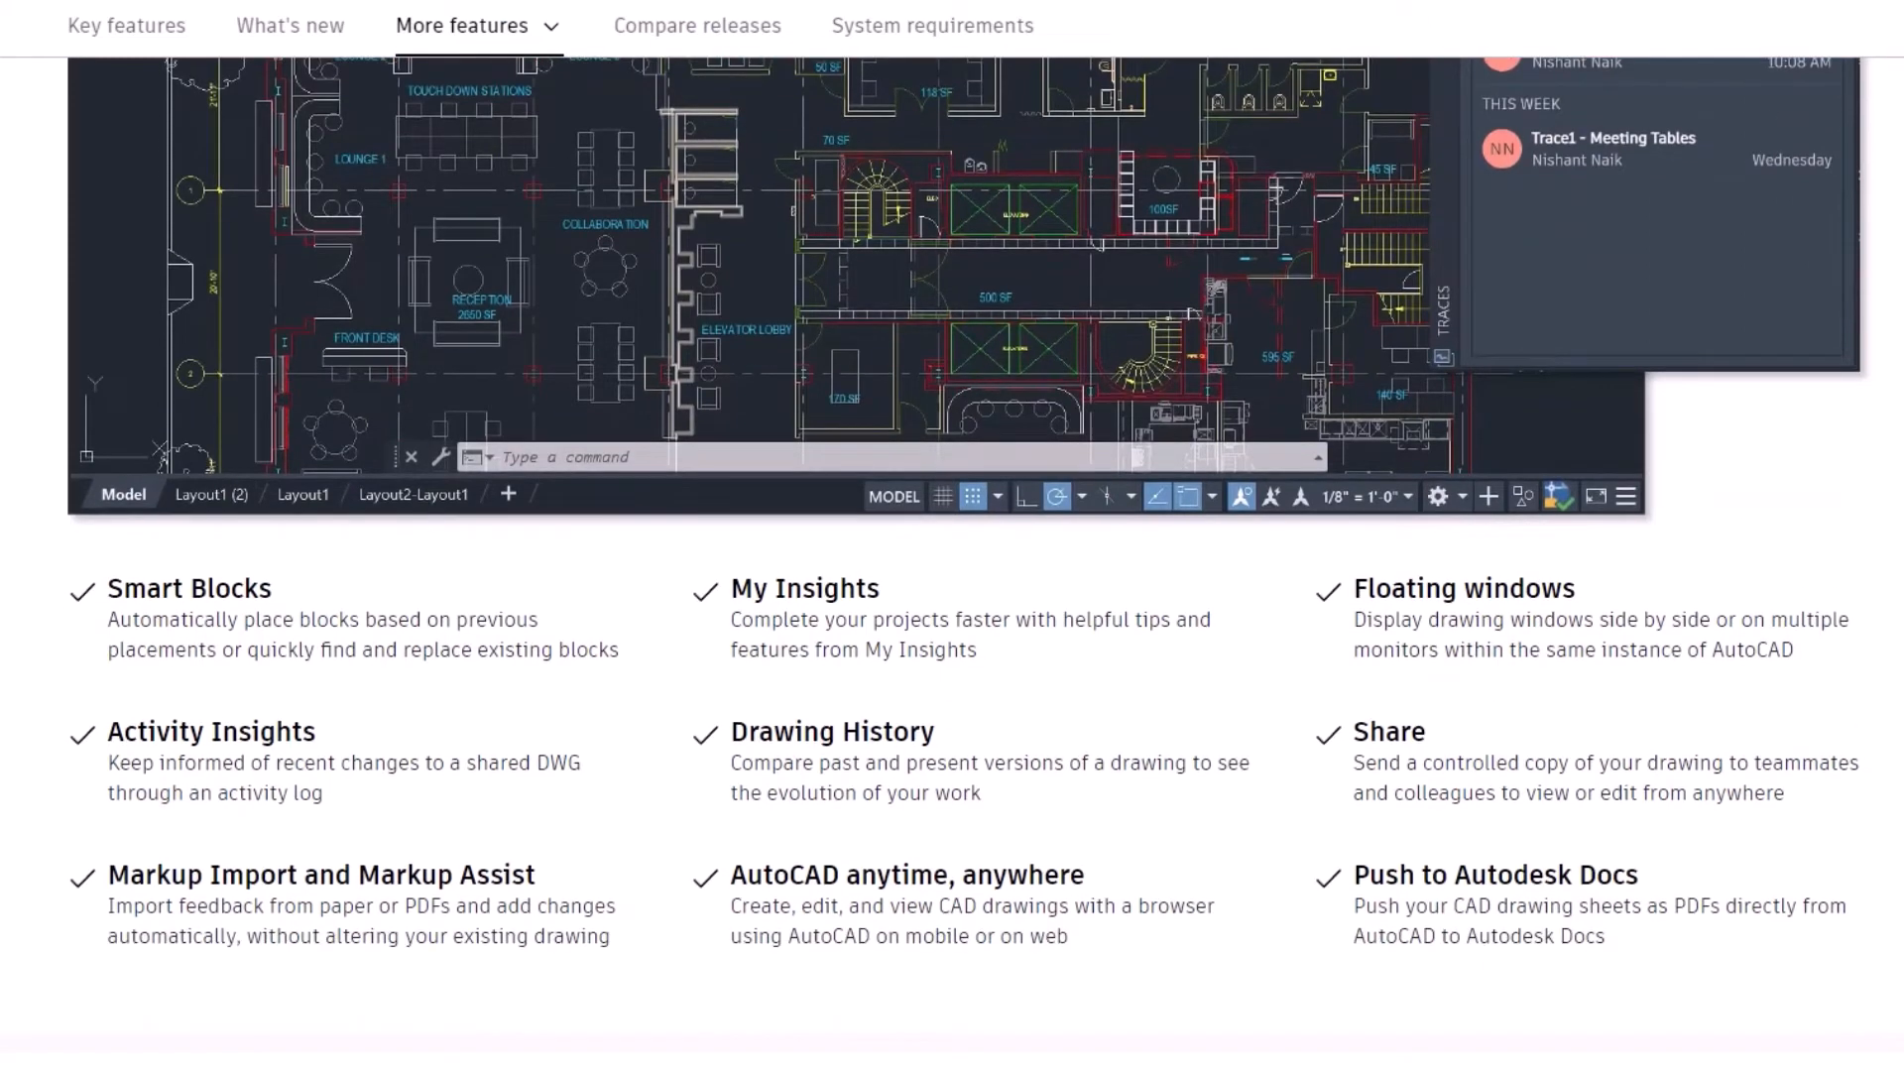
- Scroll from More features through What's new in AutoCAD 2024 to Apple Silicon Native Support
scroll(down, 3)
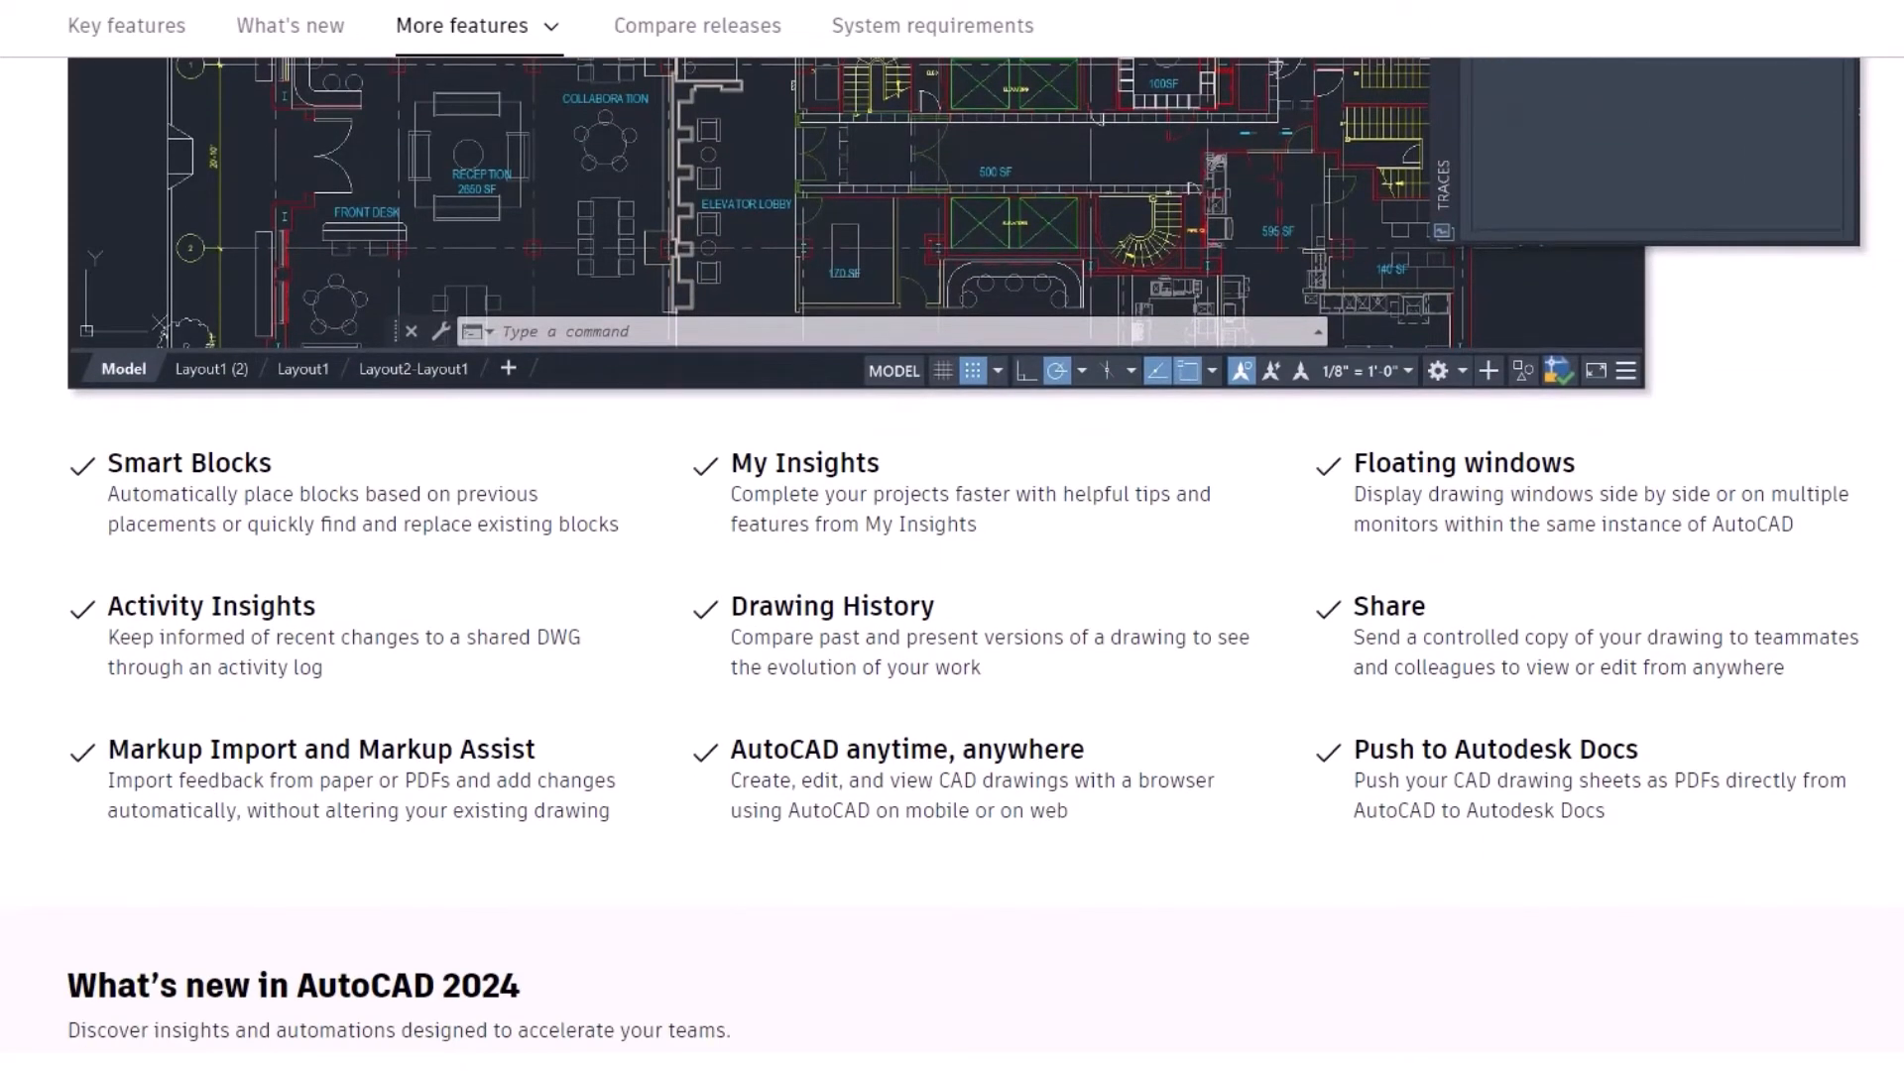
scroll(down, 3)
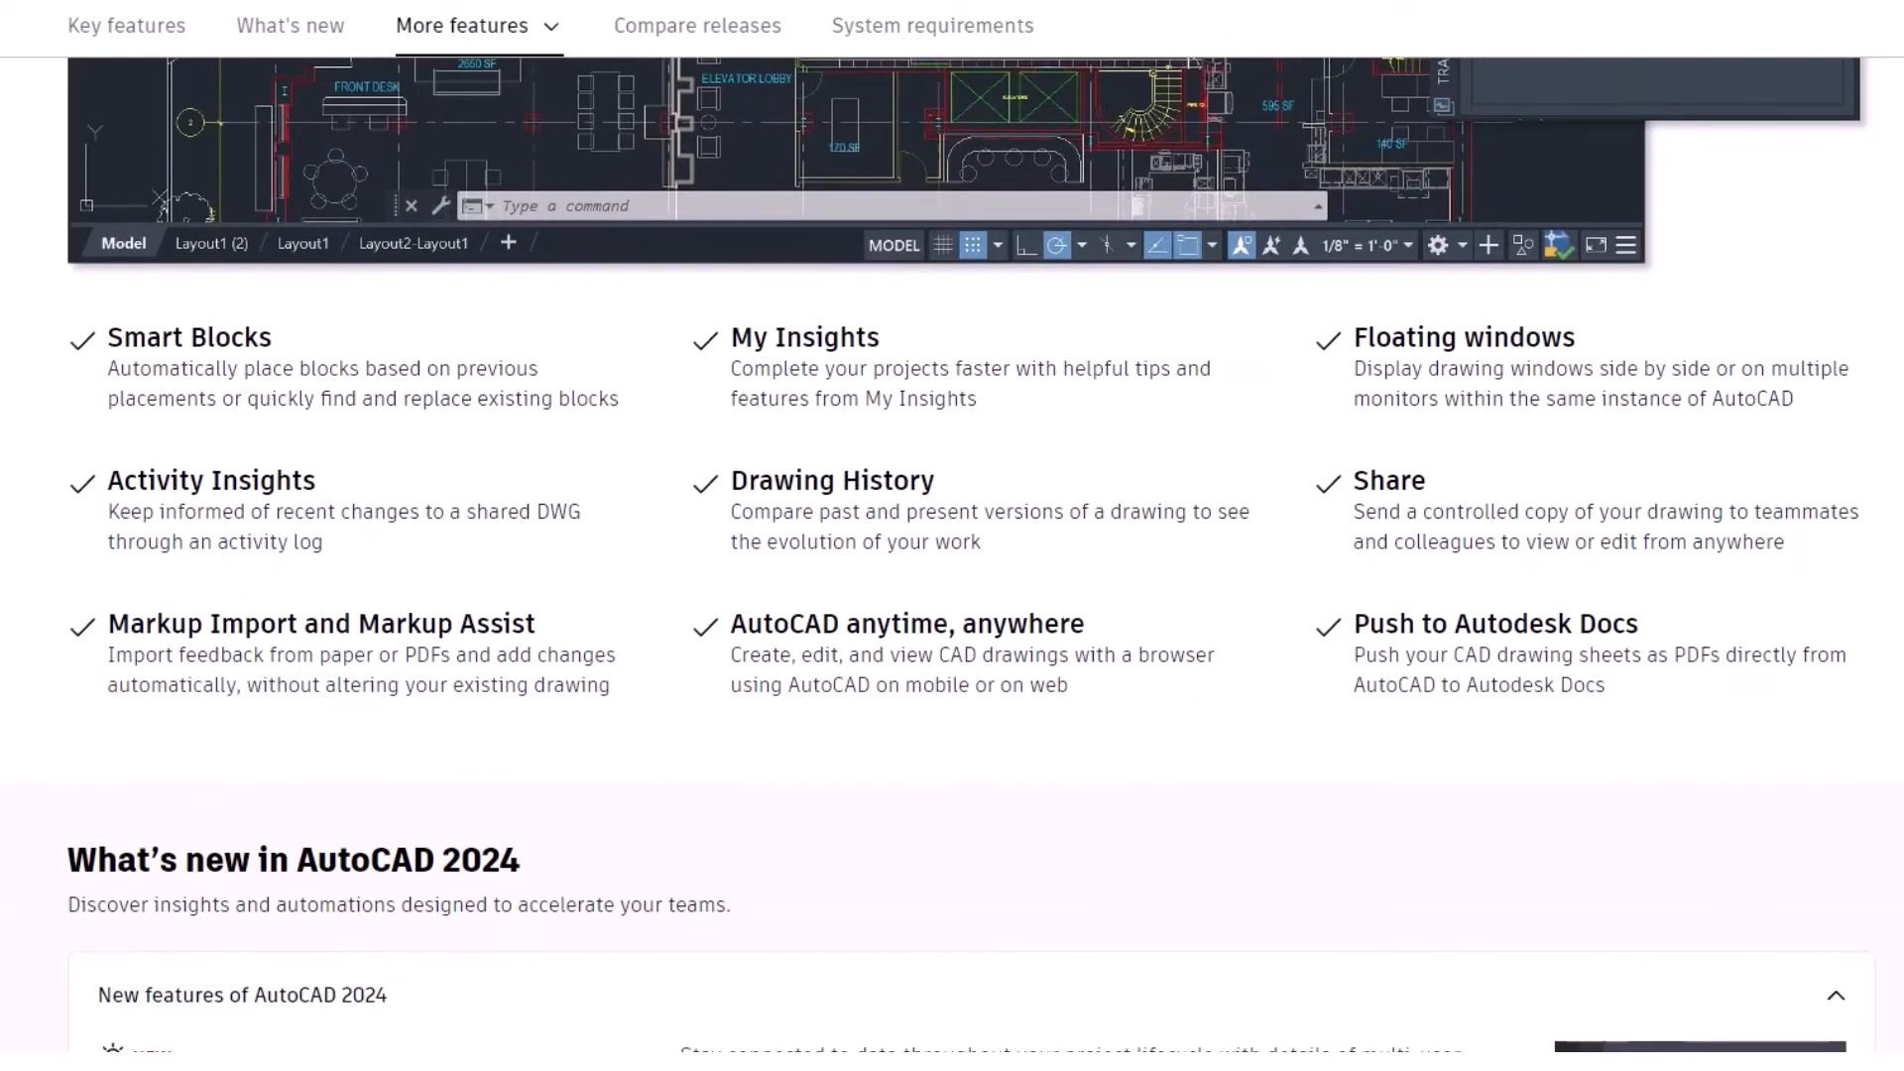
scroll(down, 3)
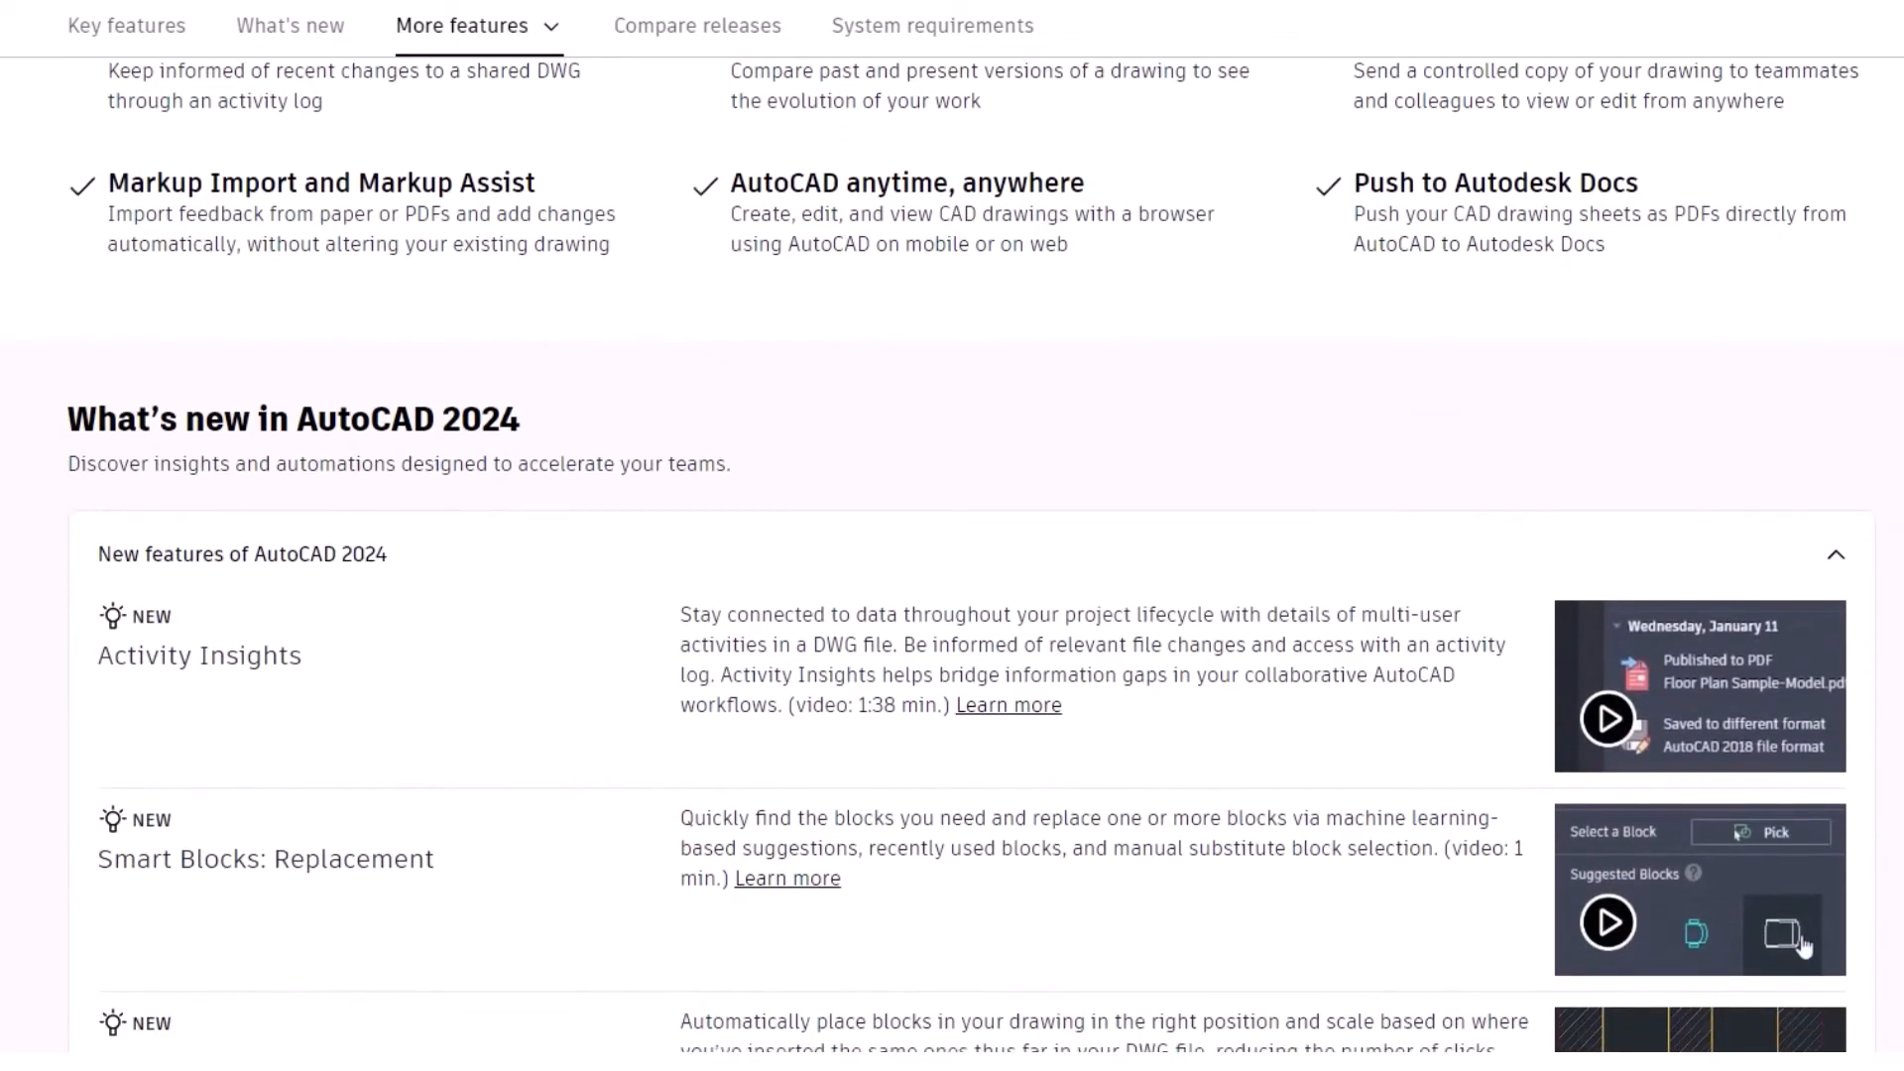
scroll(down, 3)
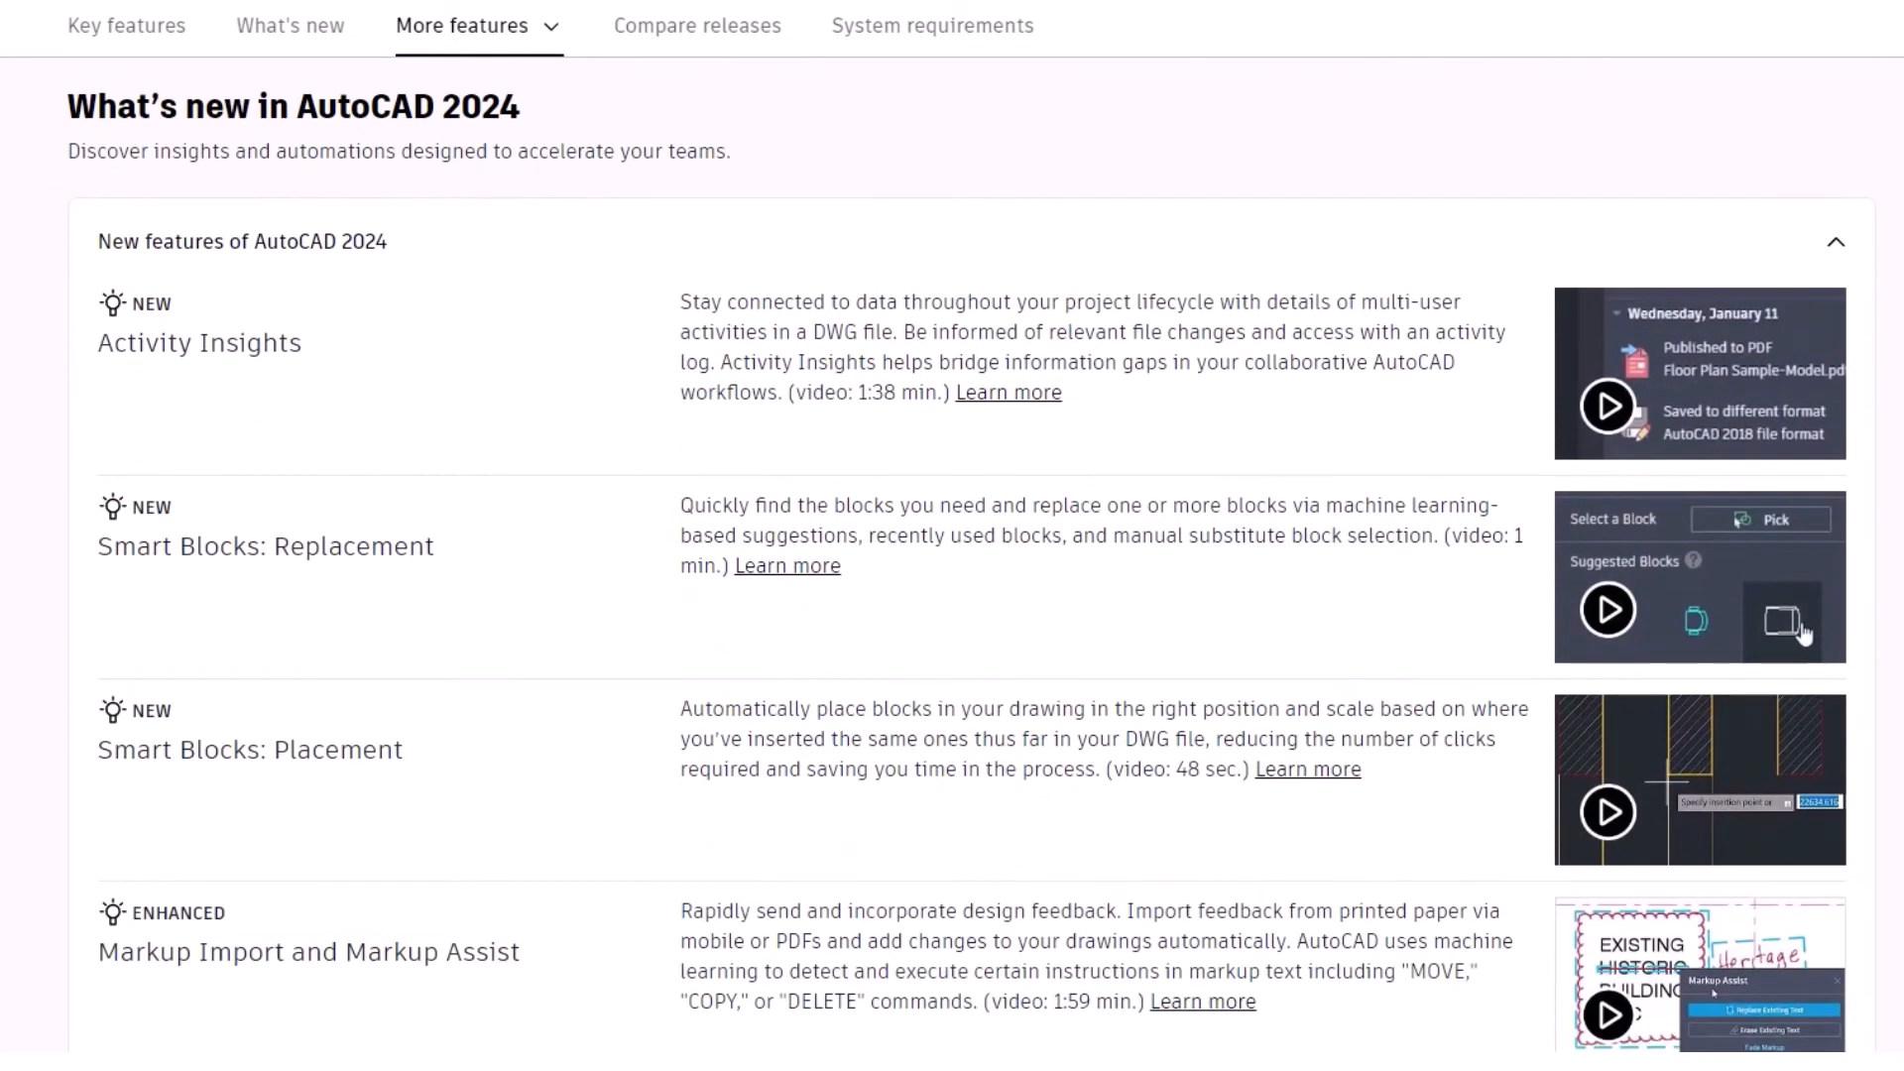
scroll(down, 3)
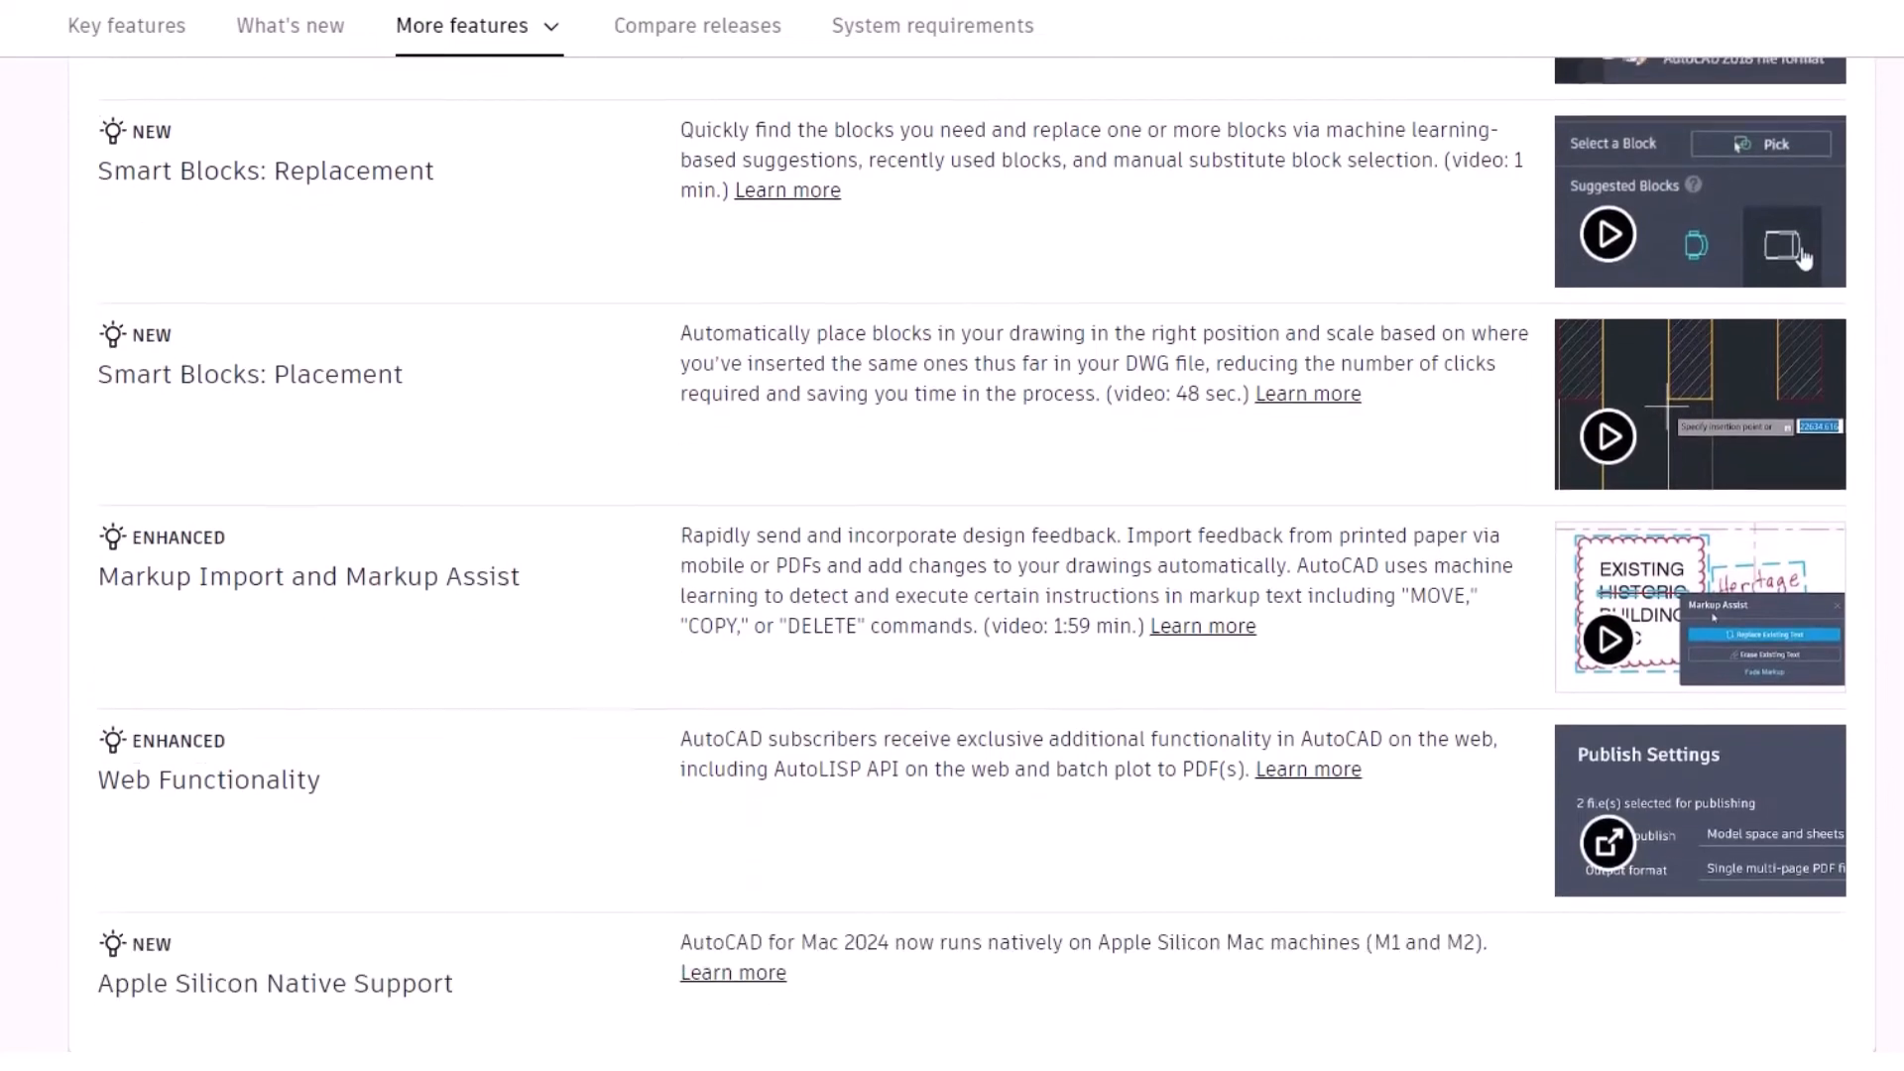
scroll(down, 3)
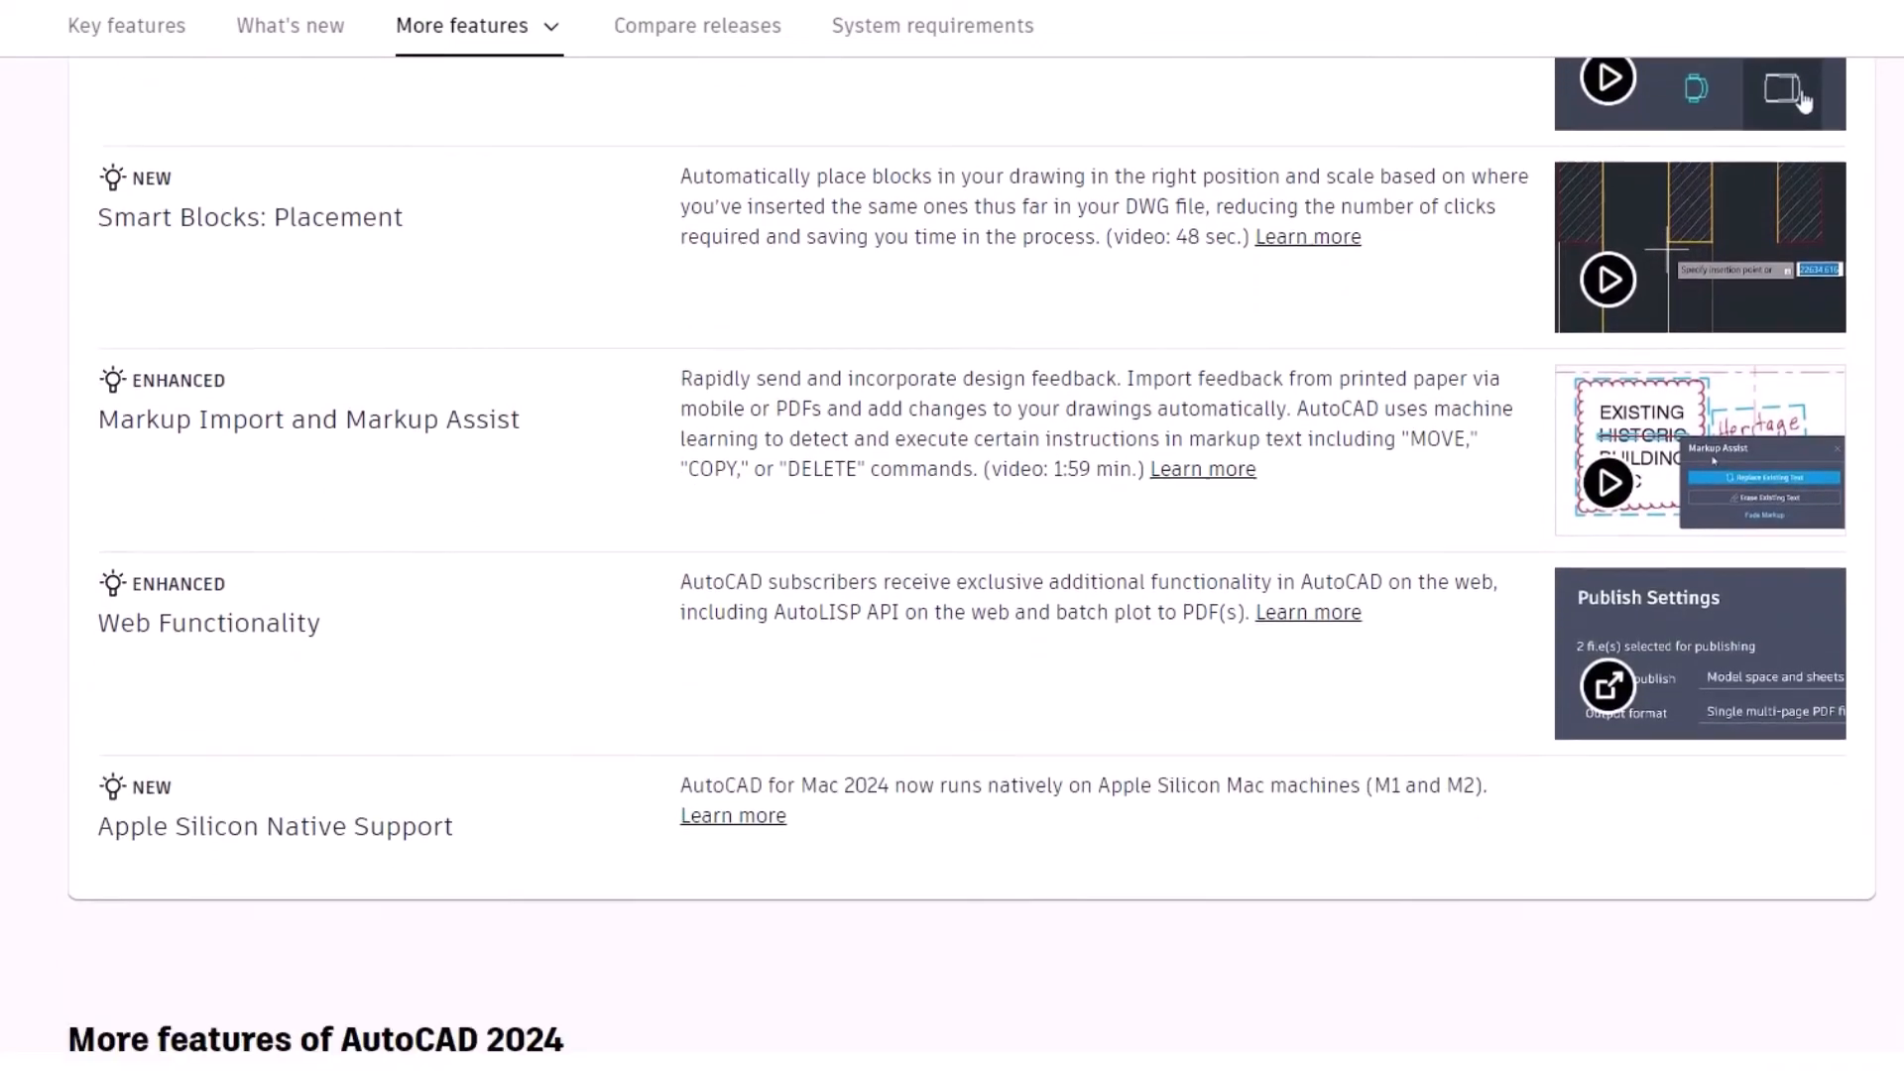
scroll(down, 3)
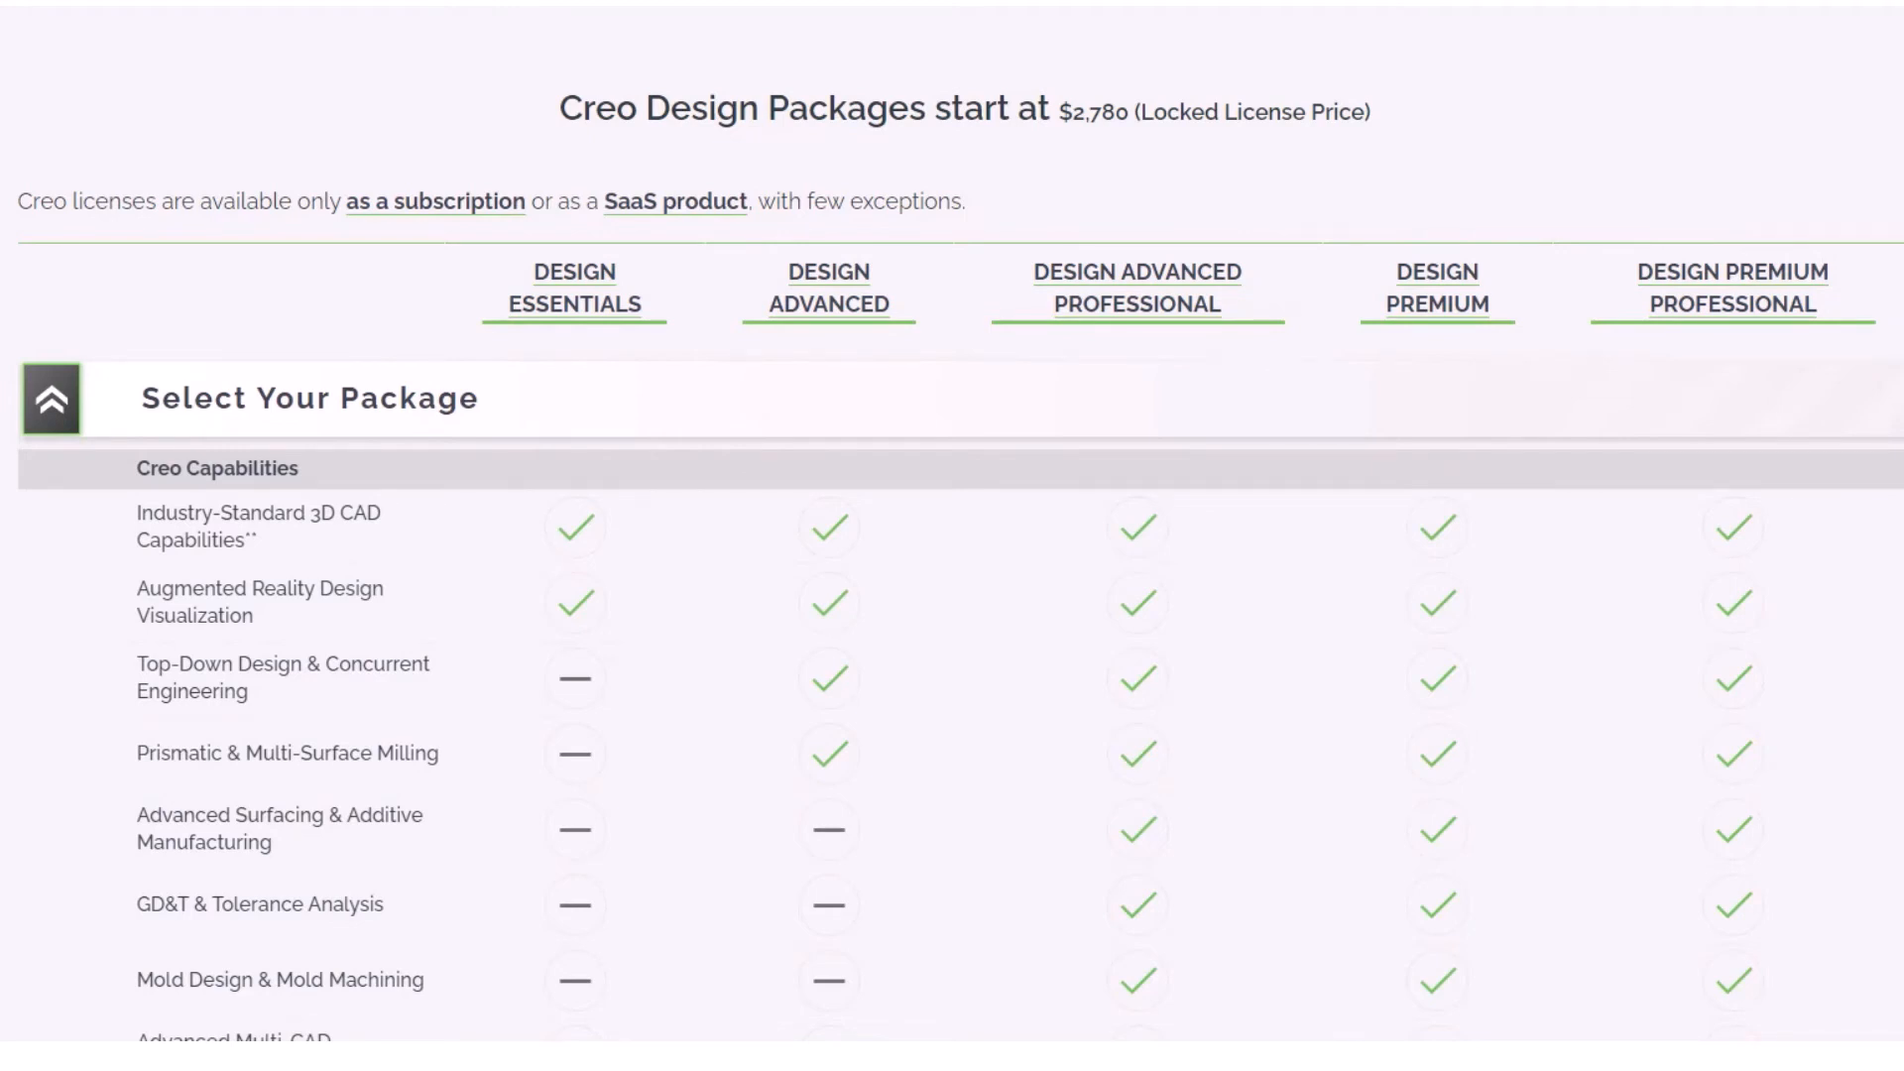
scroll(down, 3)
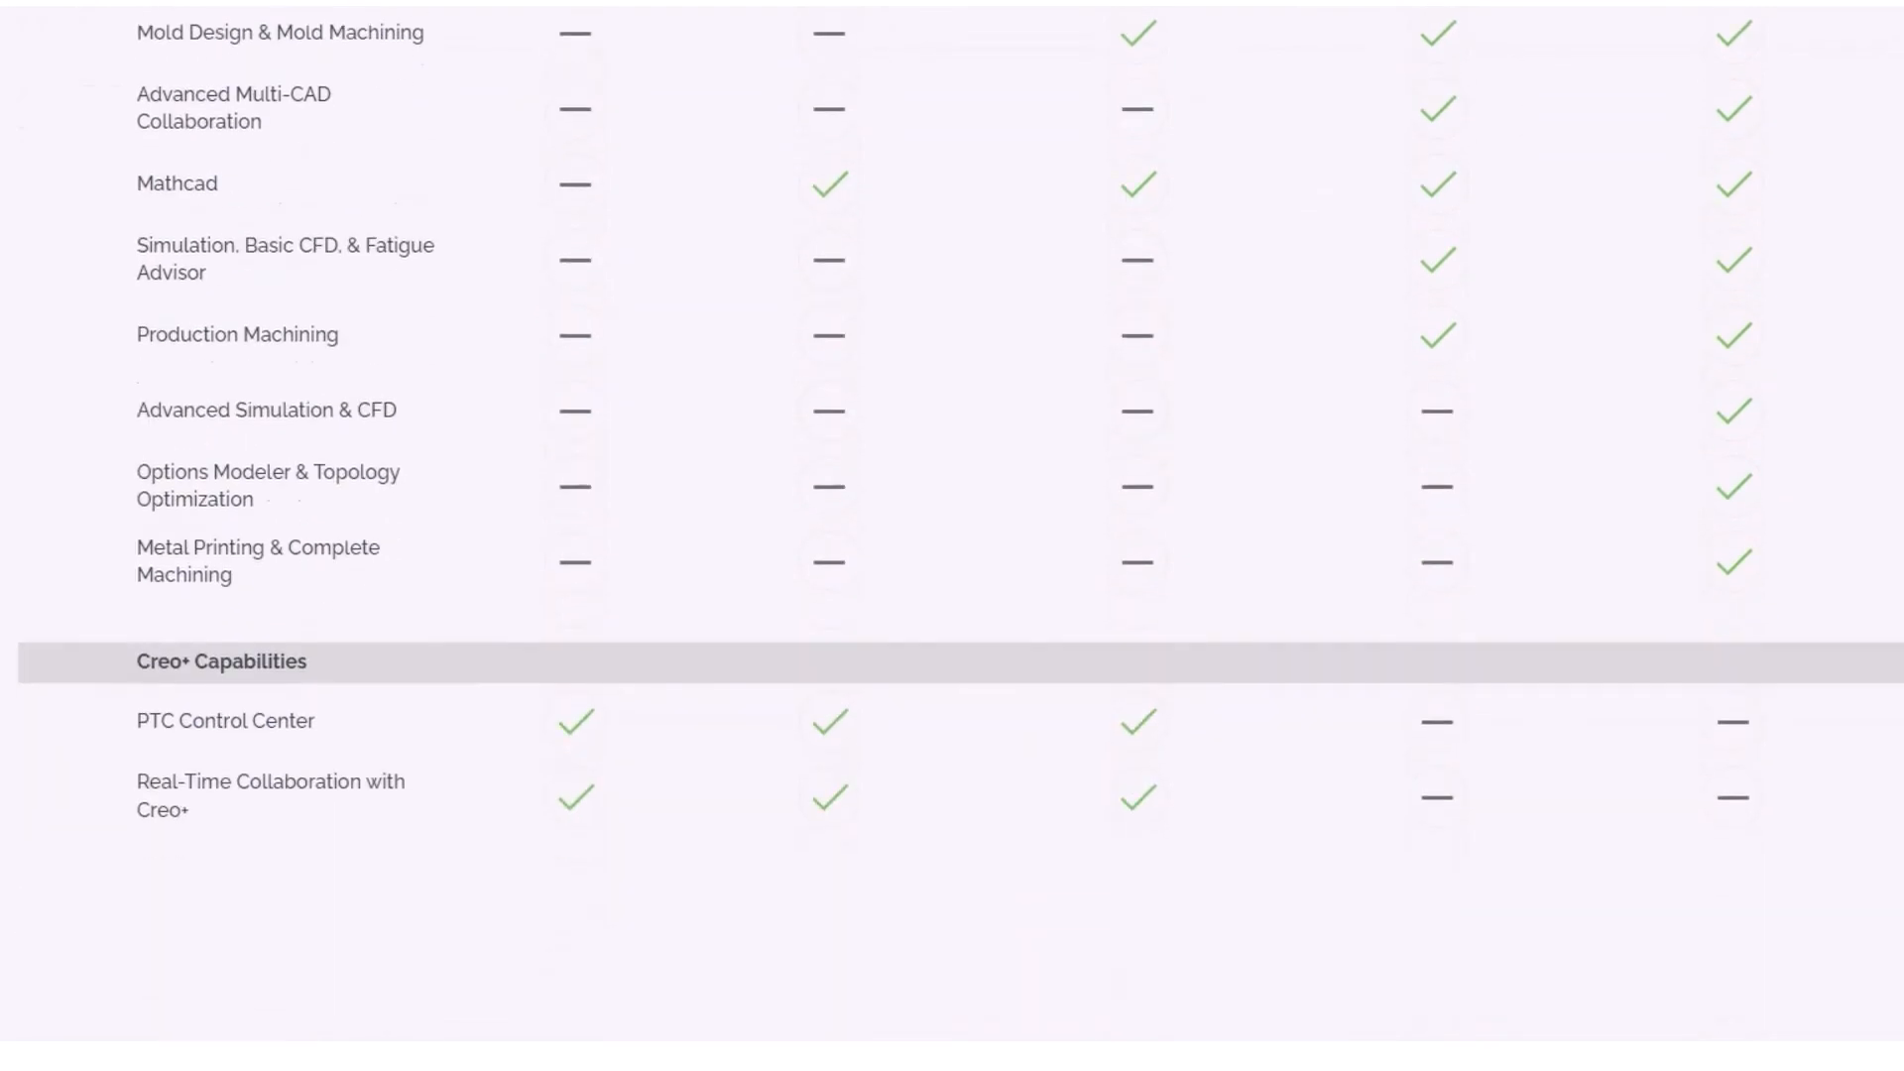
scroll(down, 3)
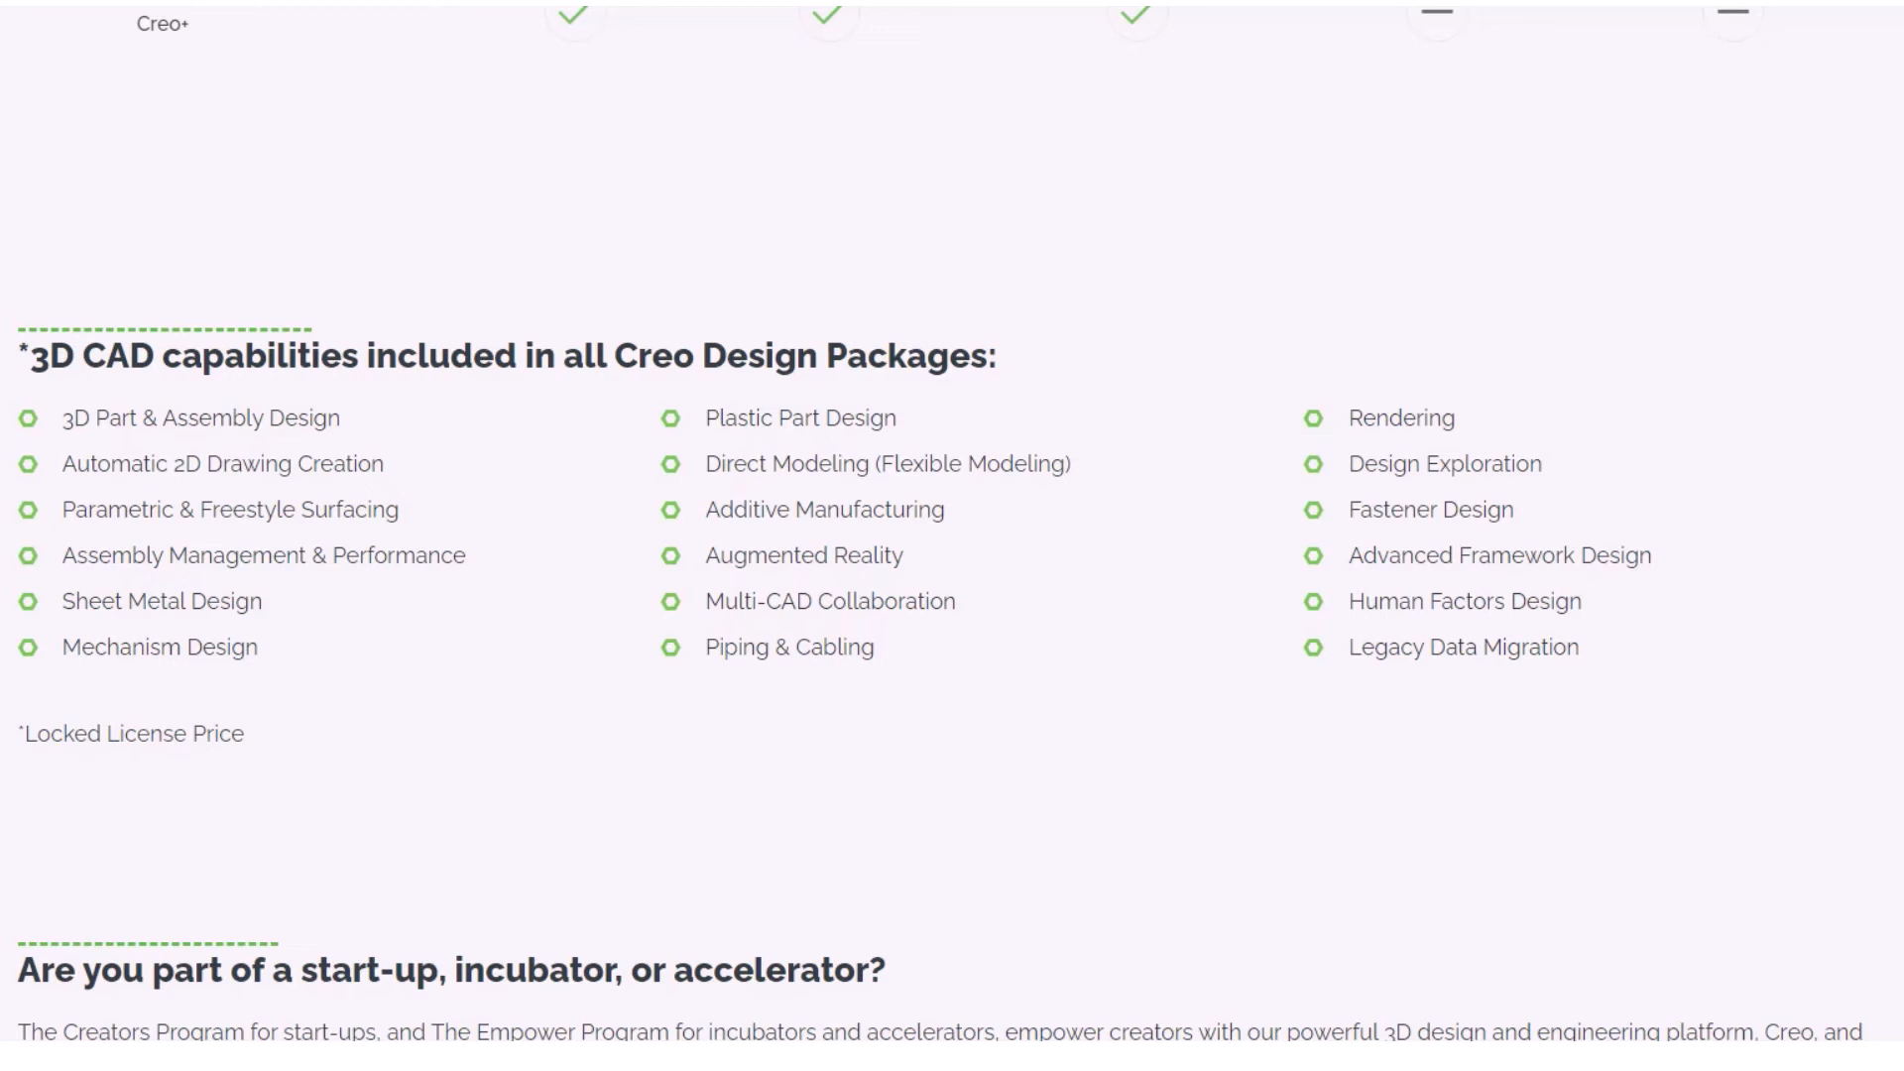
scroll(up, 3)
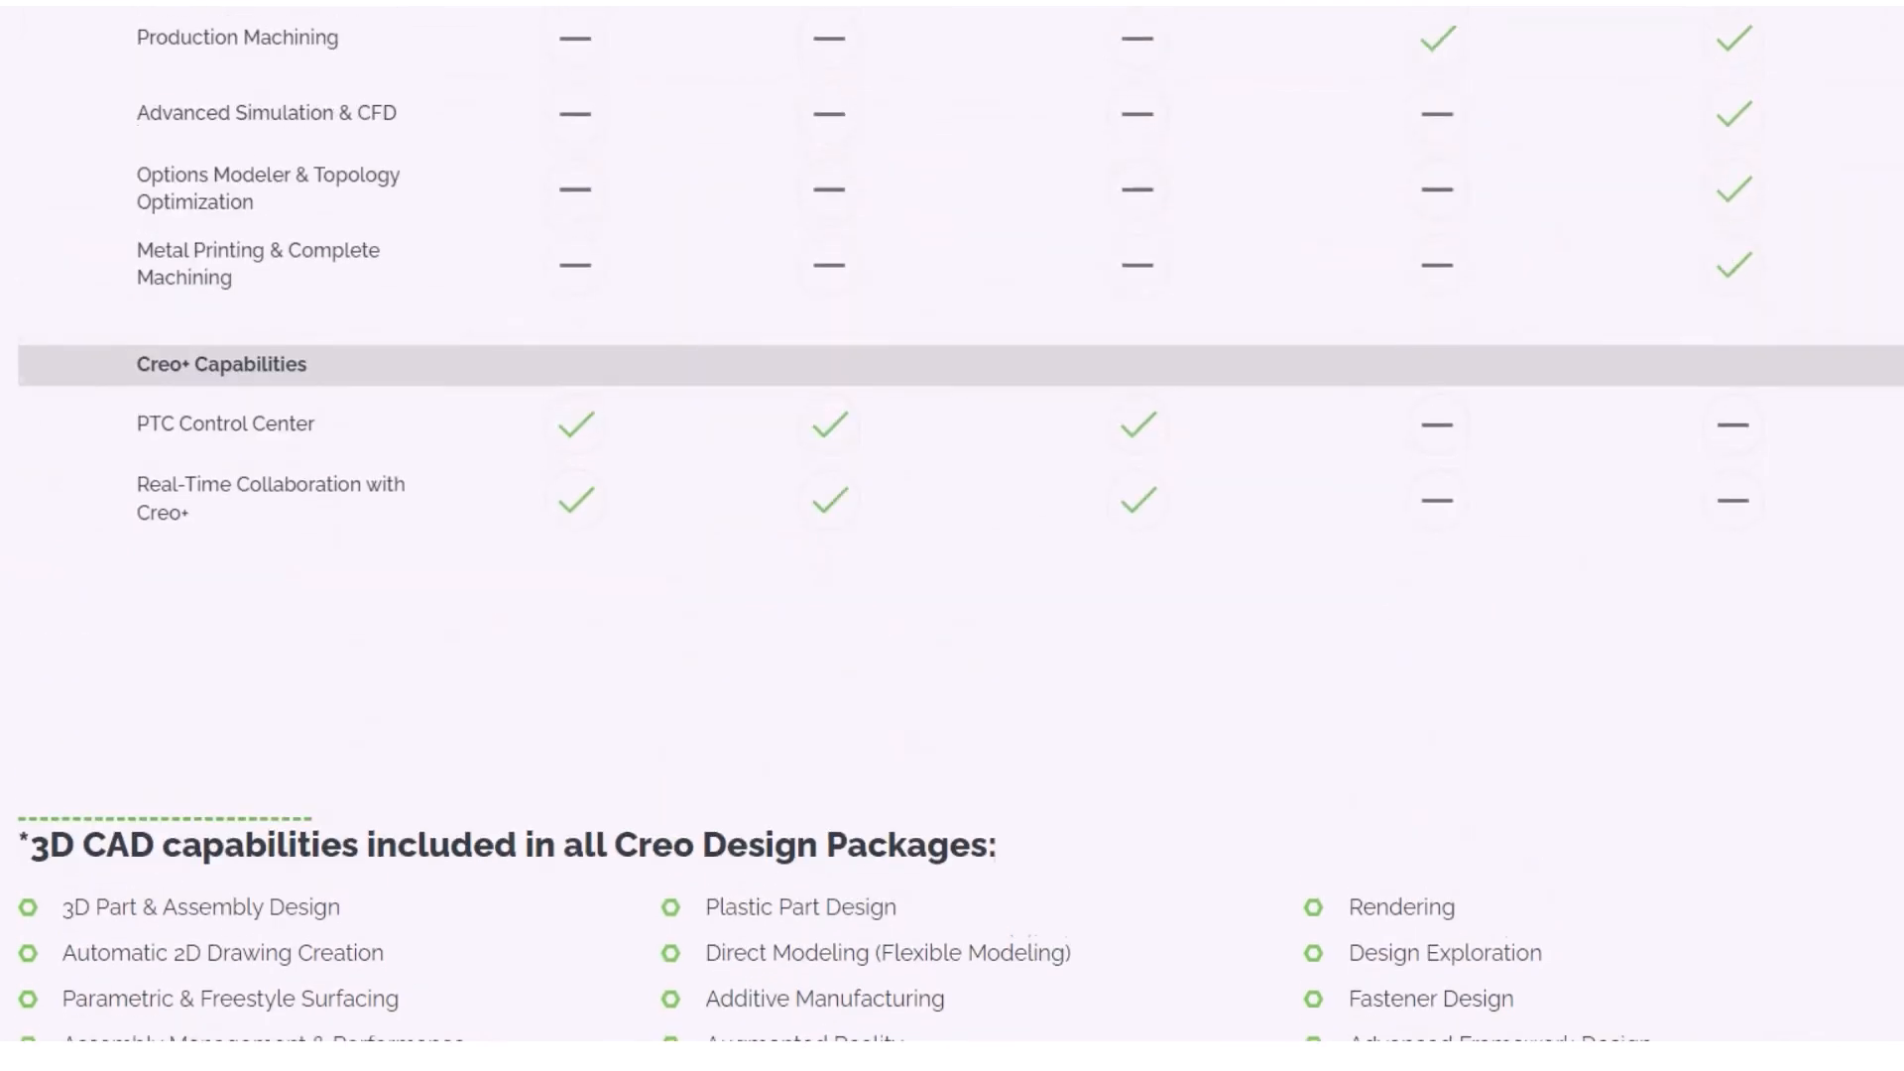
scroll(up, 3)
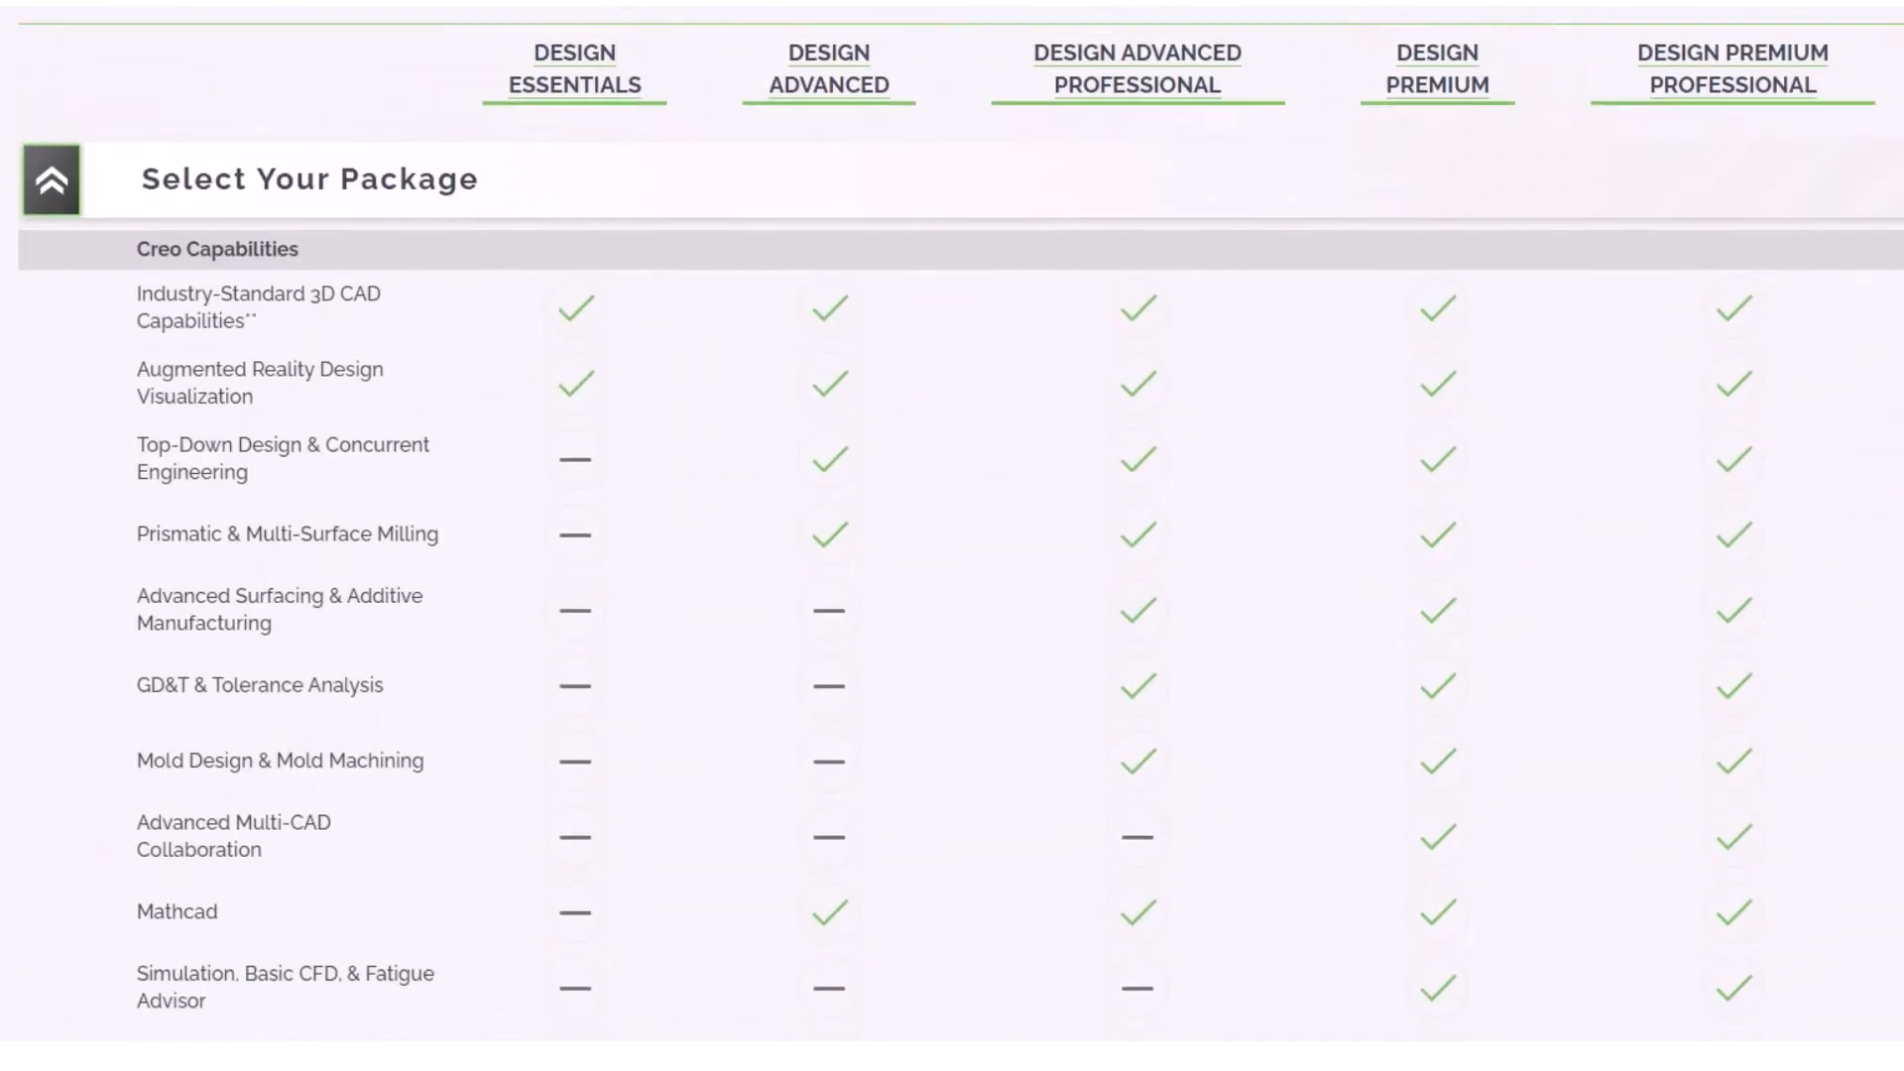
scroll(up, 3)
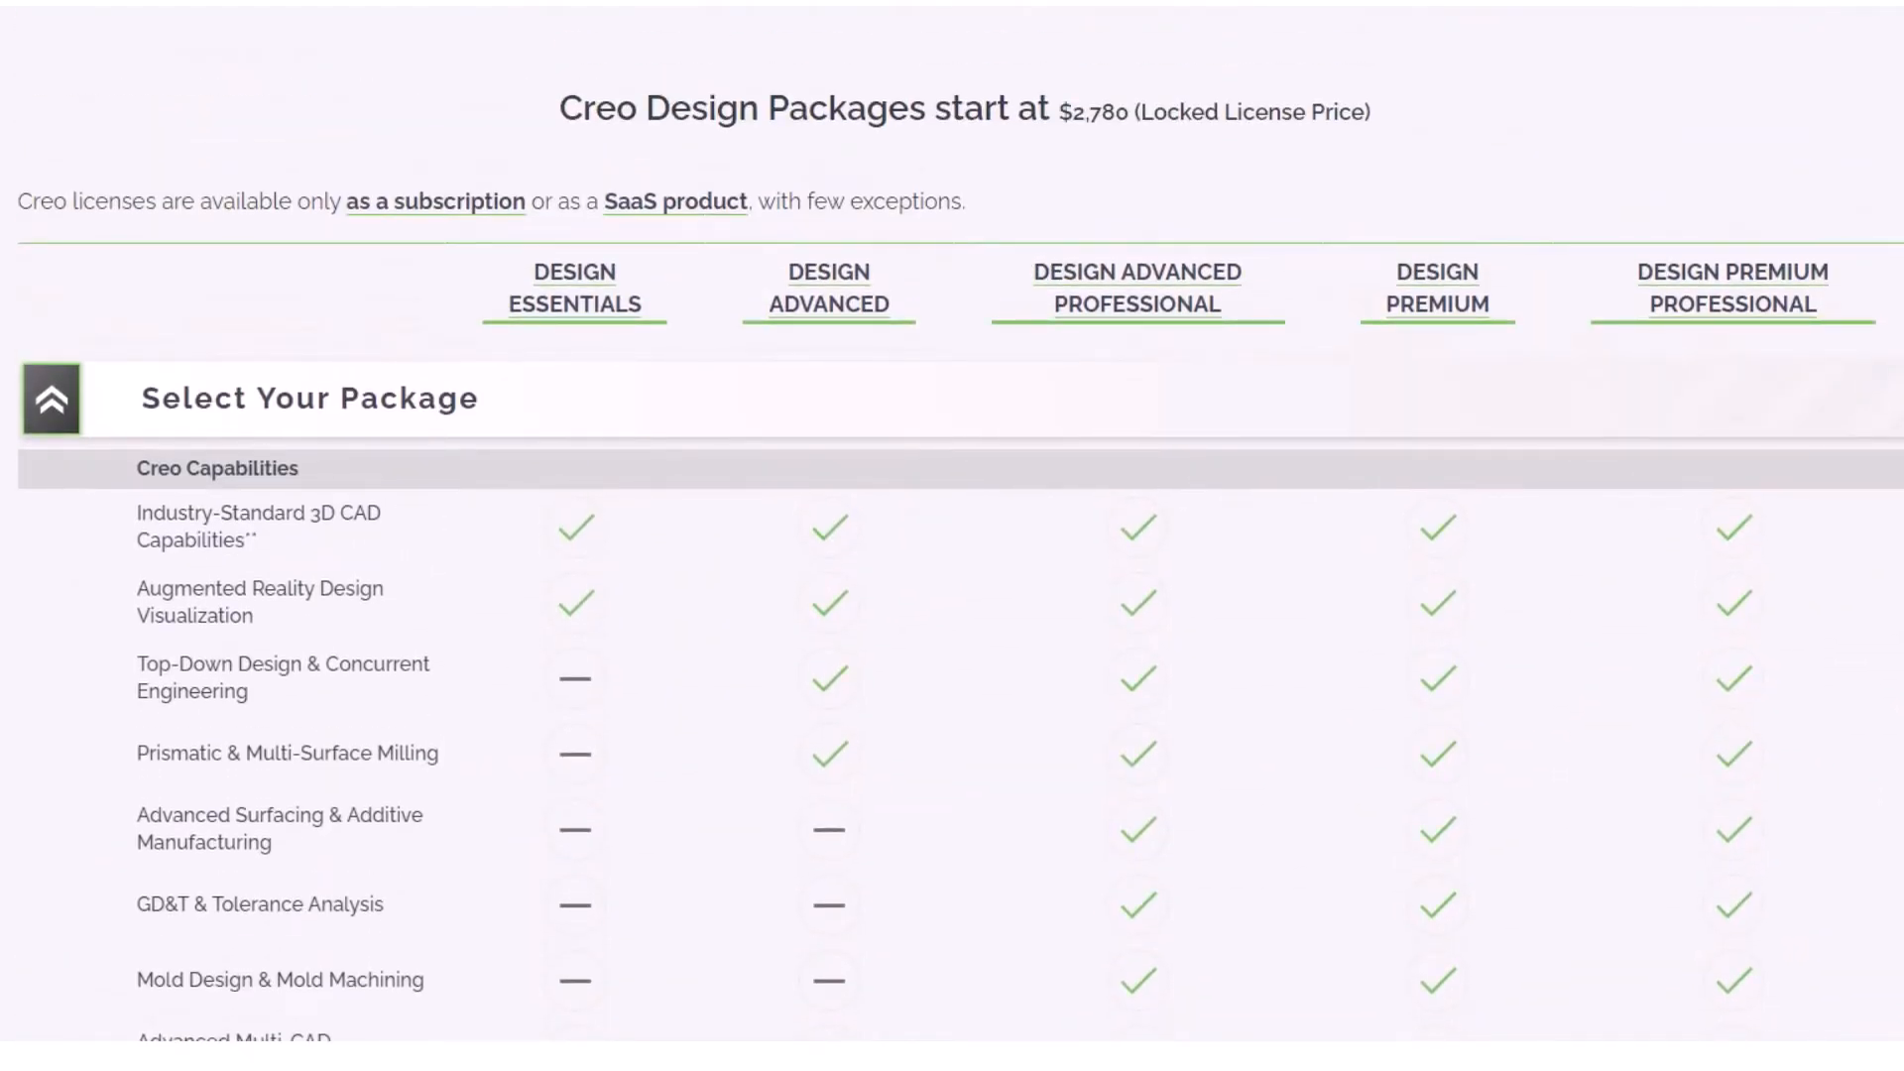